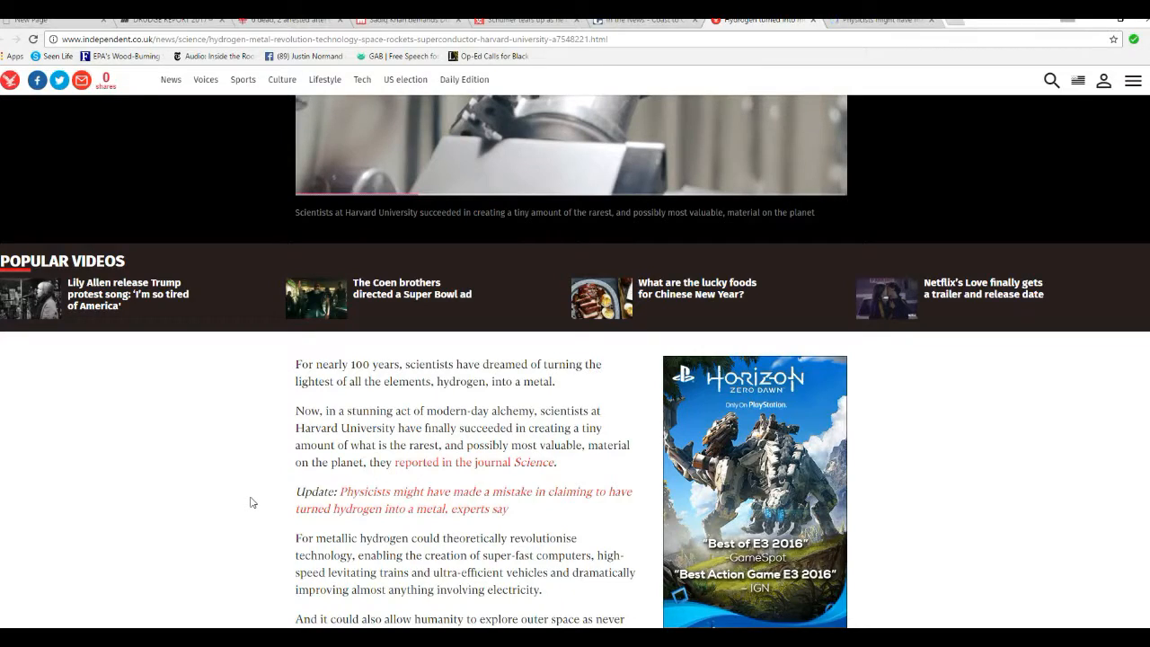
mouse_move(259, 589)
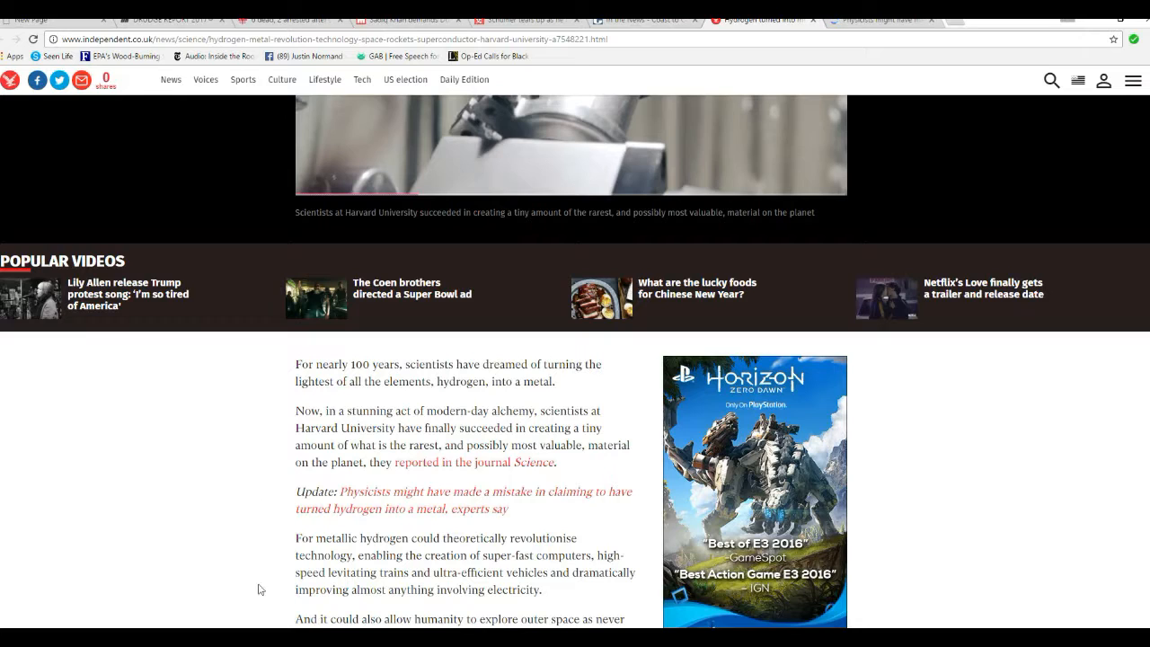
mouse_move(183, 475)
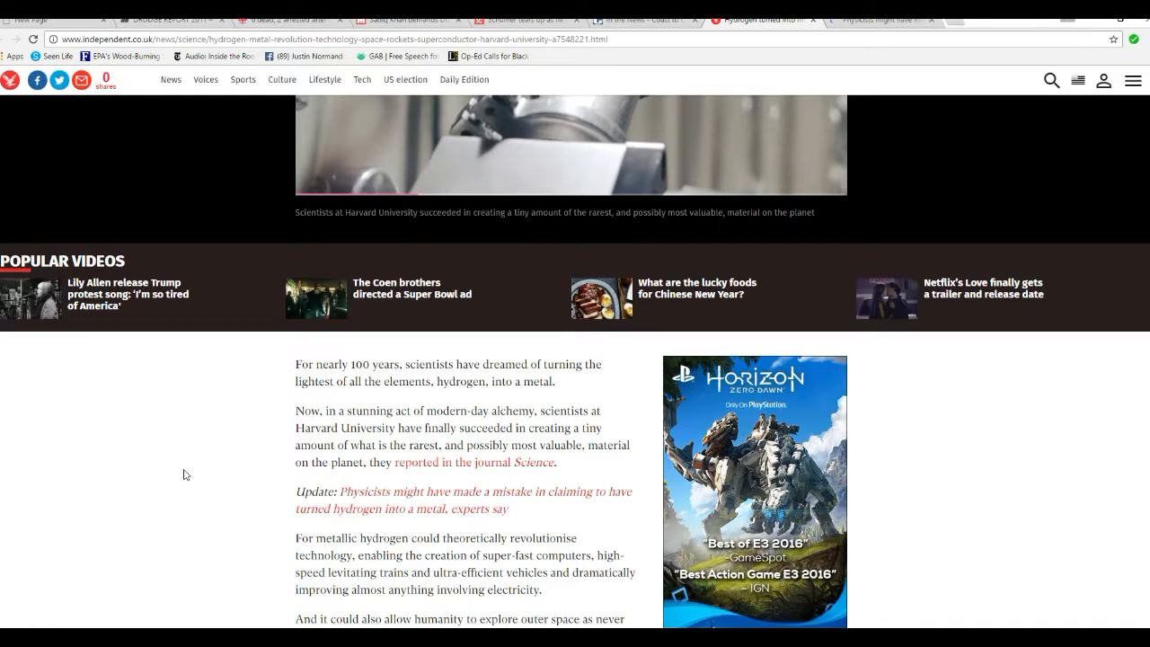
mouse_move(219, 478)
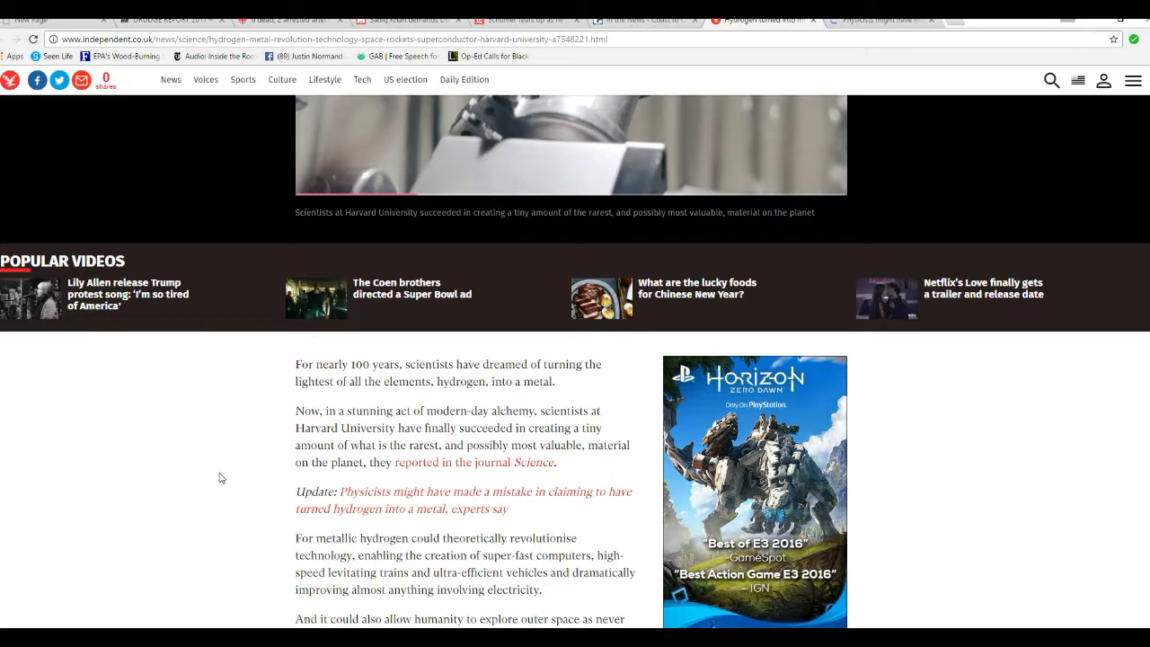
mouse_move(226, 440)
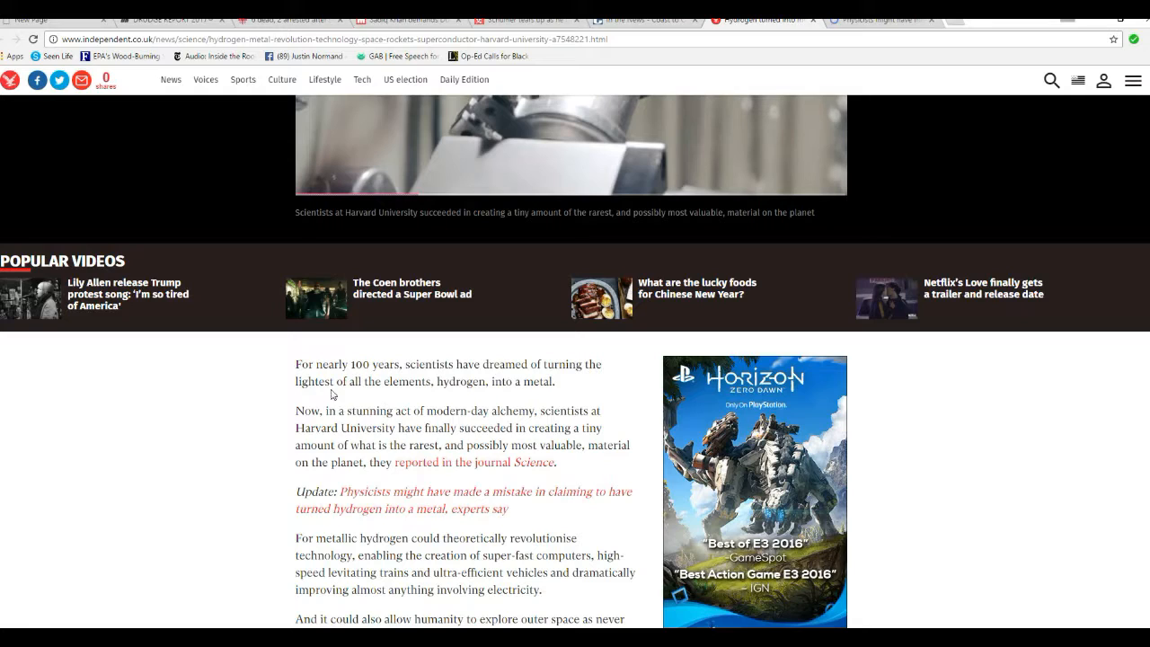
mouse_move(224, 417)
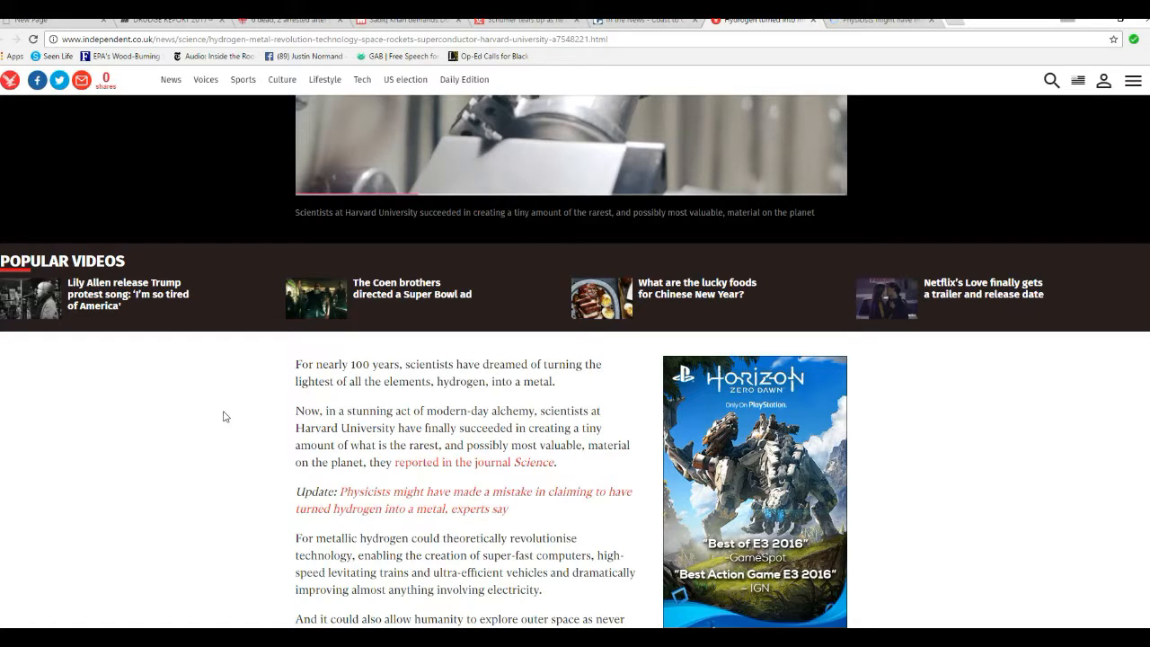
mouse_move(233, 416)
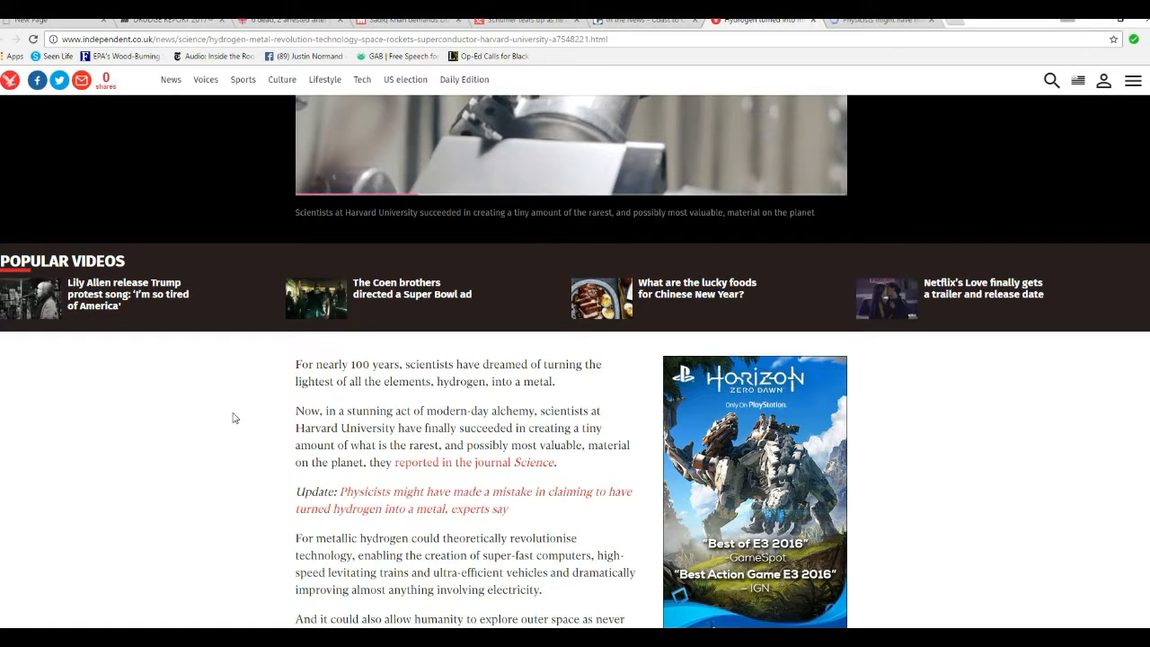
mouse_move(280, 388)
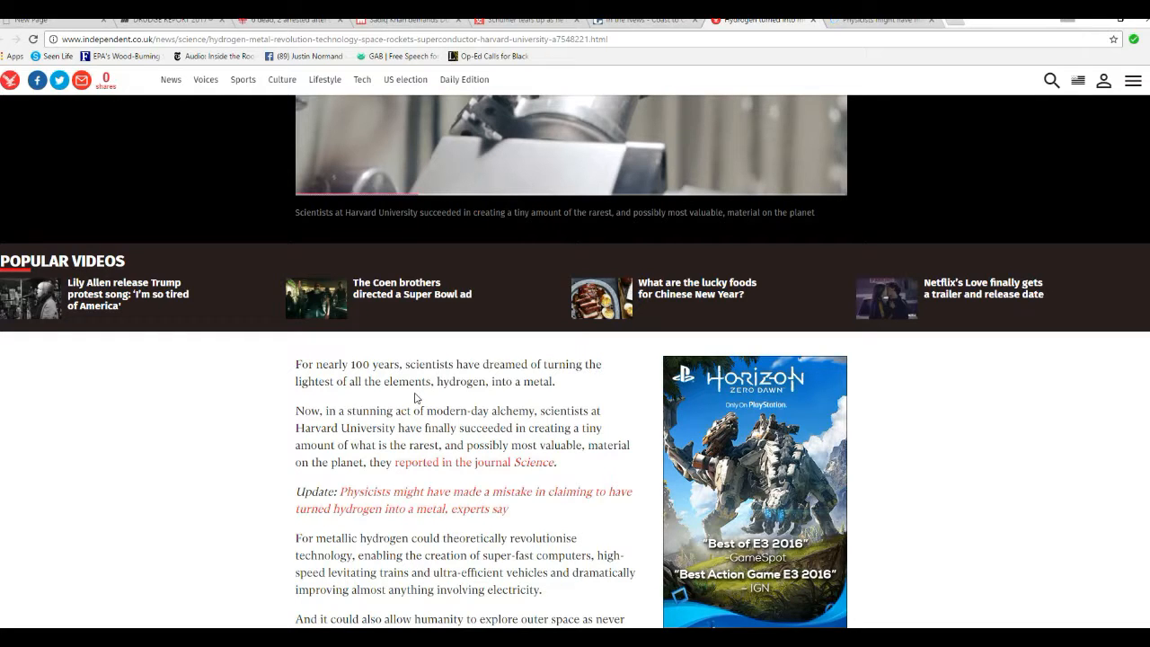
scroll(down, 3)
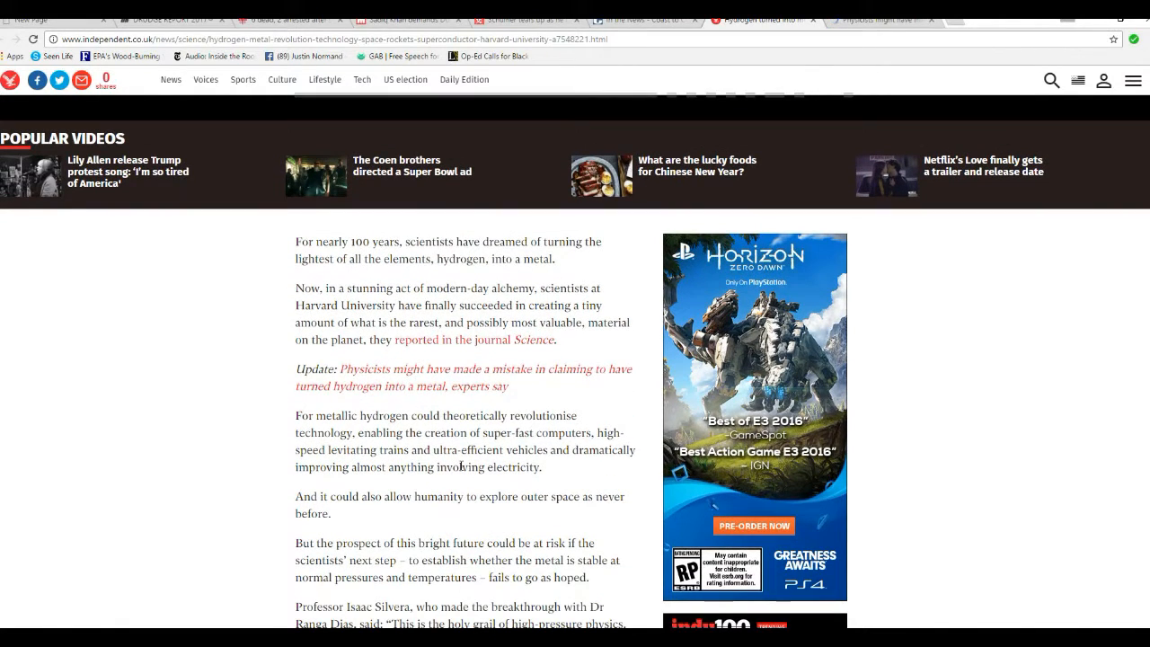
mouse_move(250, 403)
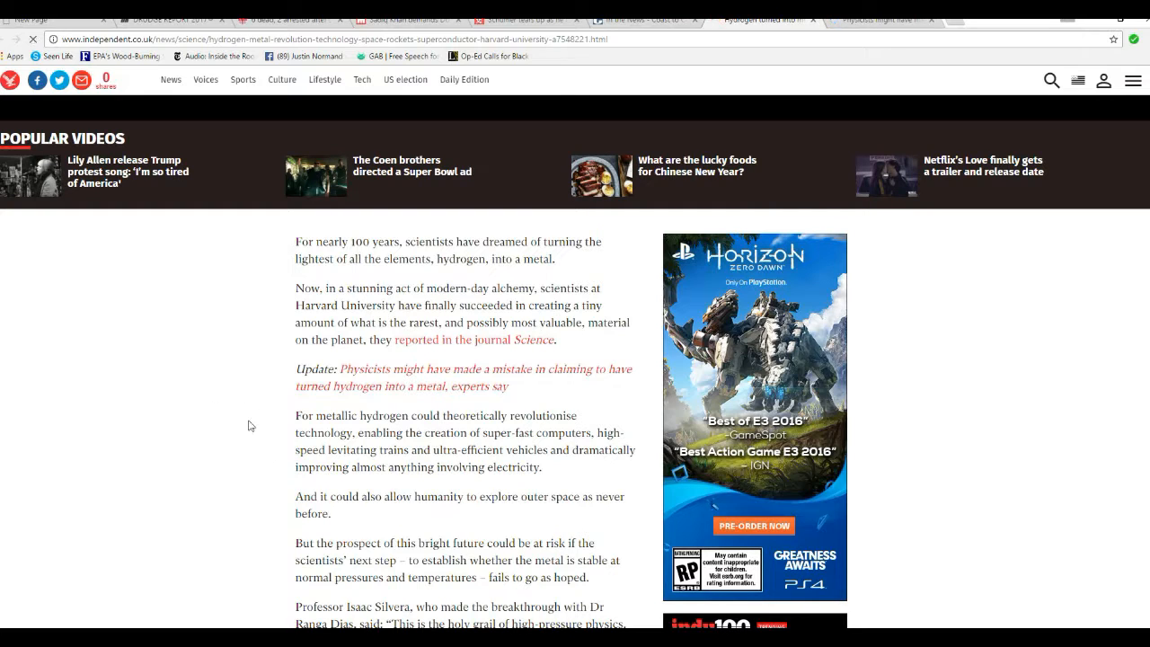
mouse_move(305, 301)
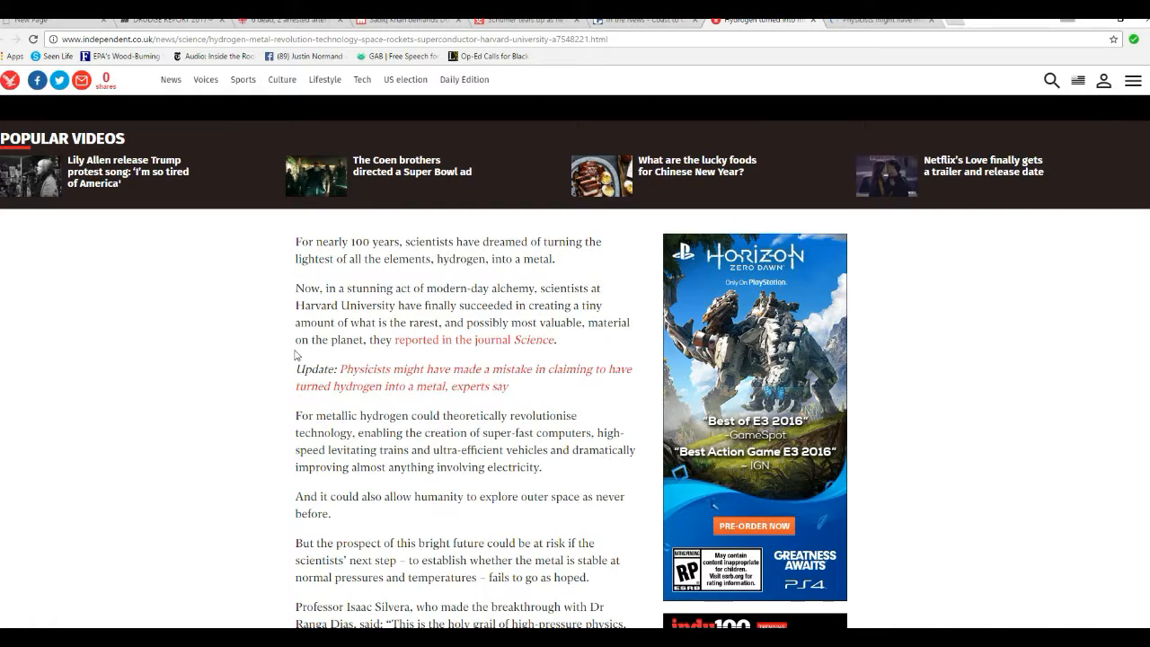
mouse_move(284, 345)
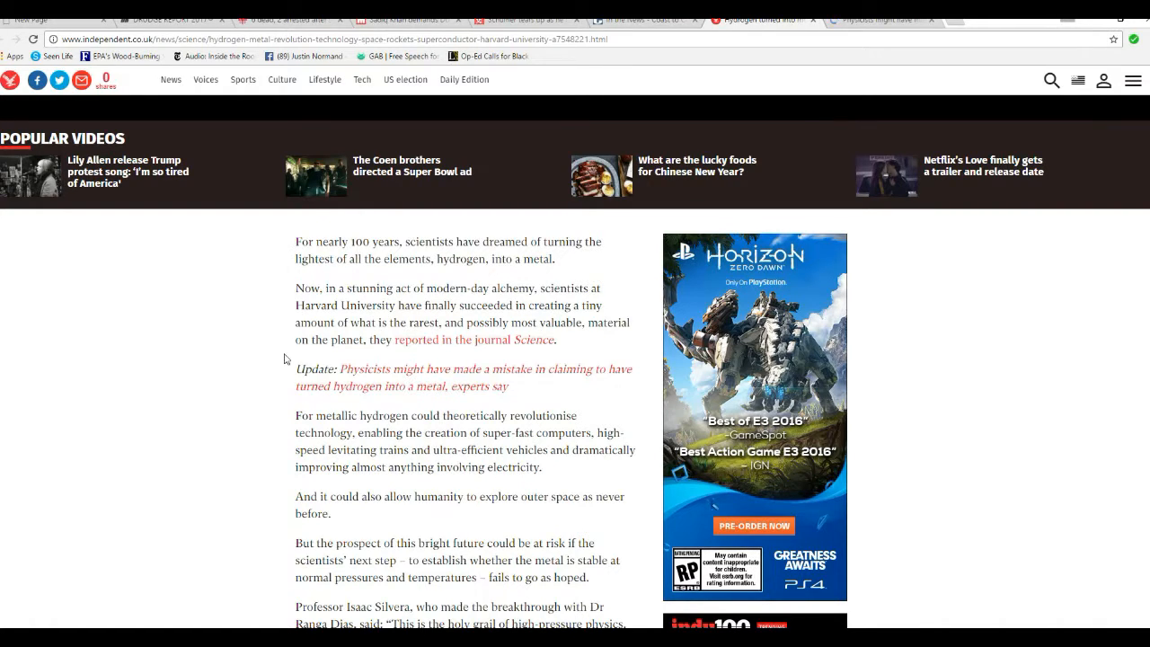
mouse_move(384, 352)
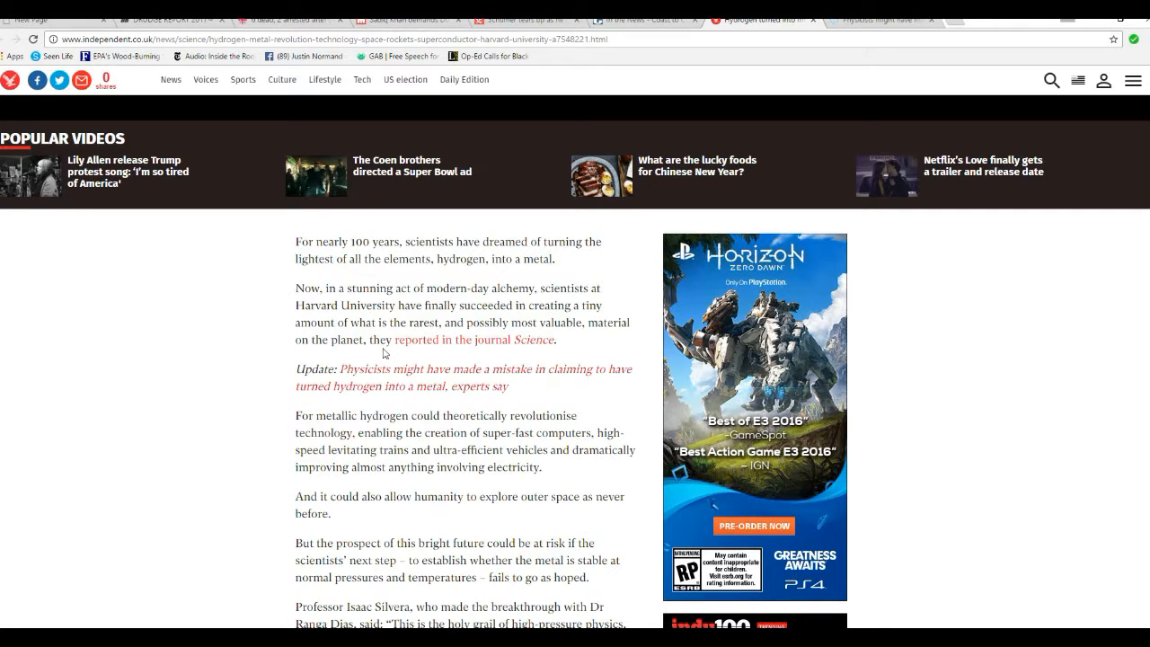
mouse_move(304, 424)
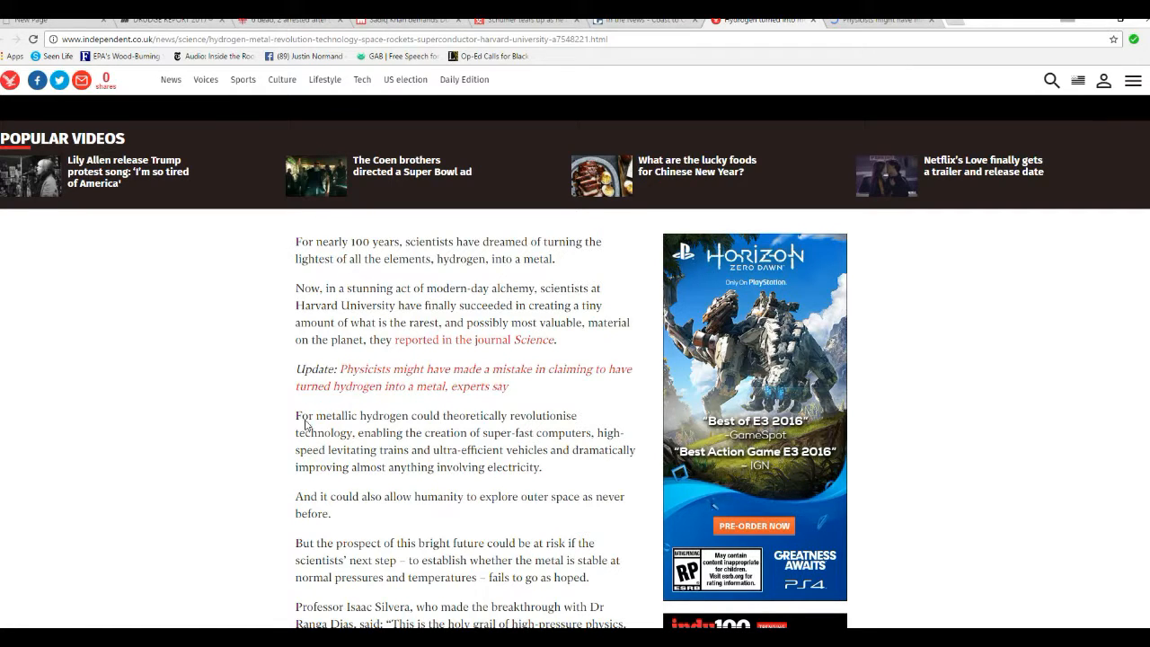
scroll(down, 3)
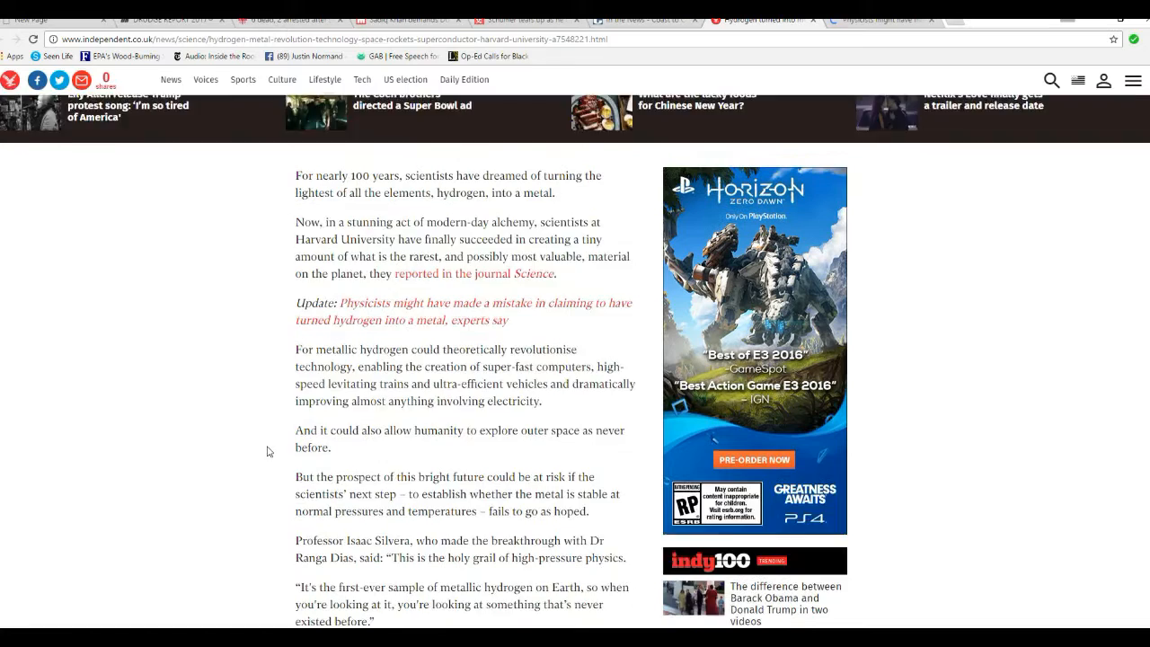
scroll(down, 3)
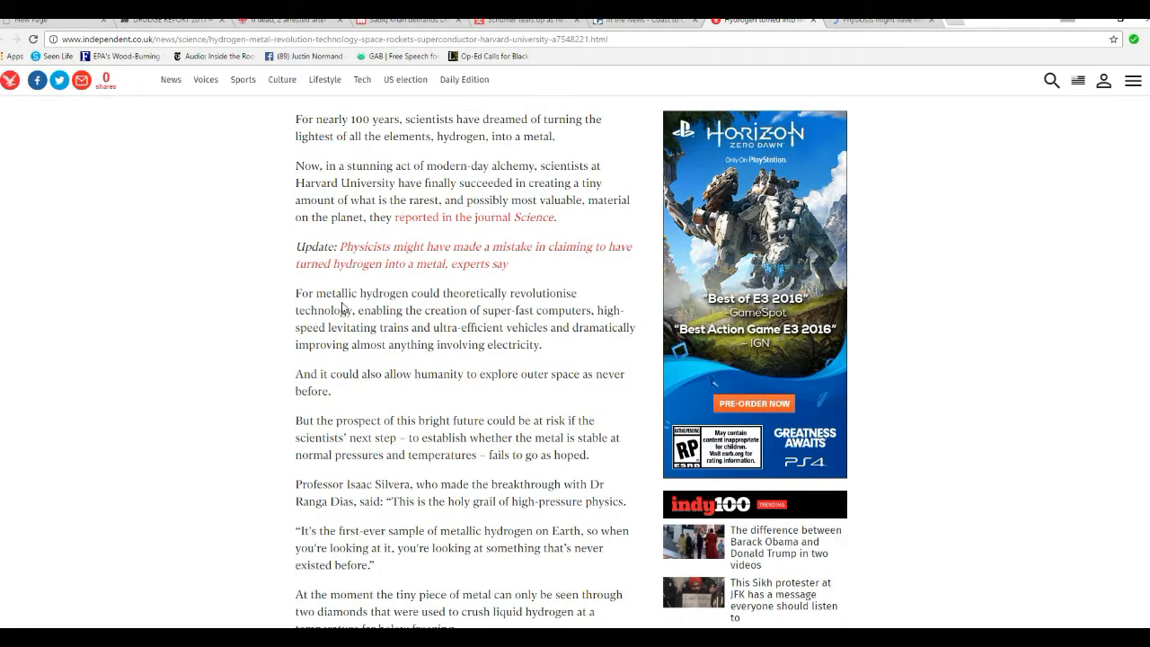
mouse_move(280, 340)
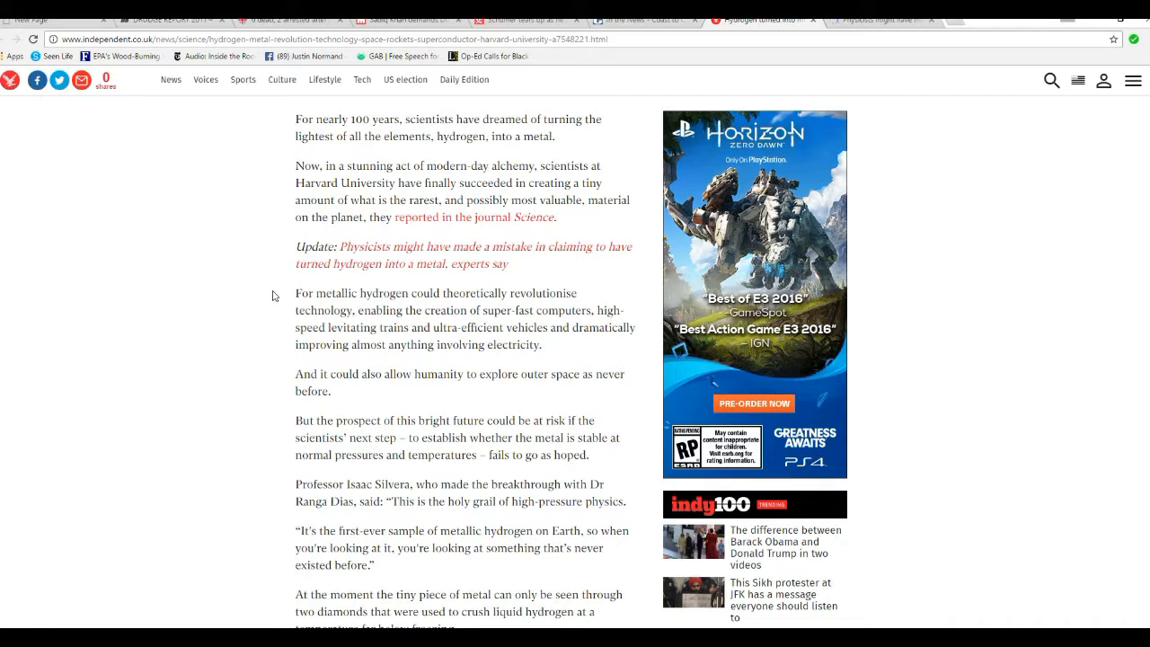
mouse_move(286, 302)
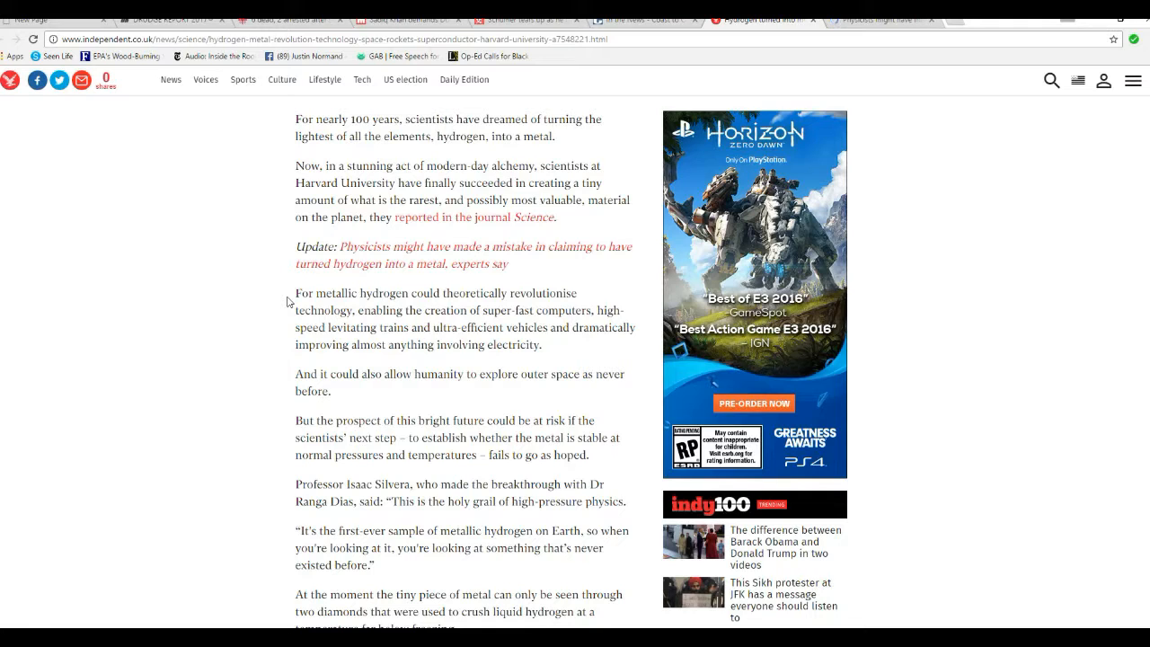
mouse_move(276, 336)
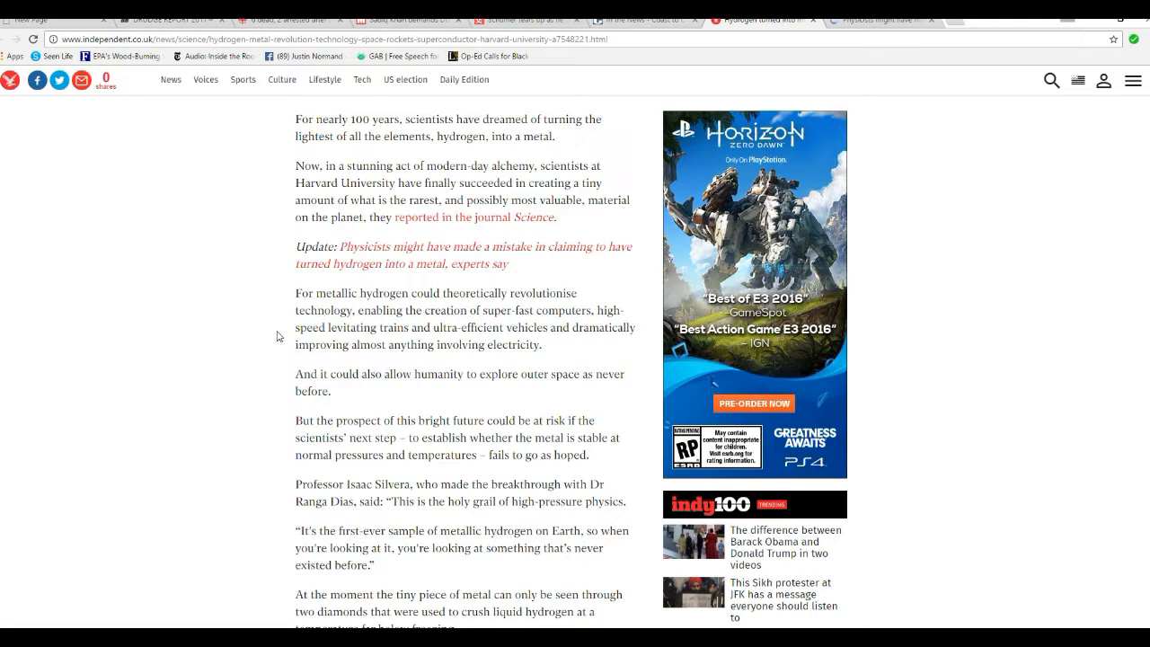
mouse_move(243, 338)
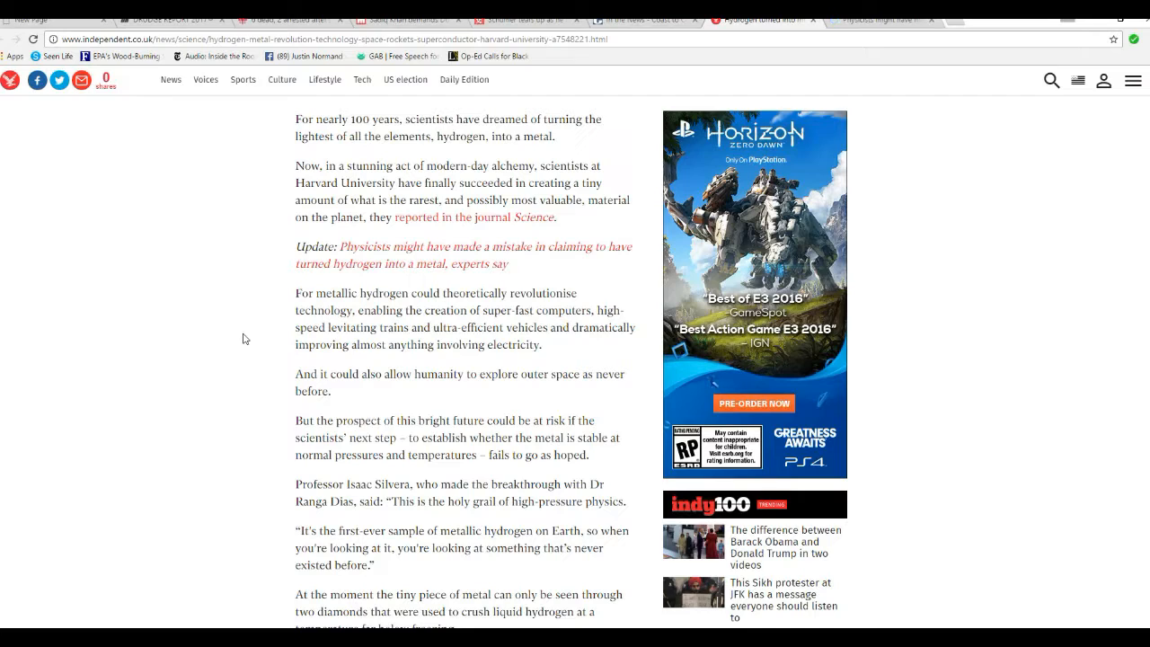
mouse_move(489, 350)
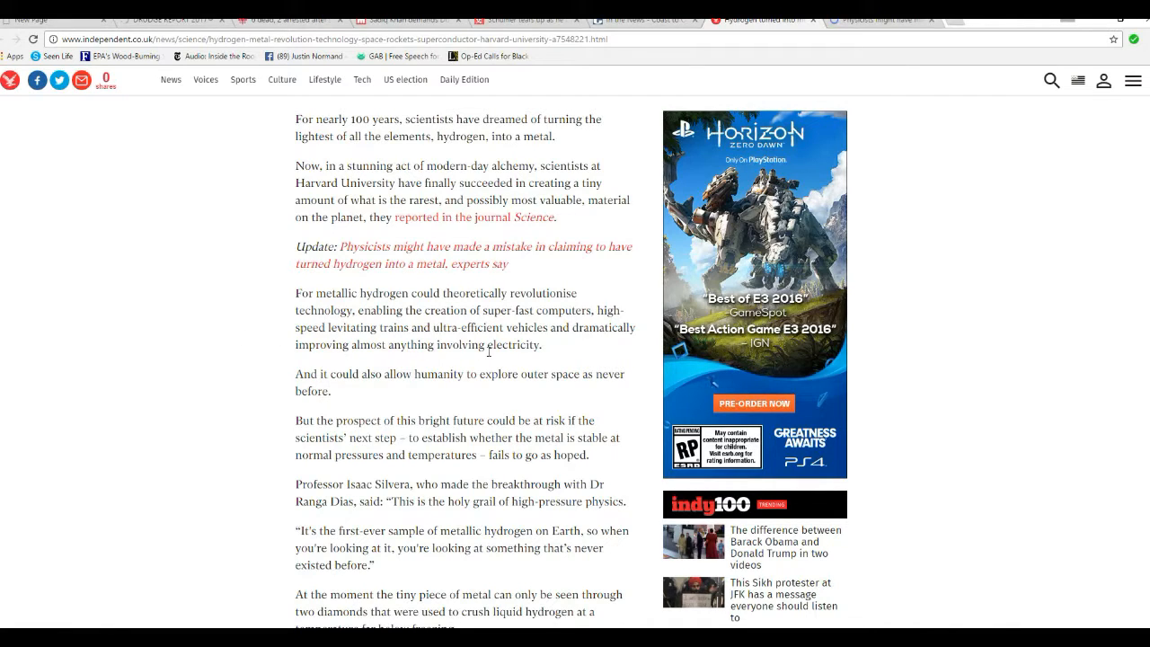
mouse_move(363, 351)
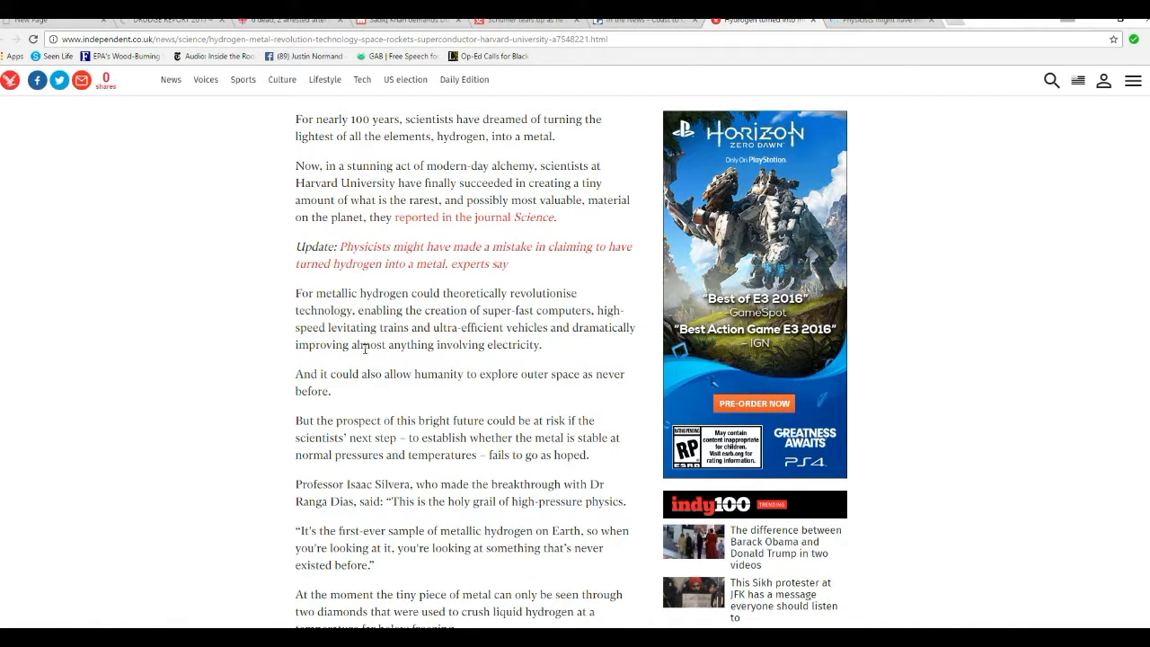
mouse_move(375, 366)
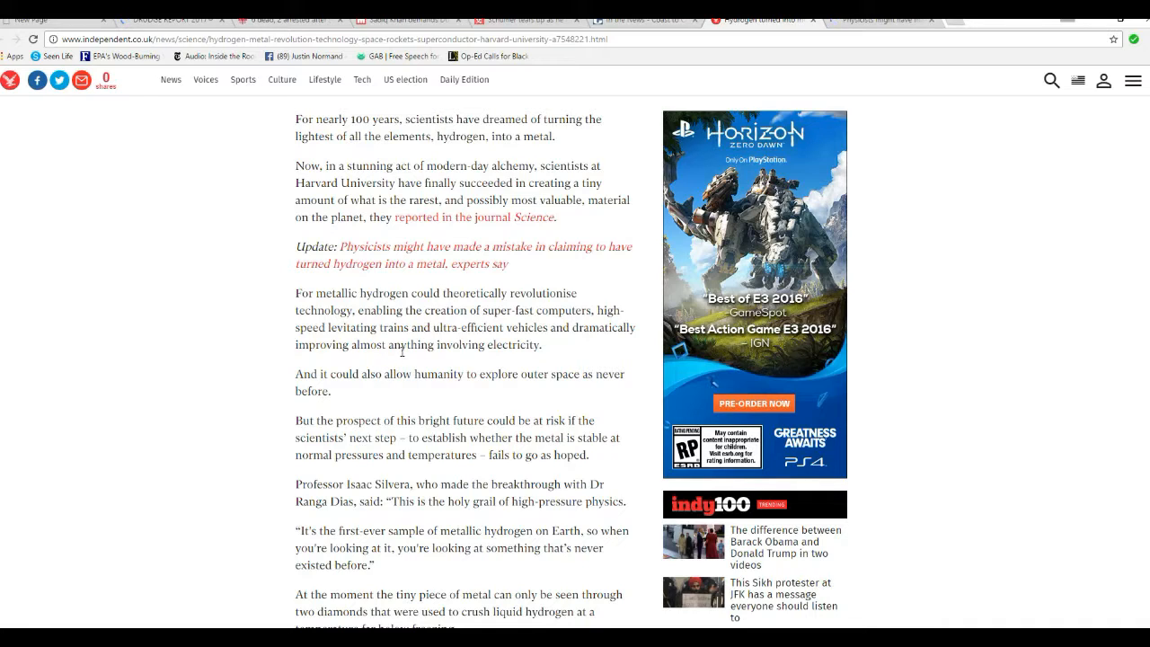
mouse_move(410, 362)
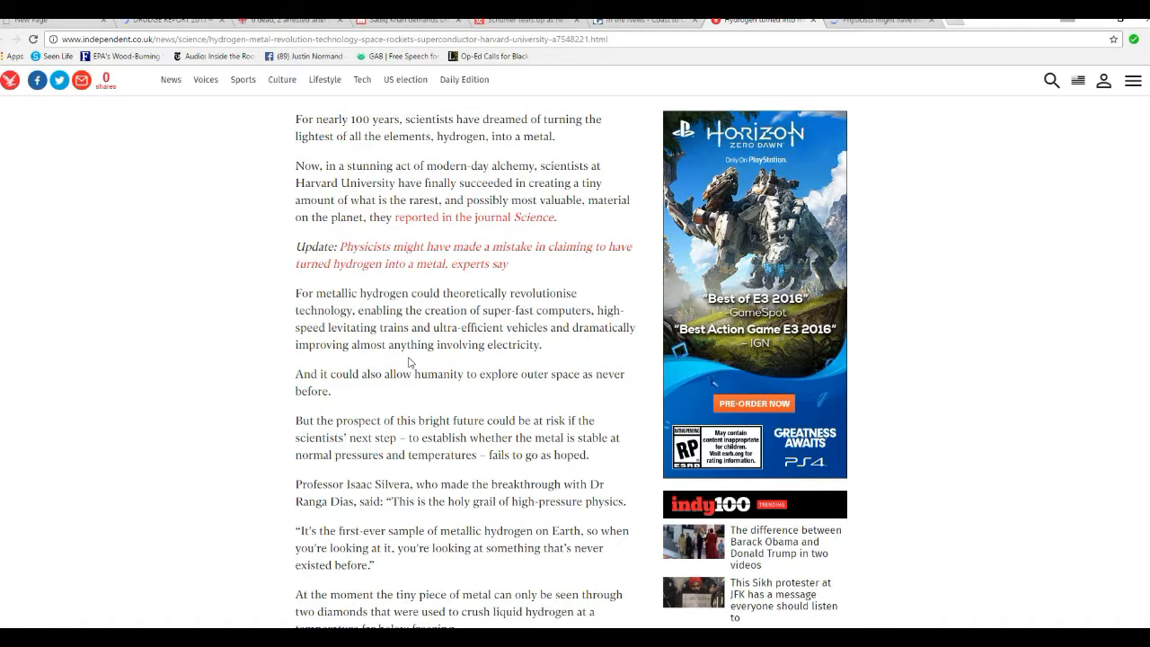
mouse_move(165, 360)
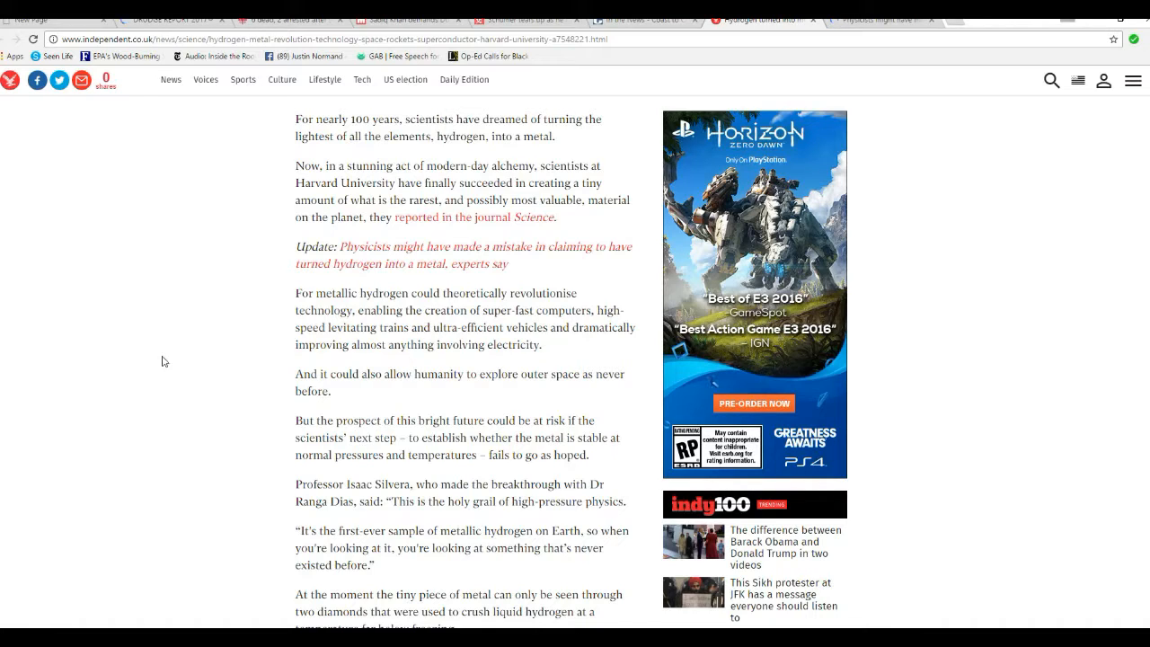
mouse_move(268, 376)
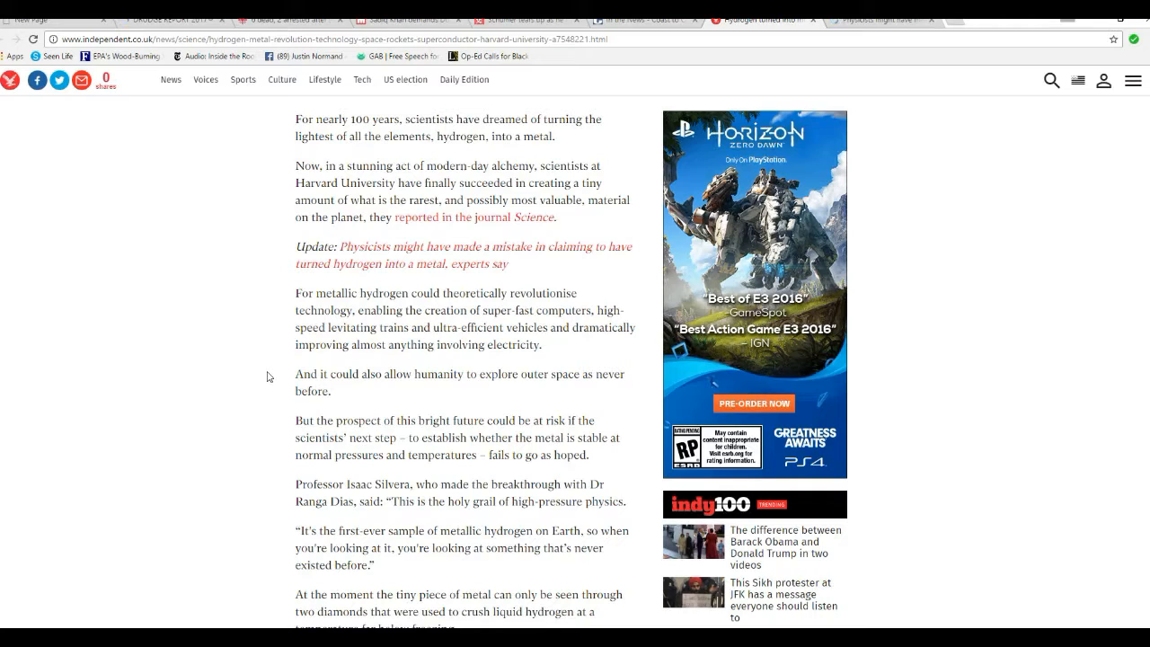
mouse_move(313, 366)
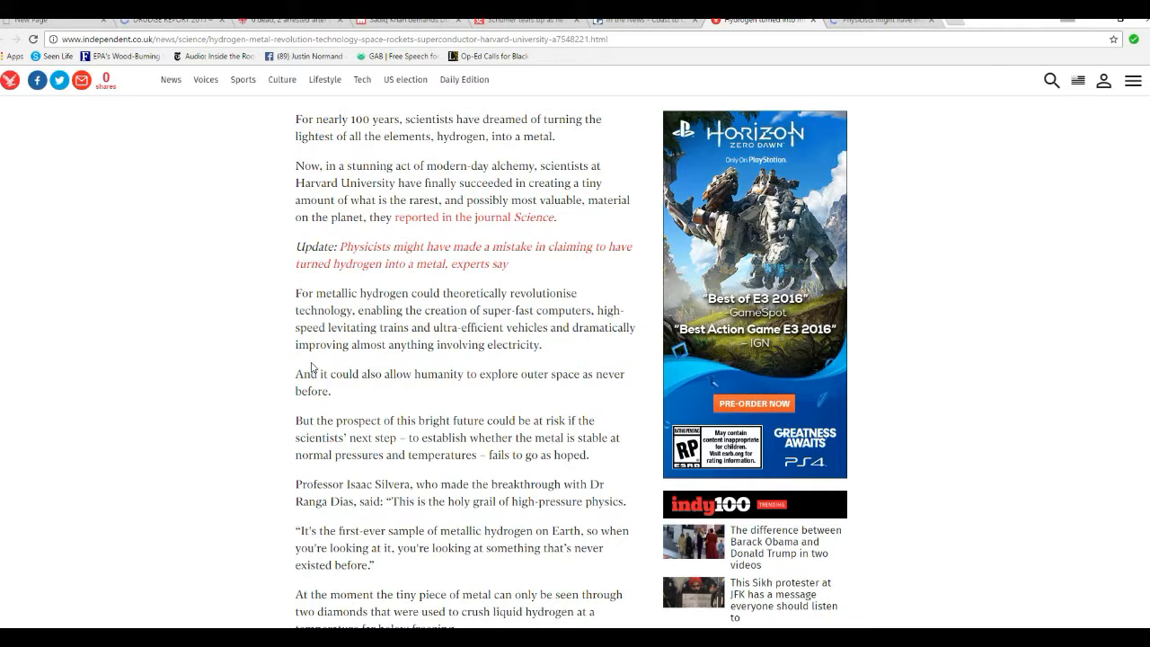
mouse_move(288, 358)
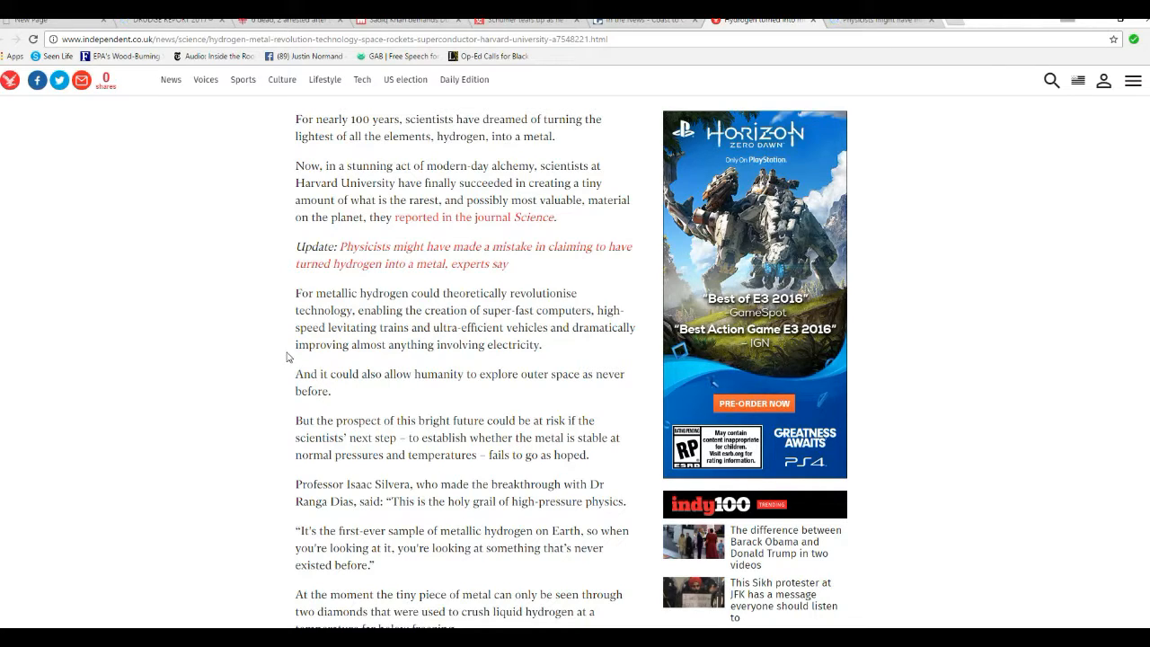
mouse_move(286, 385)
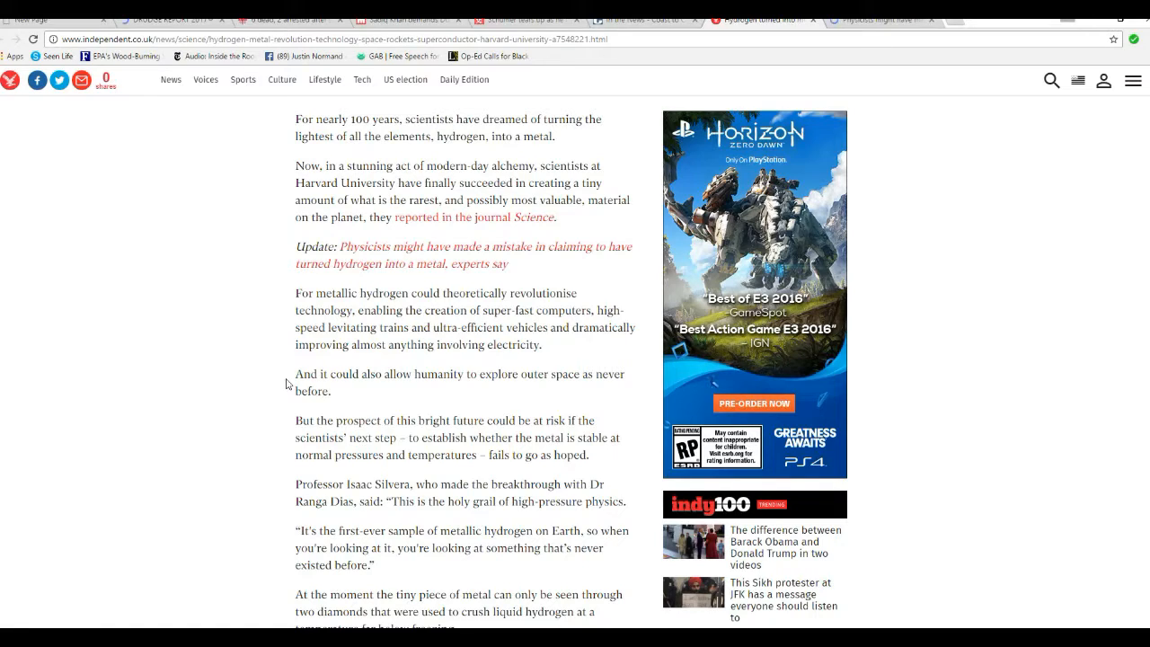
mouse_move(314, 378)
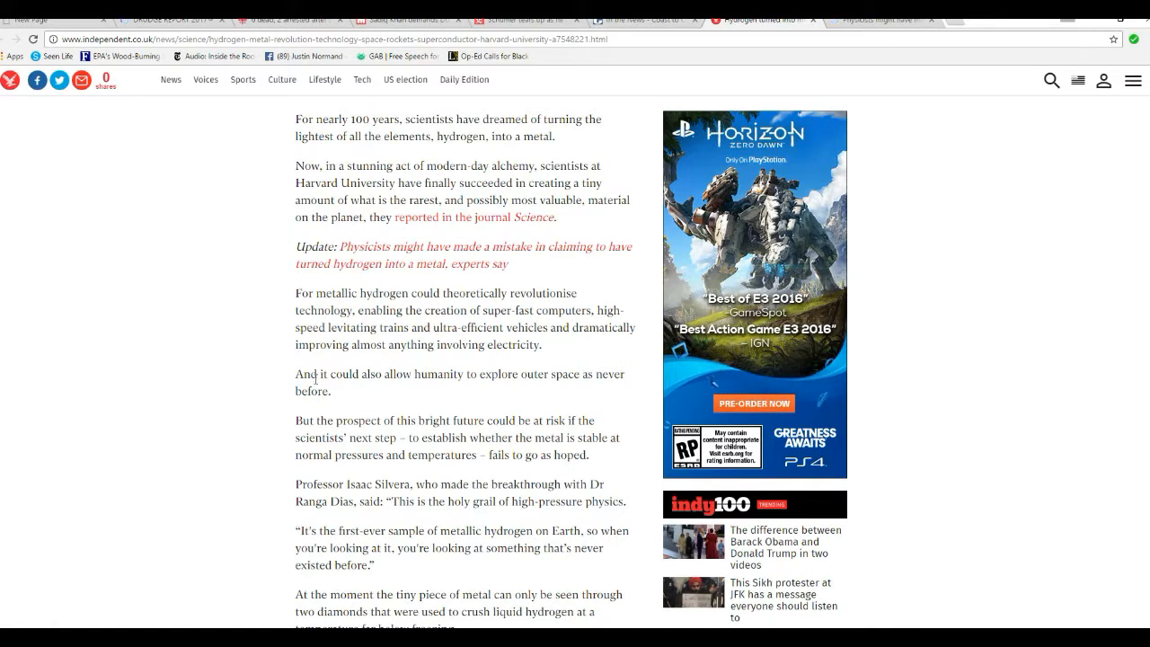
mouse_move(297, 397)
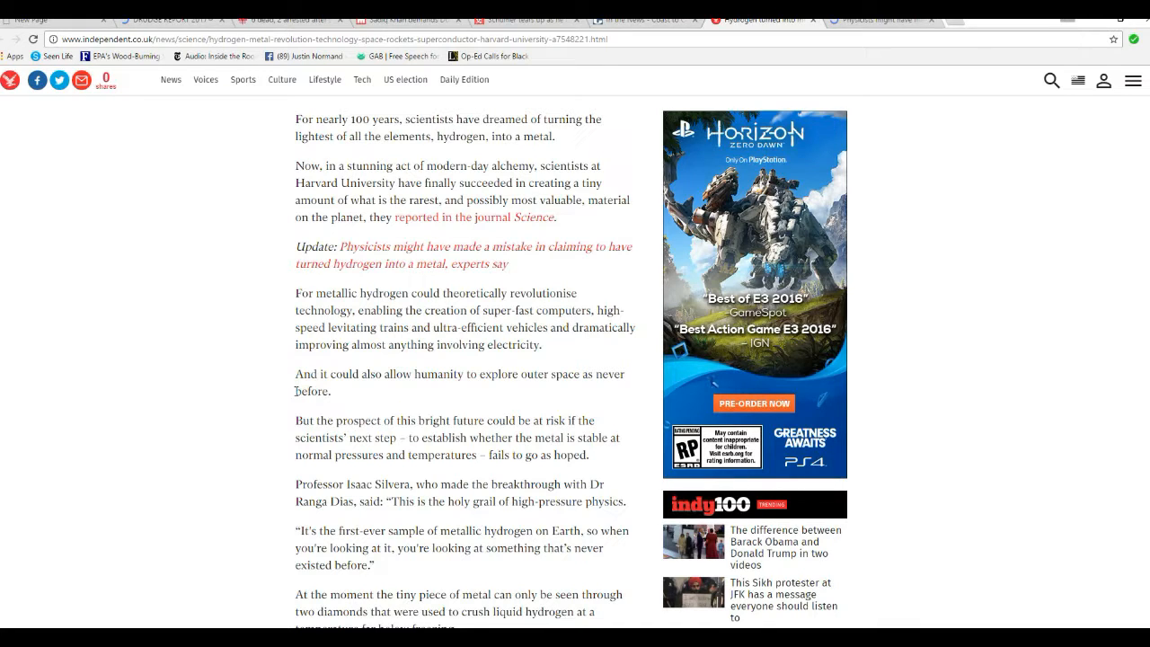
scroll(down, 3)
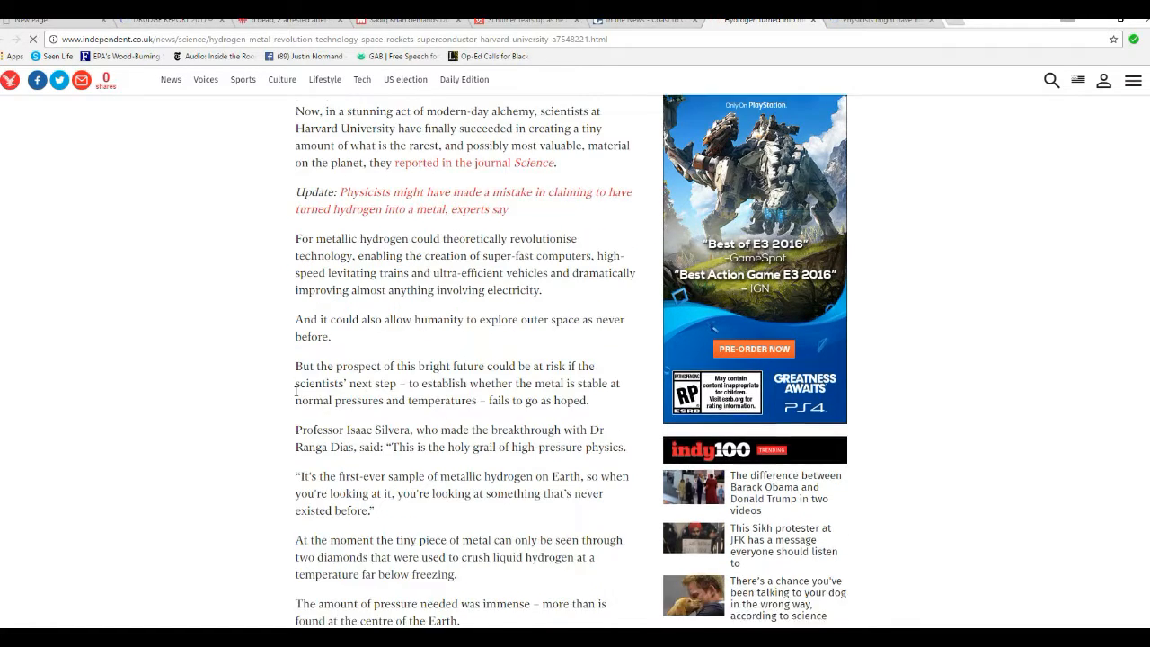
scroll(down, 3)
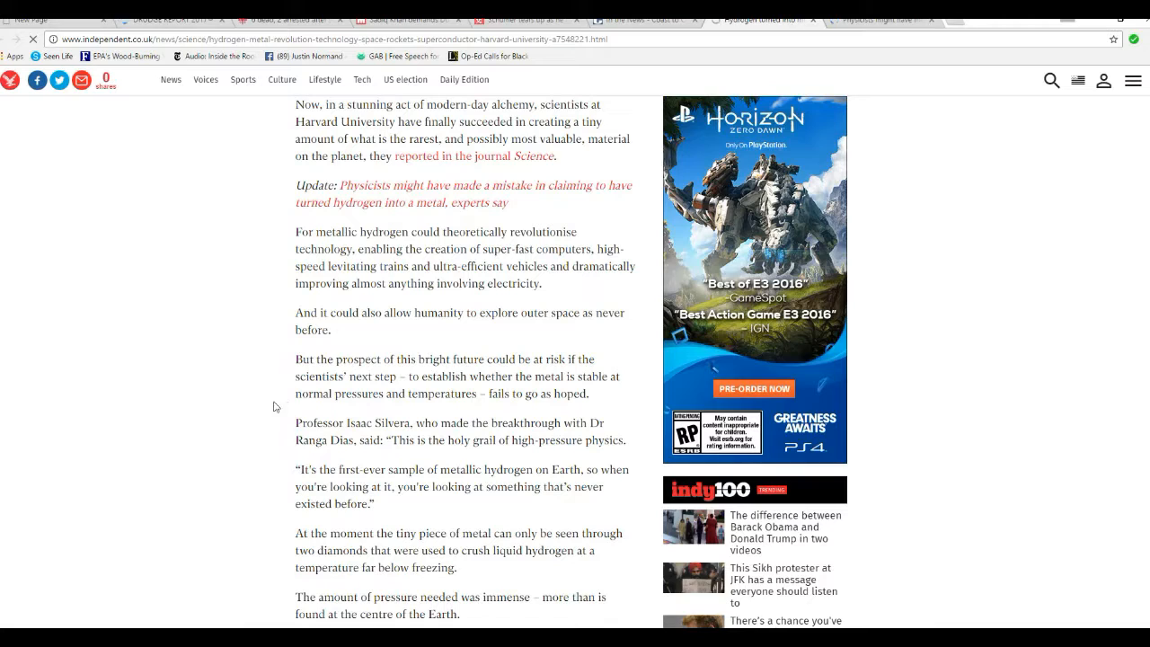
mouse_move(332, 399)
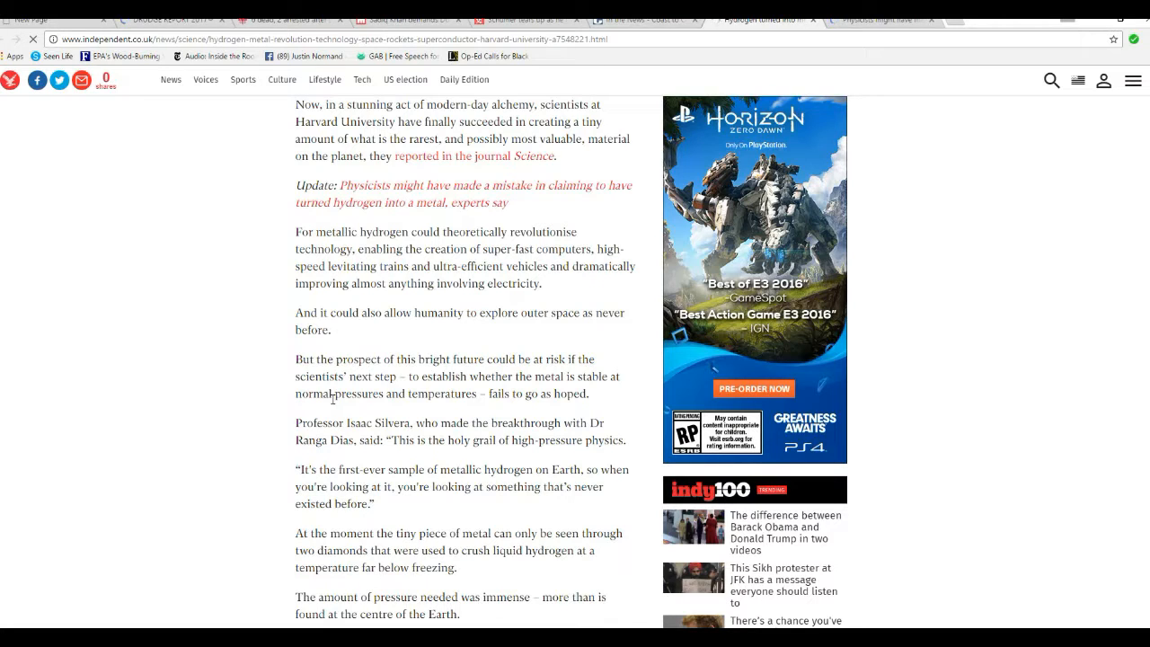
mouse_move(323, 409)
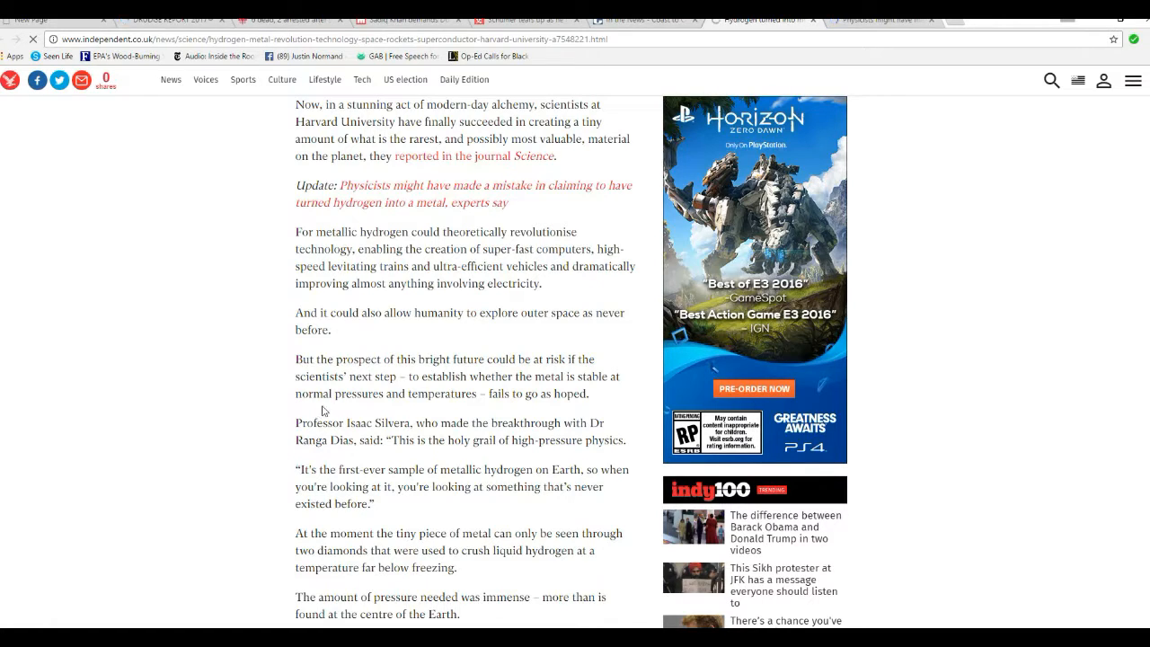
mouse_move(386, 412)
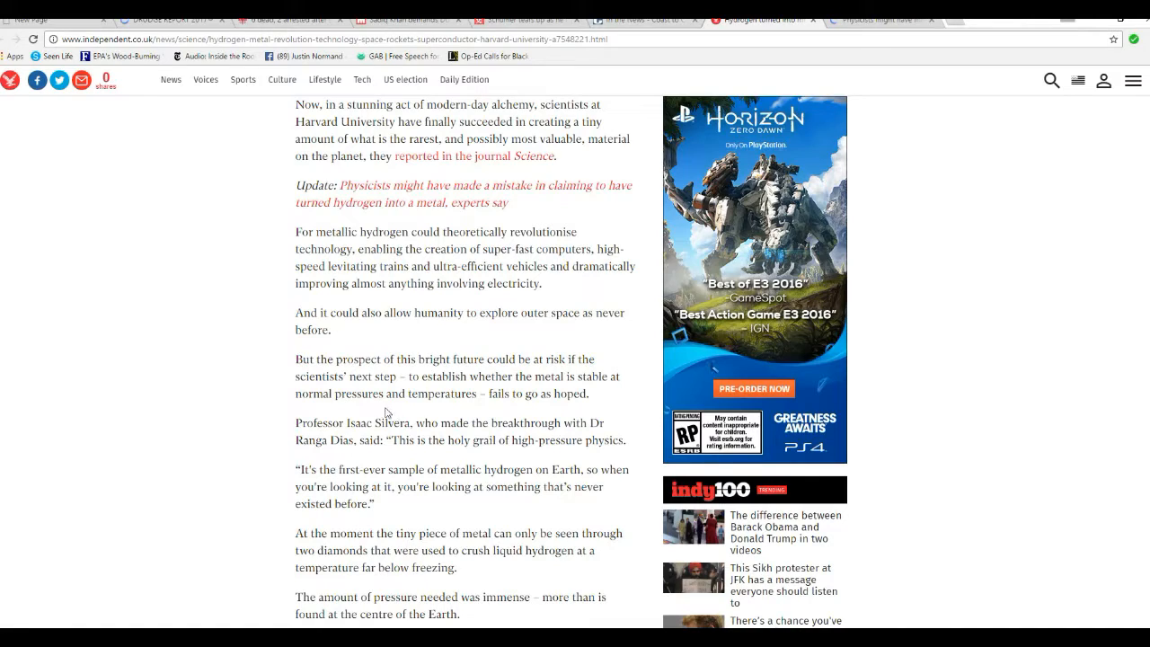
mouse_move(413, 410)
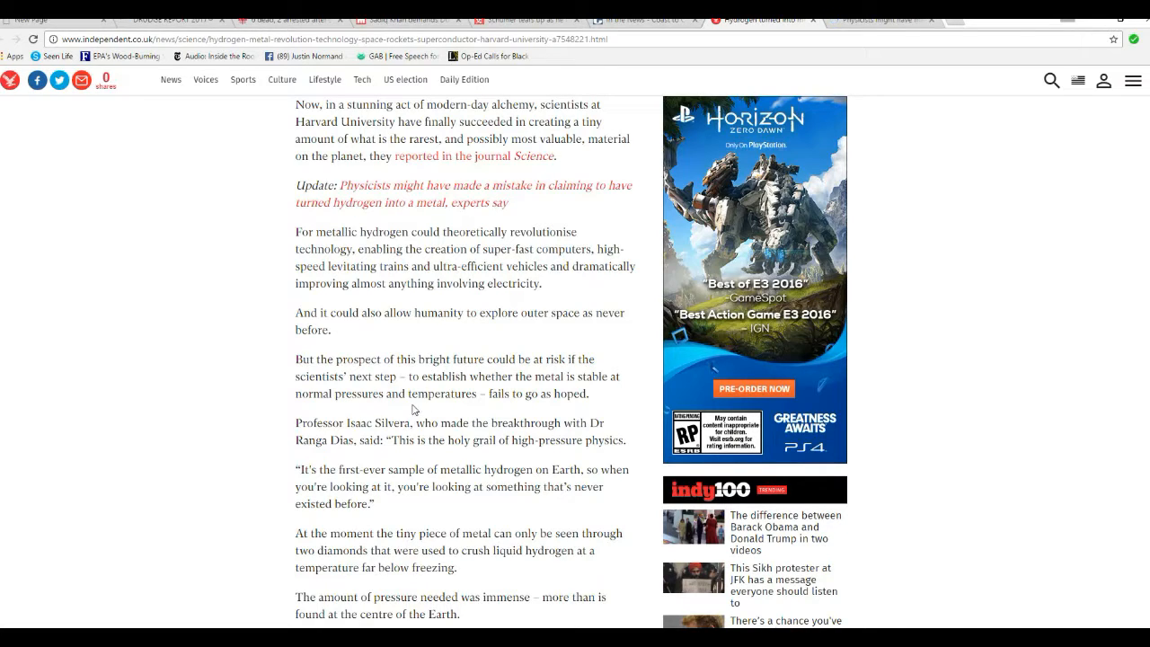
mouse_move(392, 410)
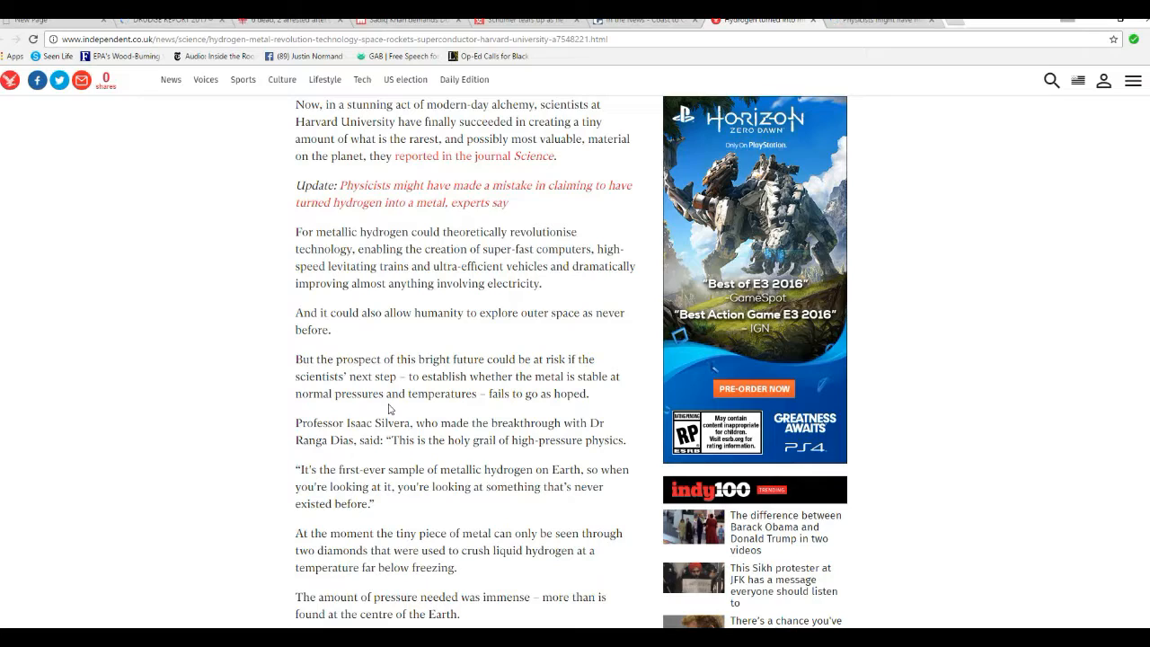
mouse_move(488, 466)
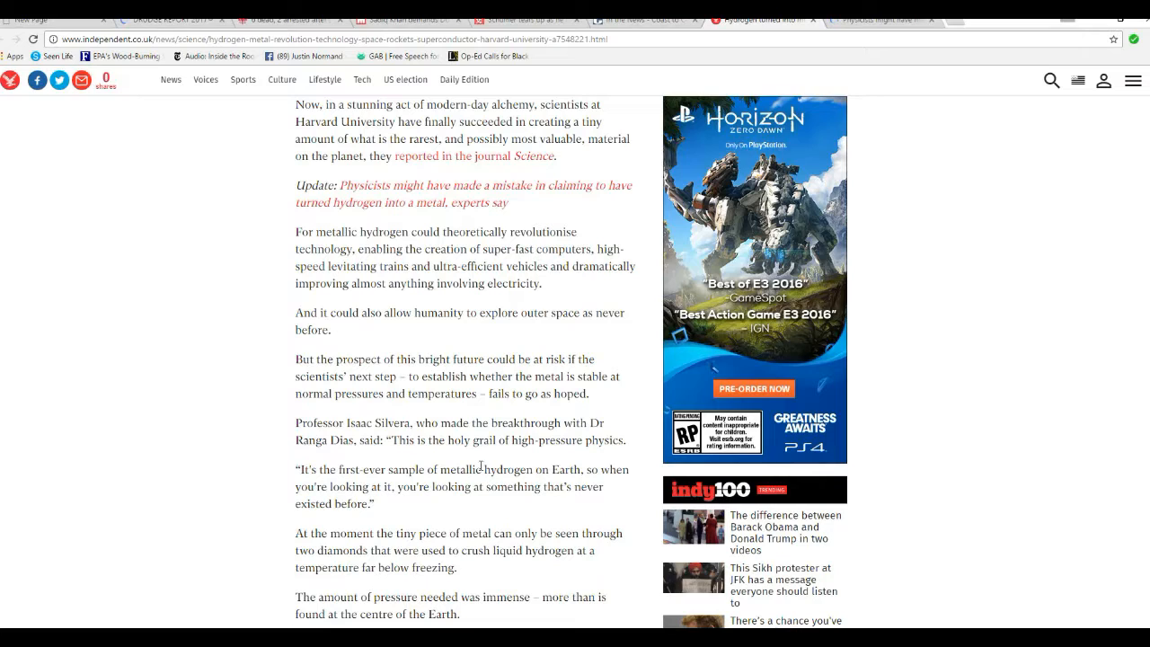
mouse_move(557, 372)
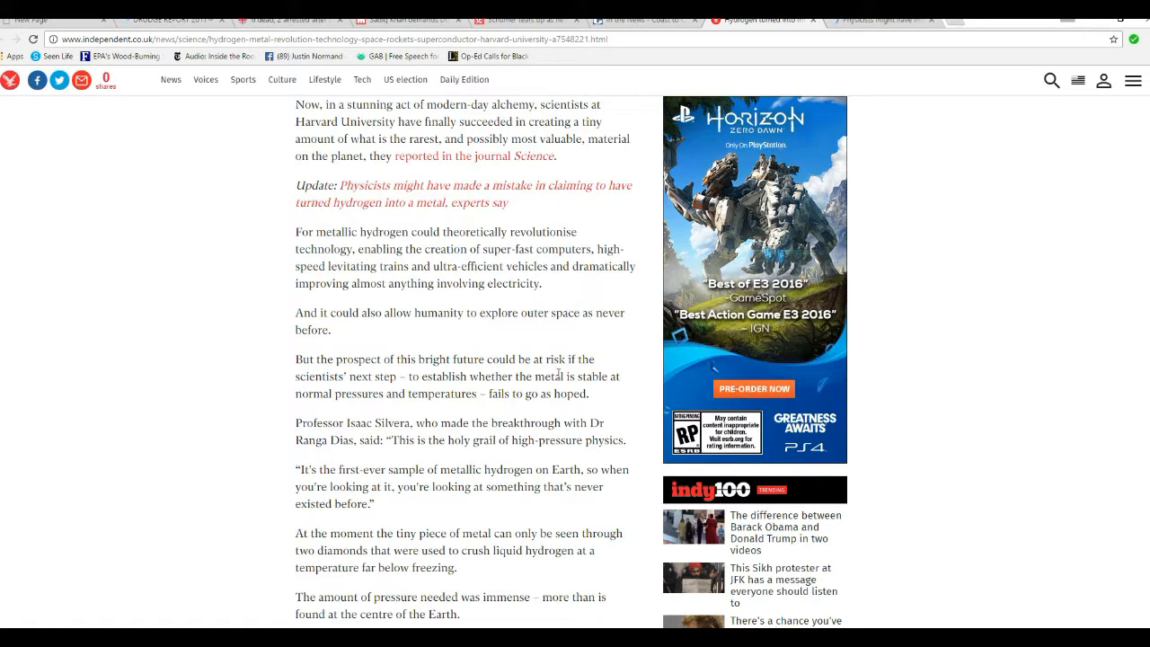
mouse_move(496, 467)
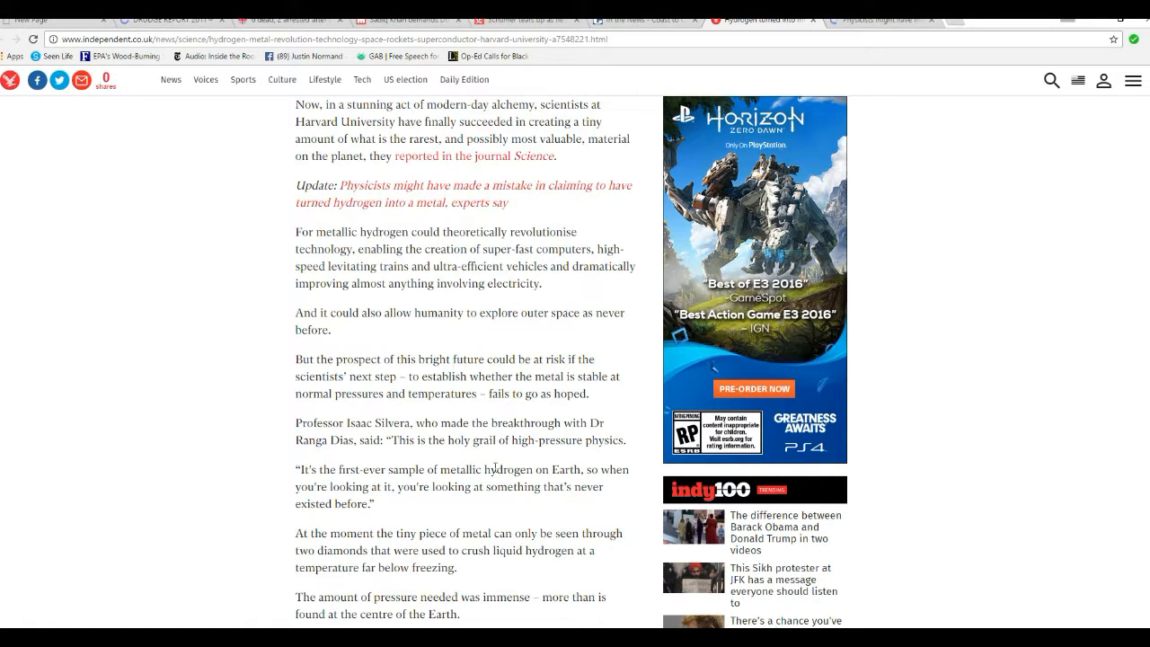
mouse_move(405, 503)
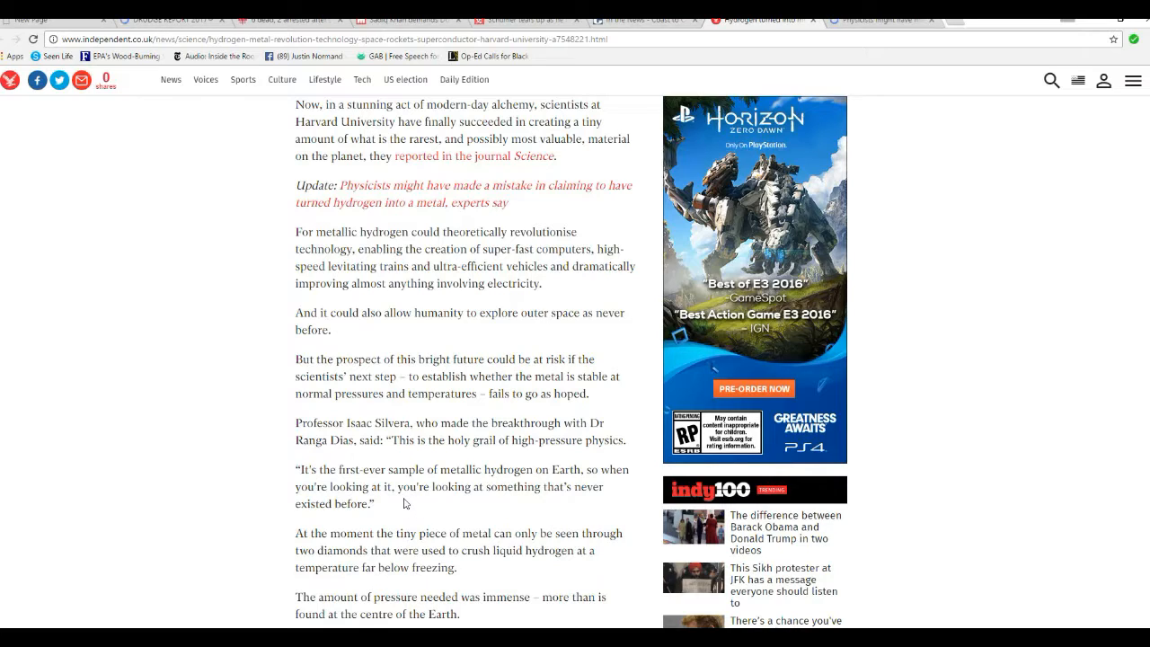
mouse_move(420, 503)
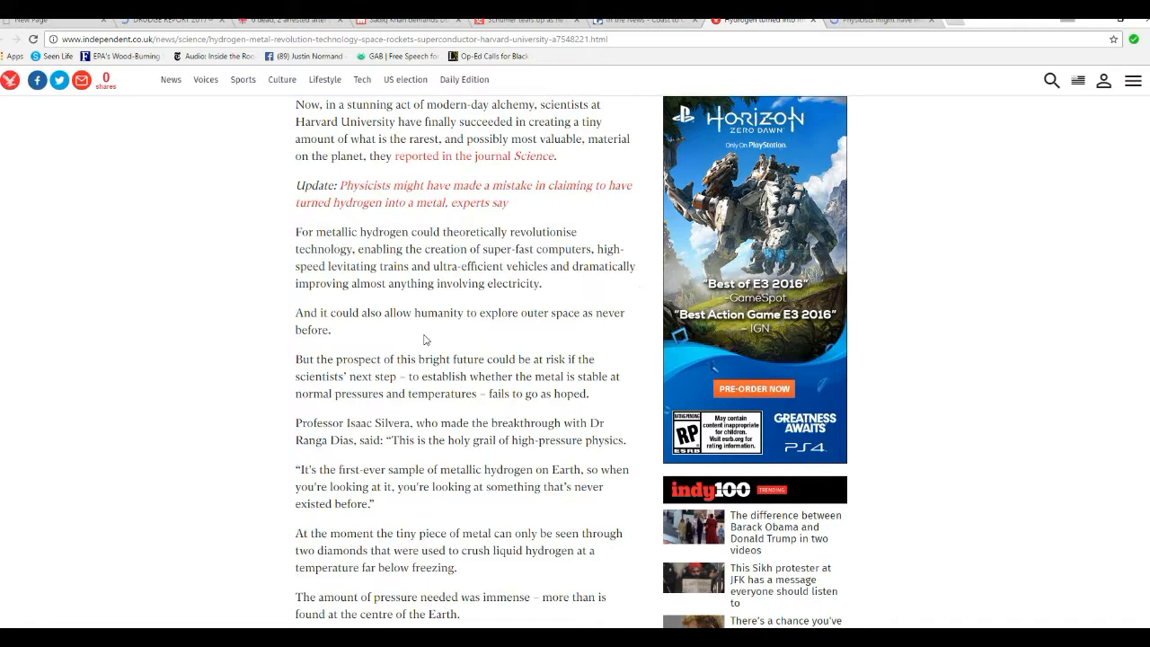
scroll(up, 3)
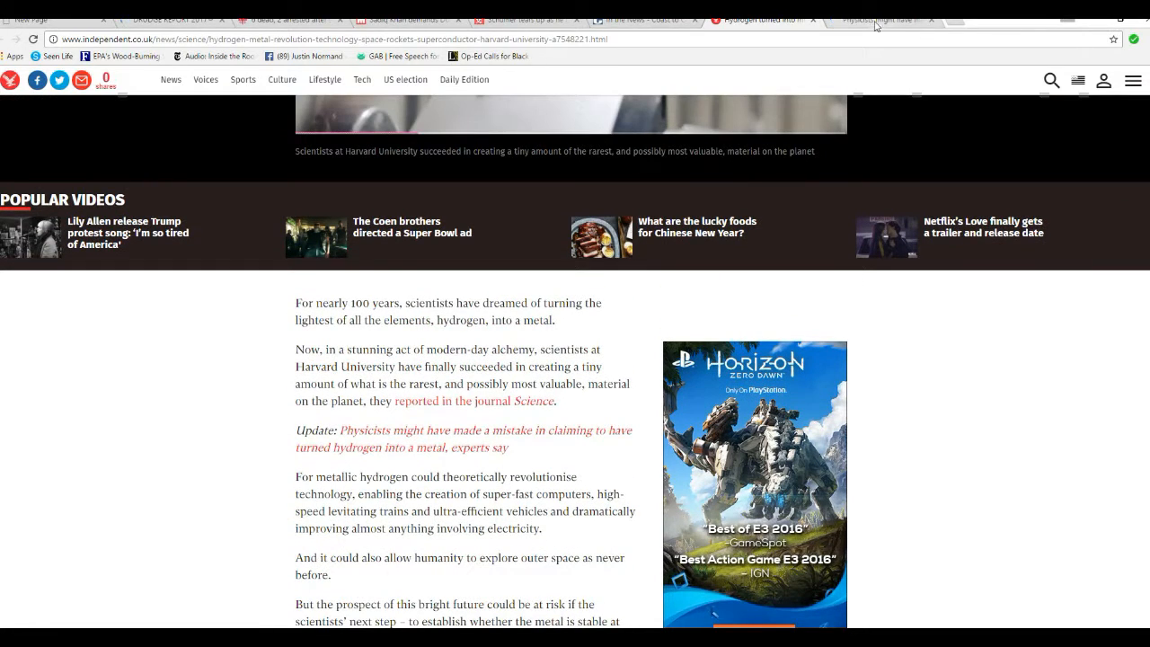
mouse_move(877, 18)
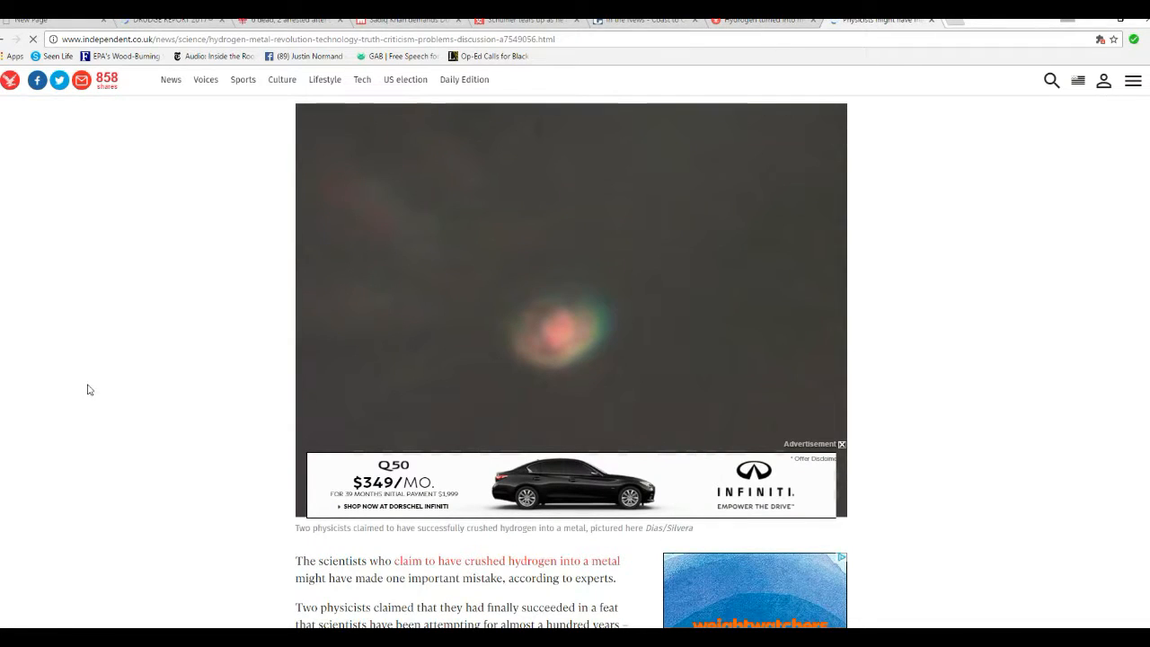
scroll(up, 3)
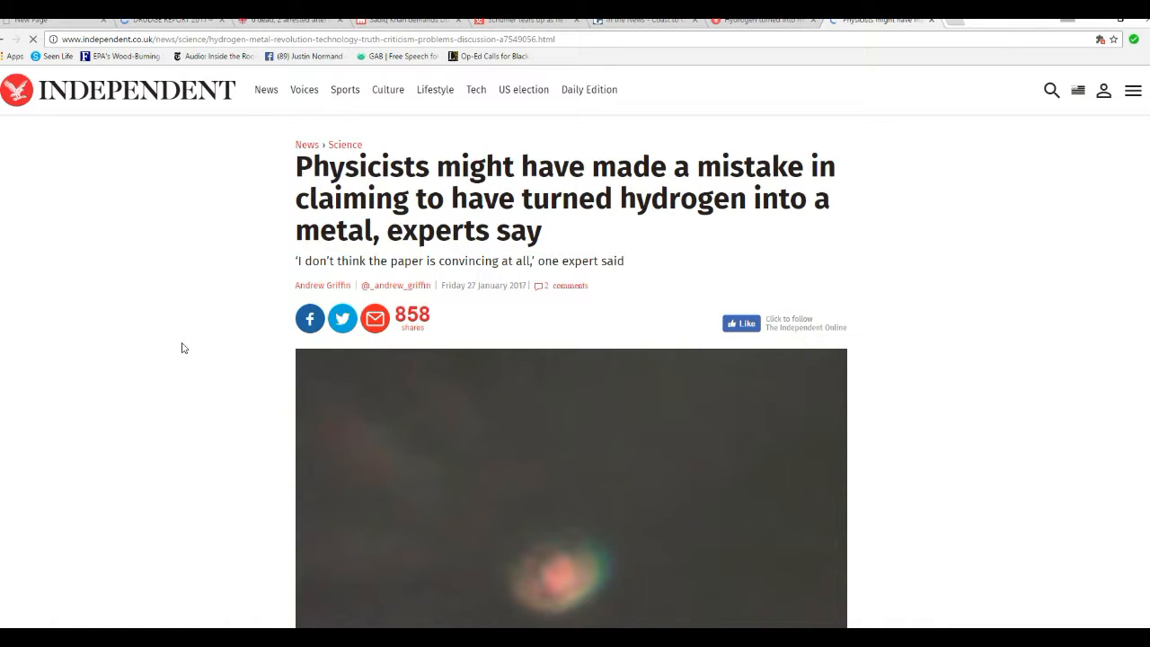
scroll(down, 3)
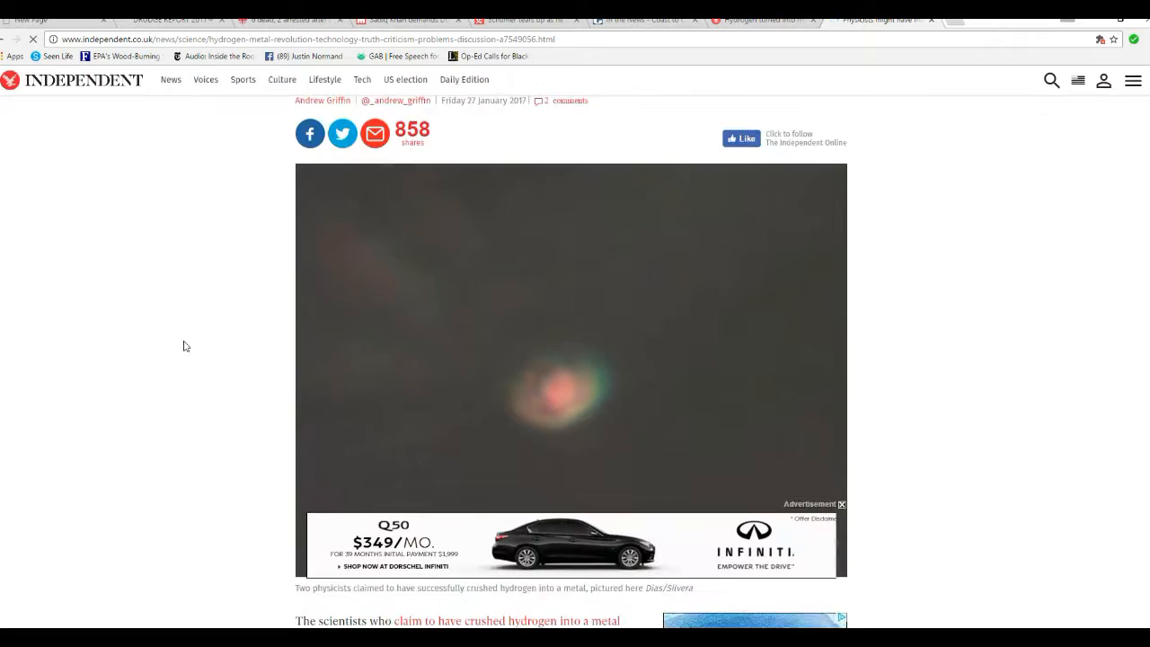
scroll(down, 3)
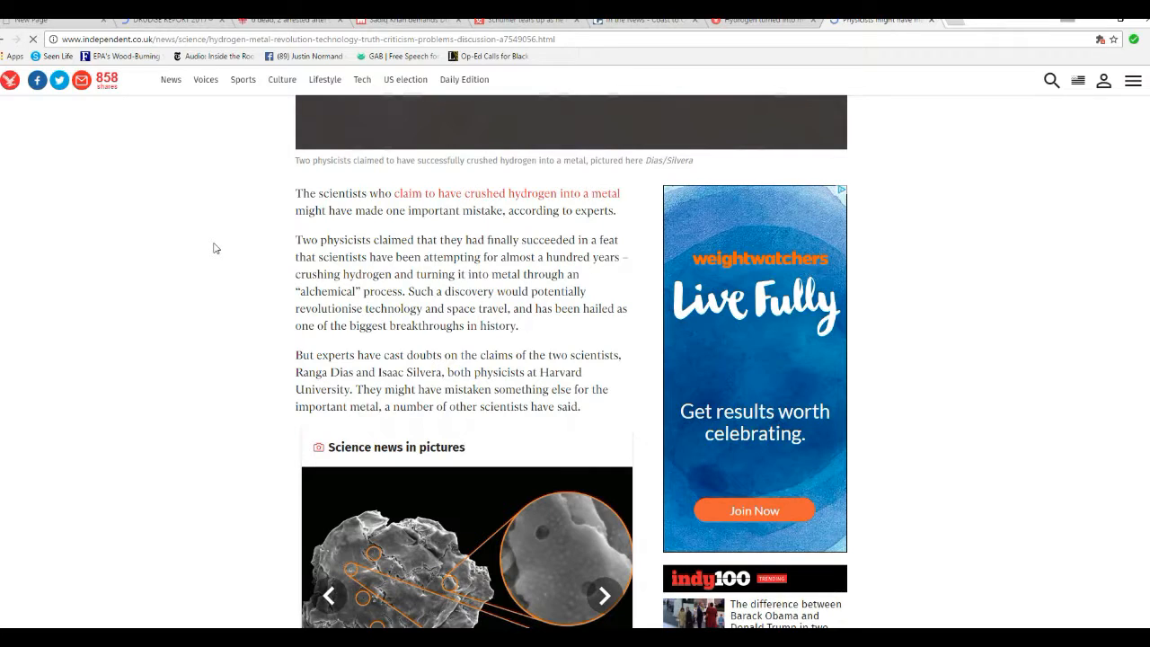
mouse_move(253, 269)
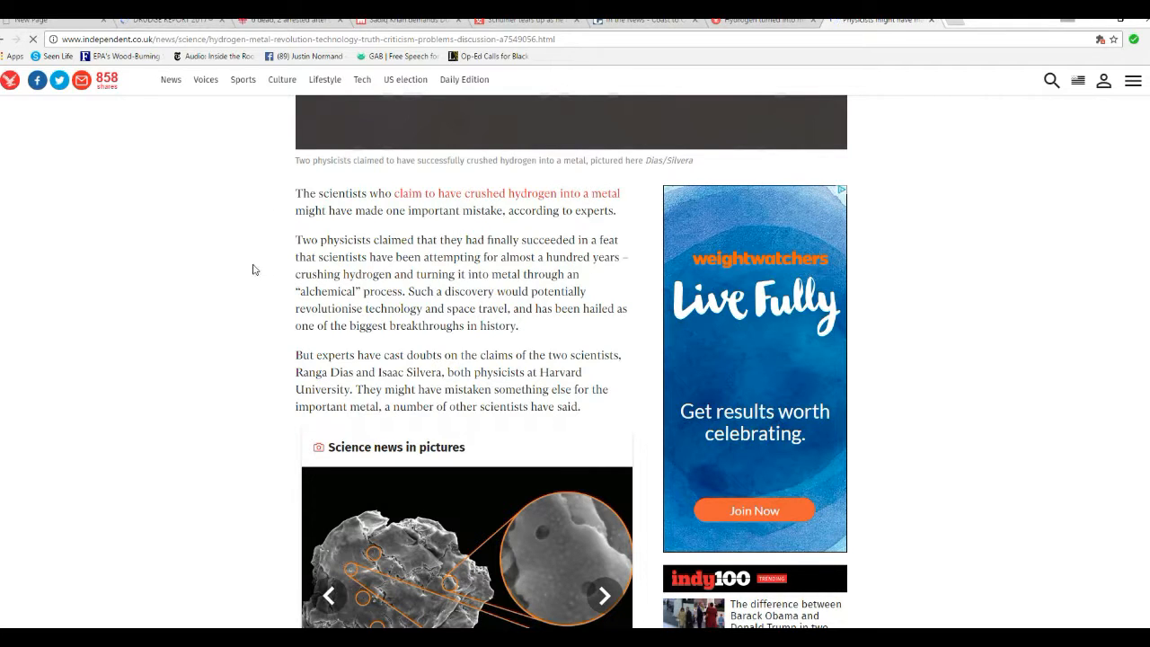
mouse_move(277, 283)
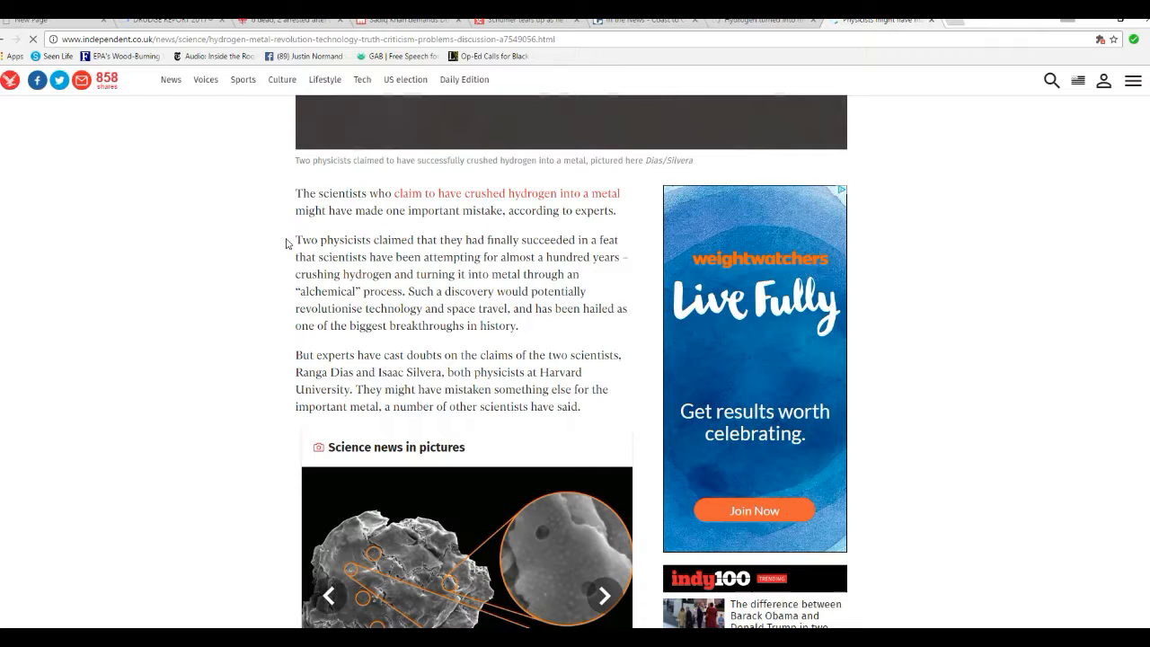
mouse_move(317, 269)
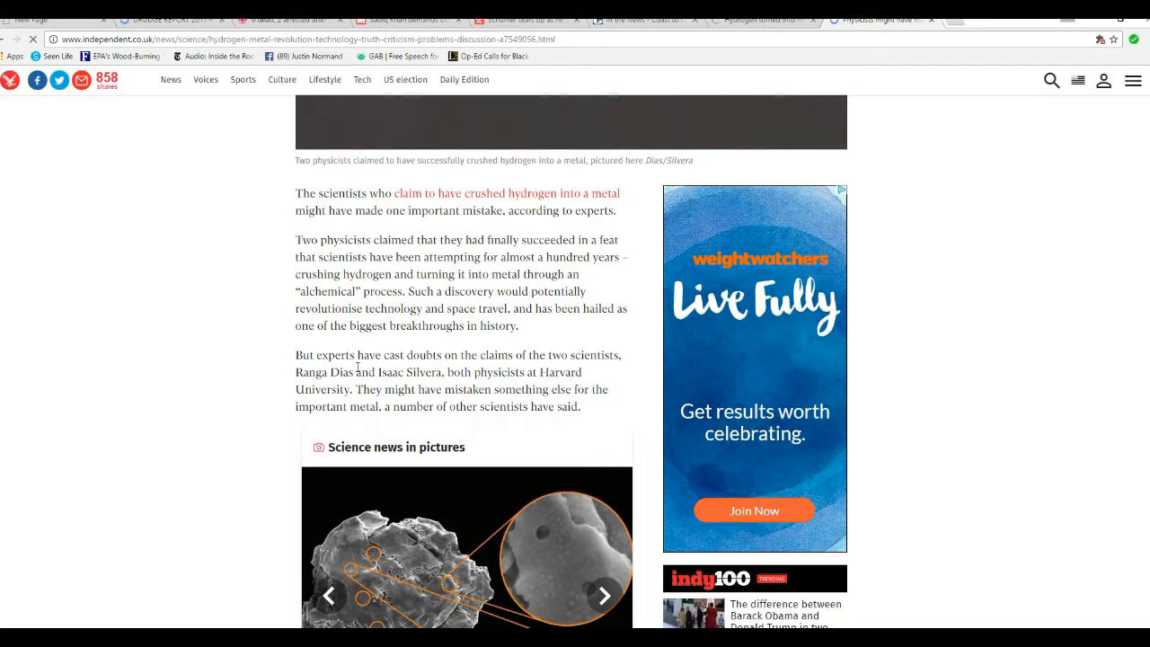
mouse_move(259, 312)
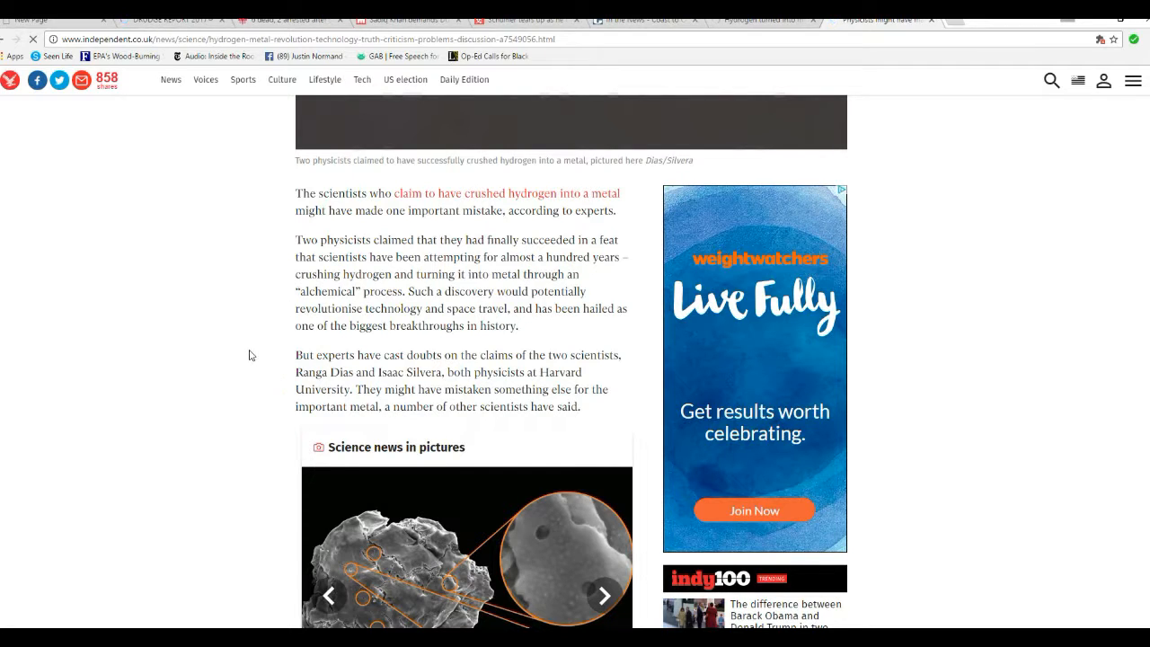
scroll(down, 3)
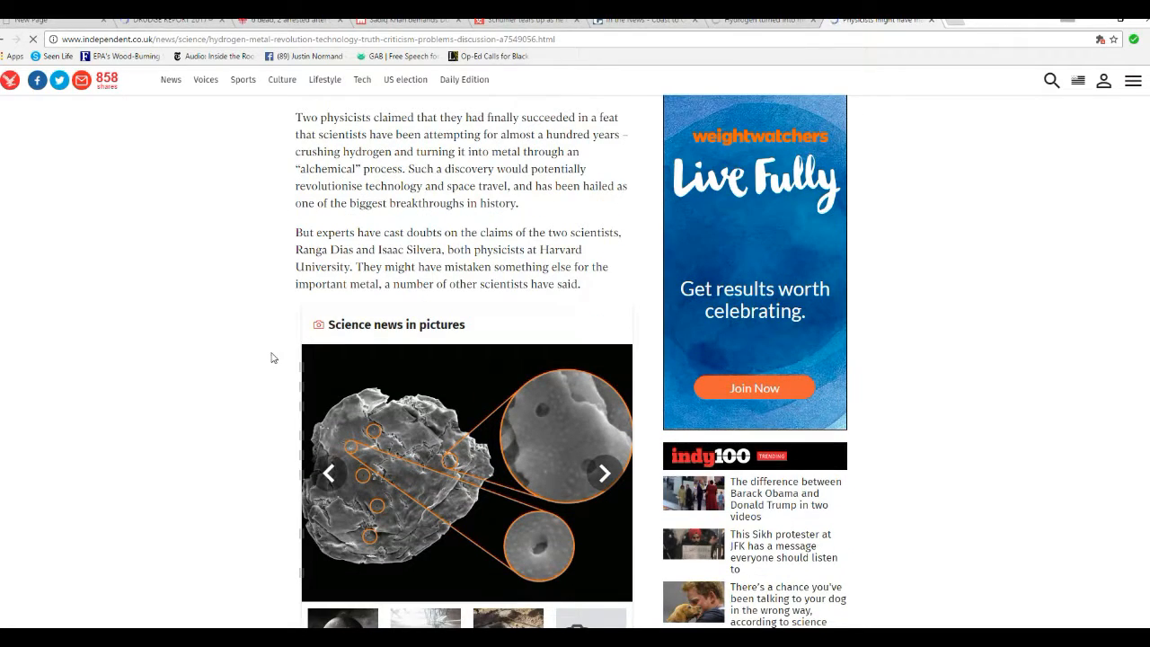
mouse_move(323, 263)
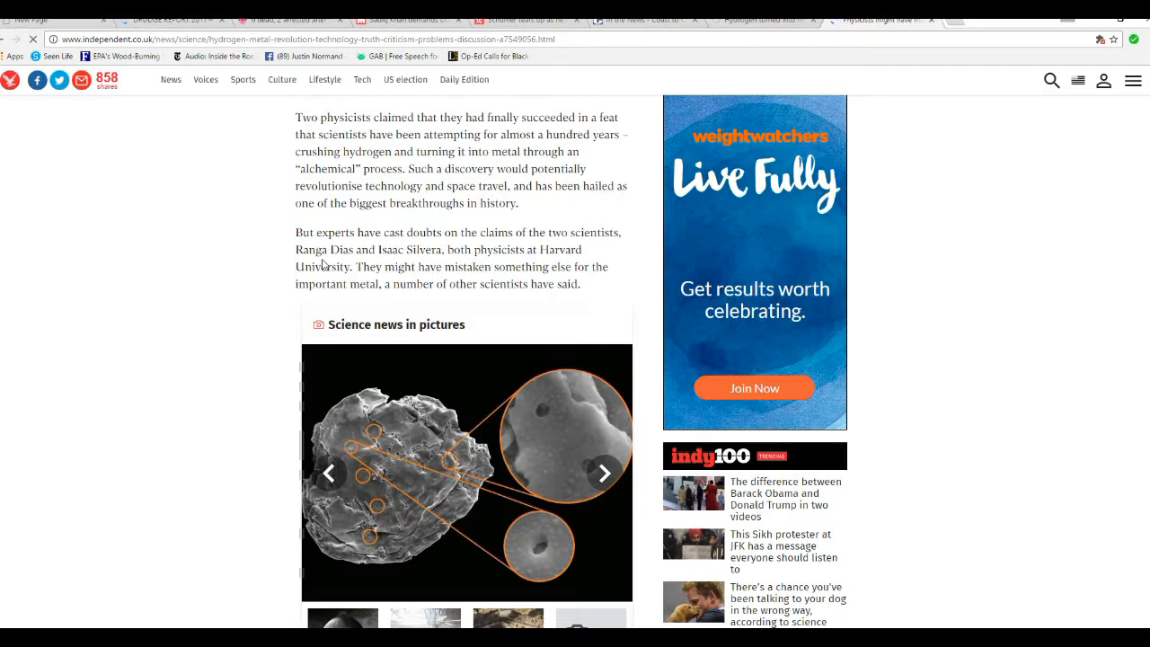
mouse_move(266, 288)
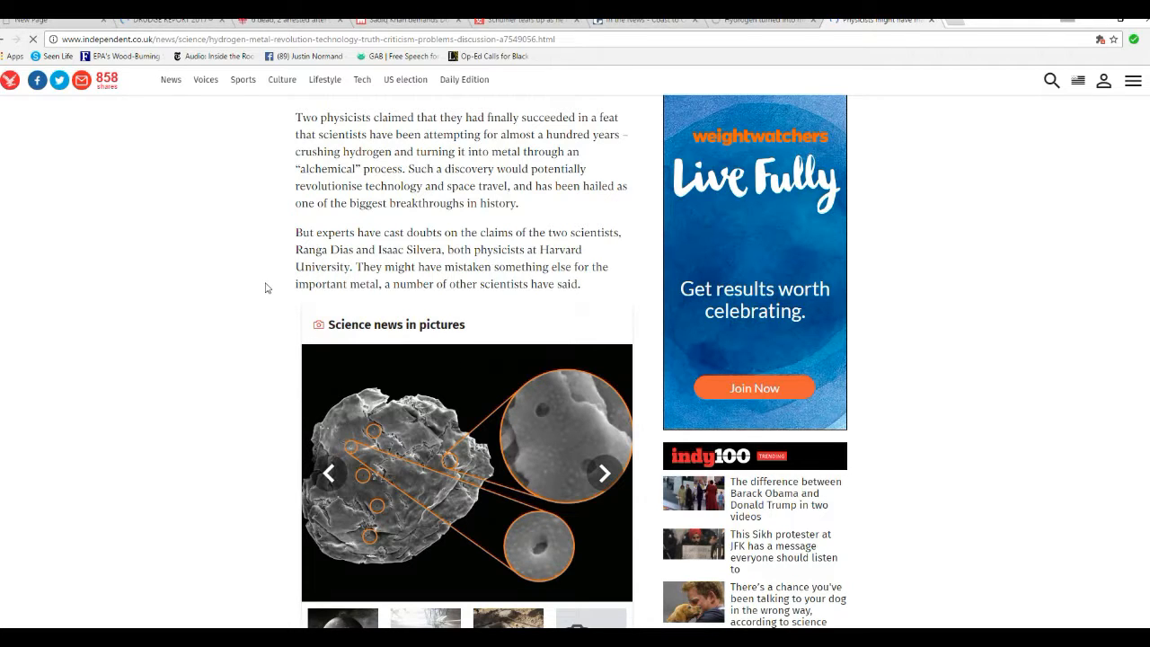
mouse_move(288, 288)
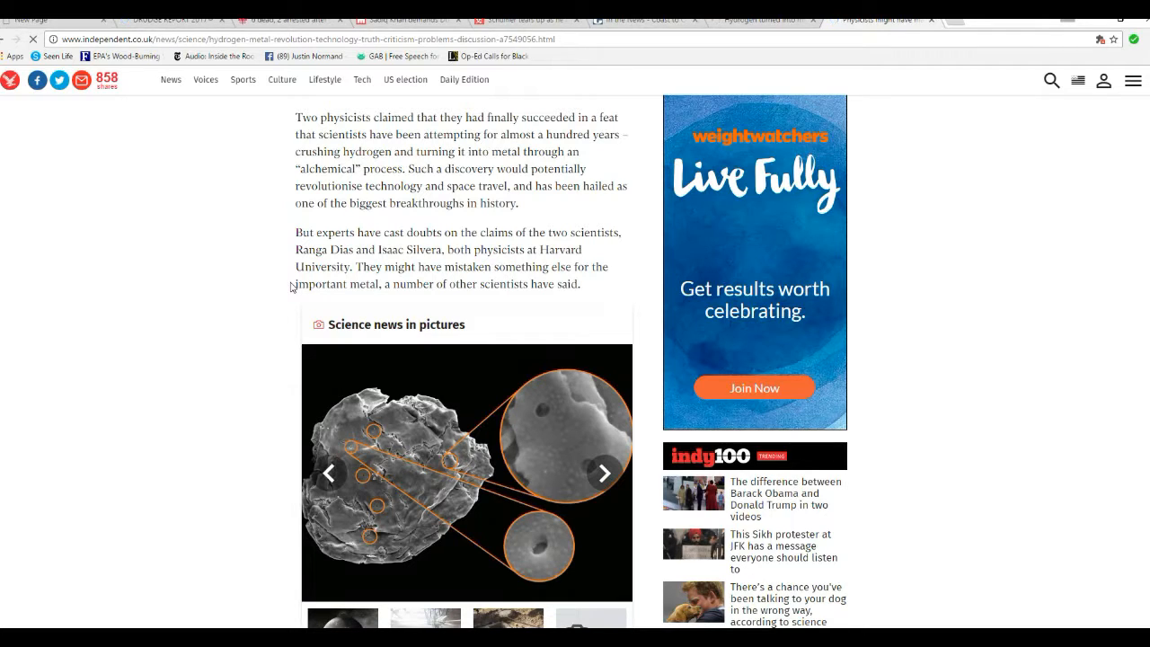
mouse_move(314, 303)
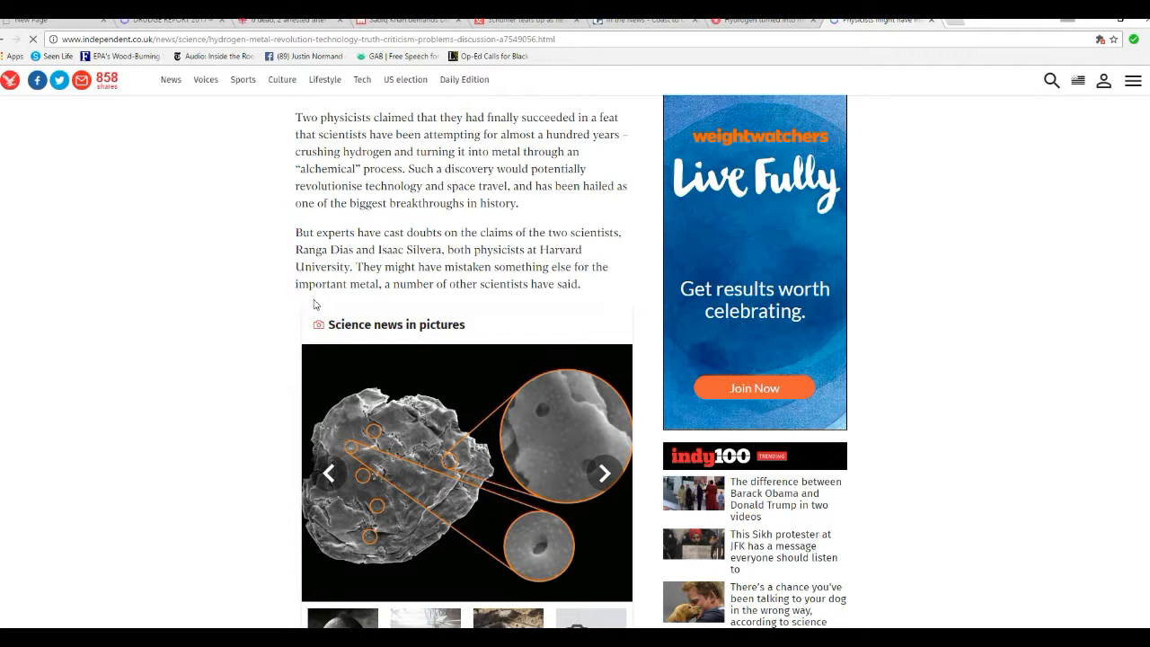
mouse_move(291, 279)
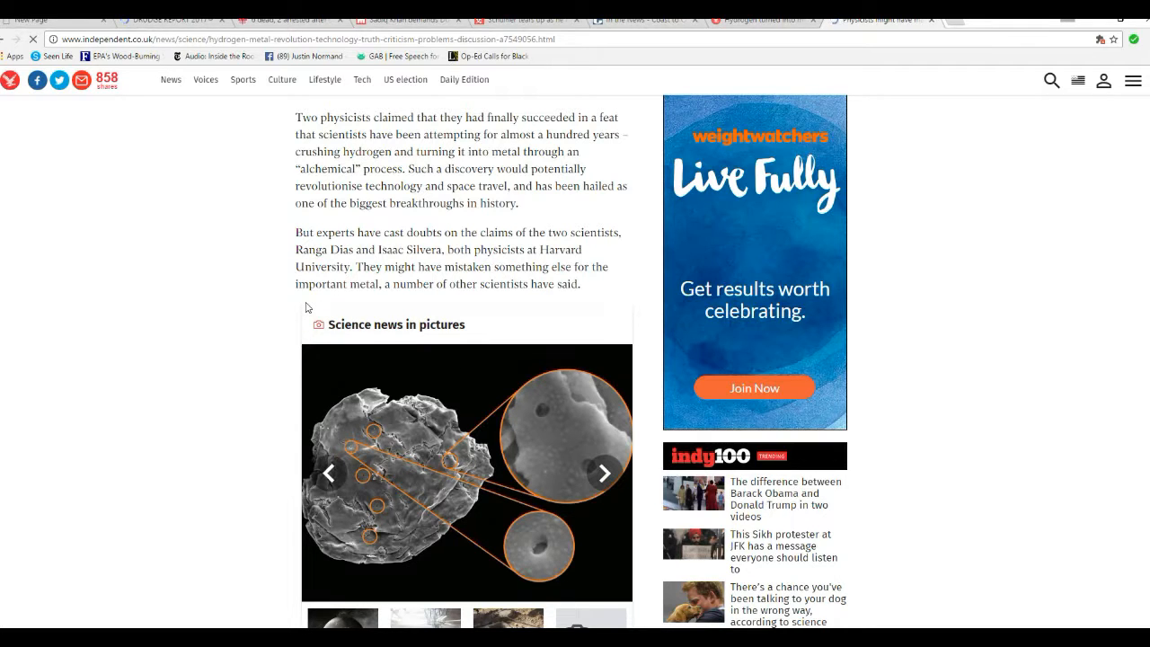
scroll(down, 3)
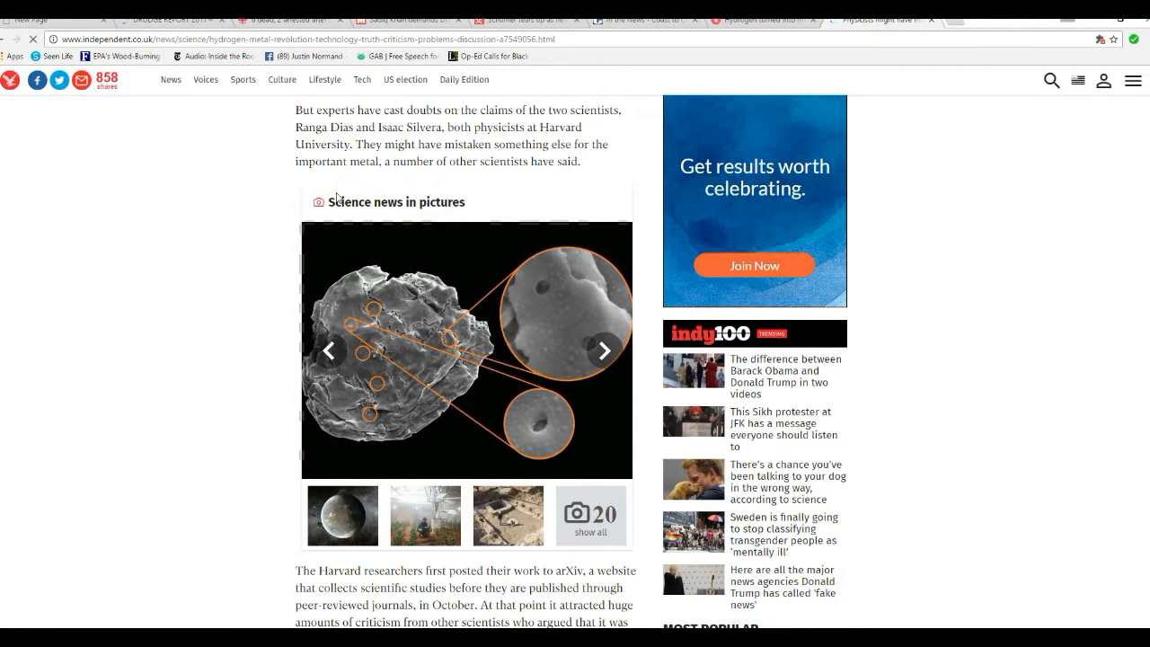
mouse_move(262, 268)
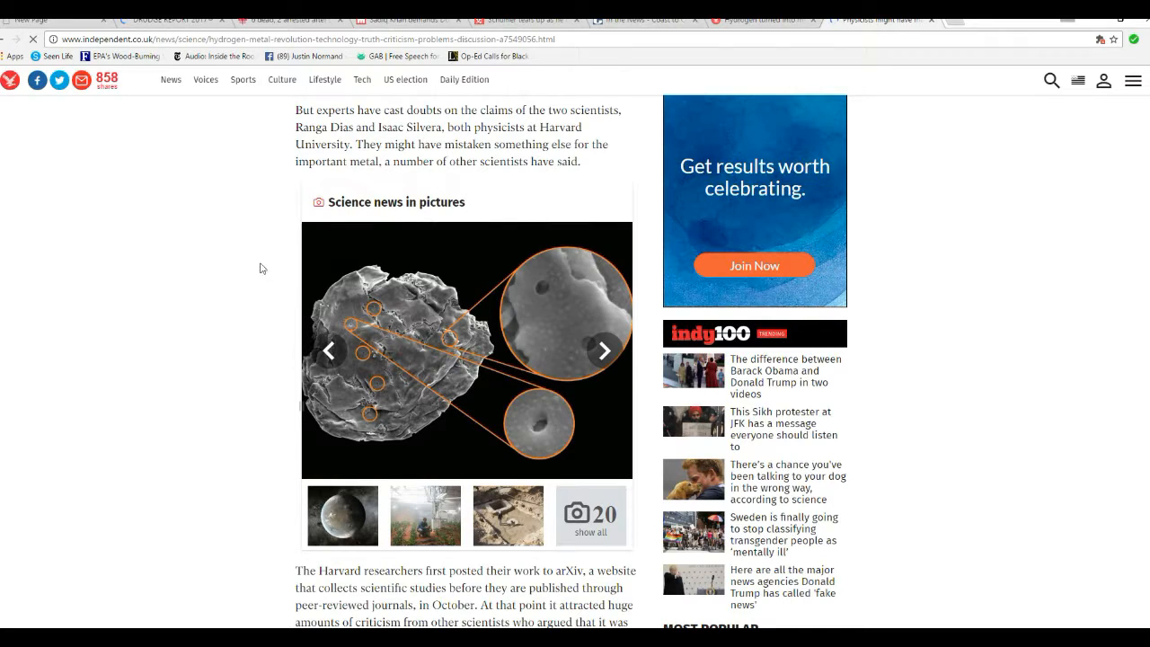
scroll(down, 3)
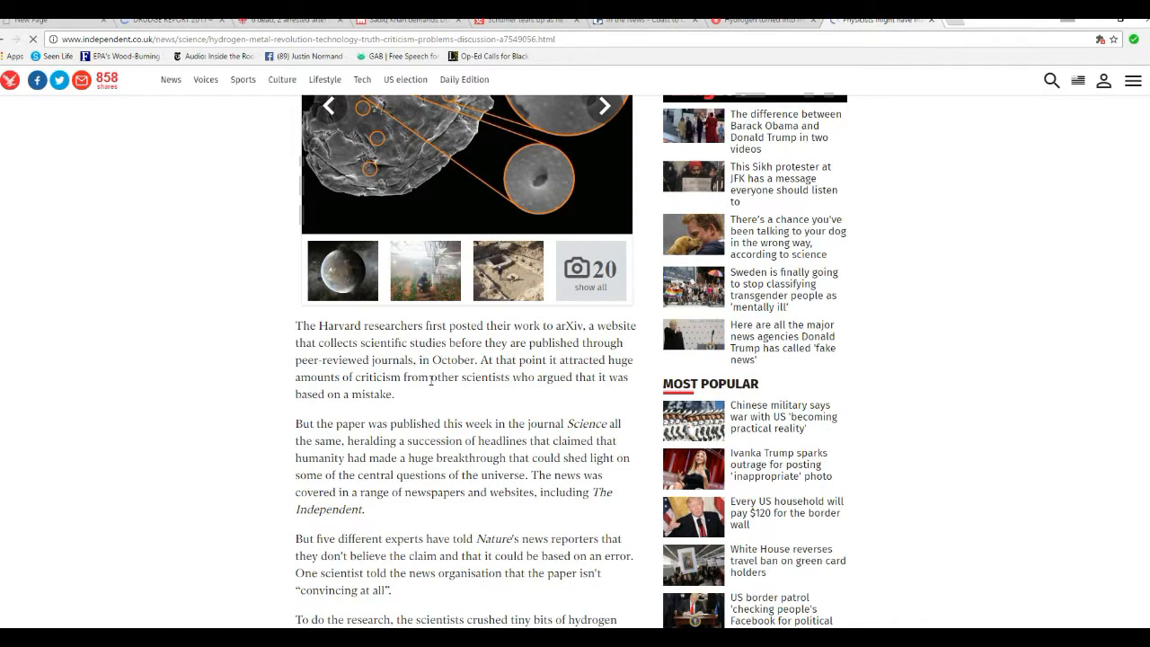
mouse_move(453, 390)
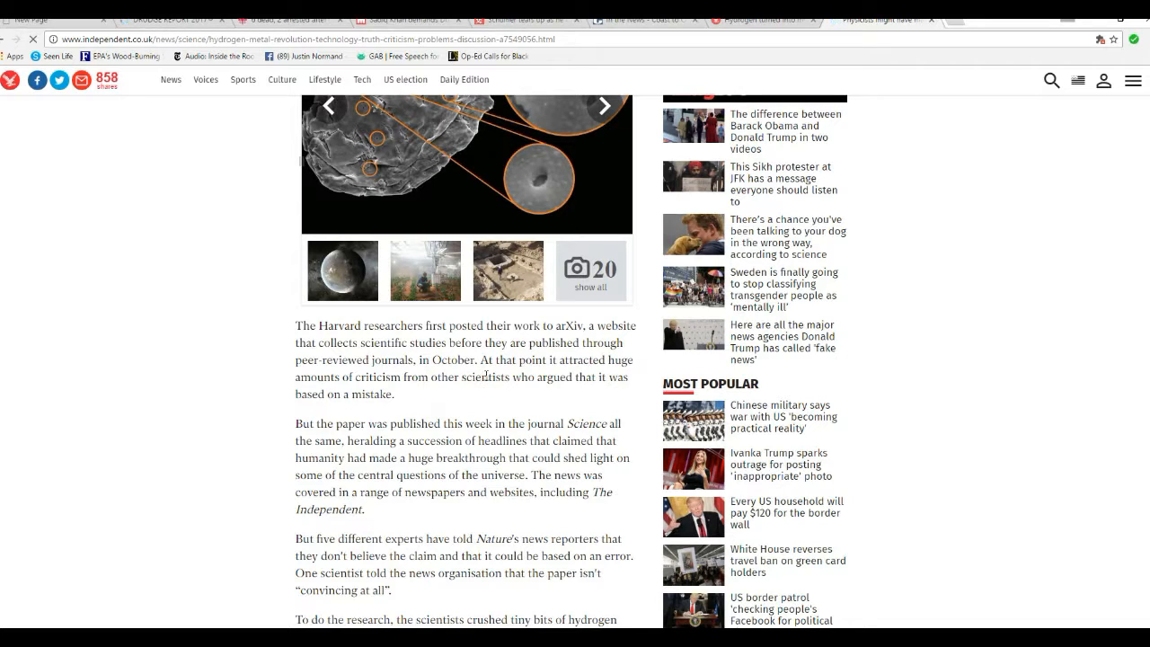
mouse_move(266, 376)
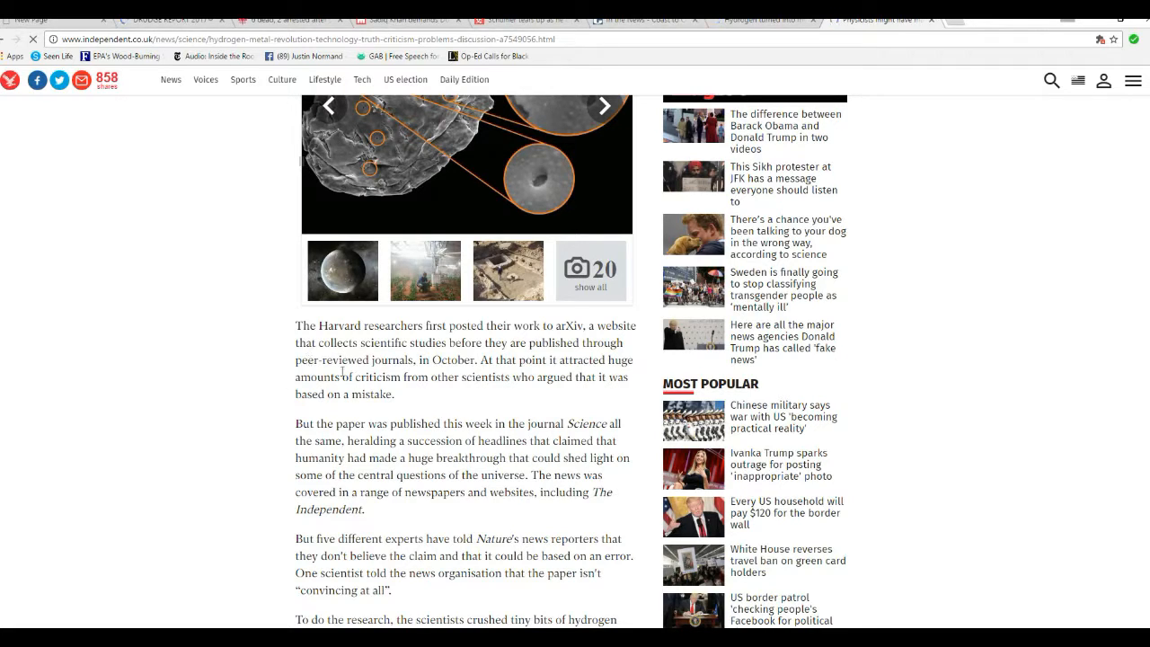
mouse_move(535, 403)
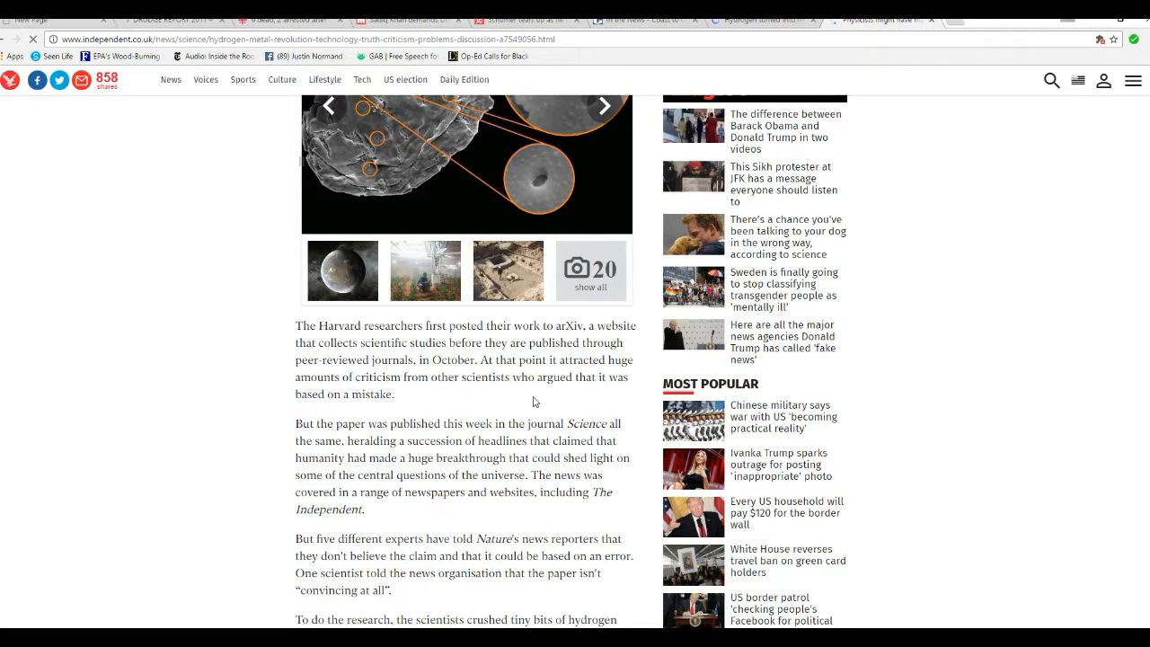
mouse_move(489, 395)
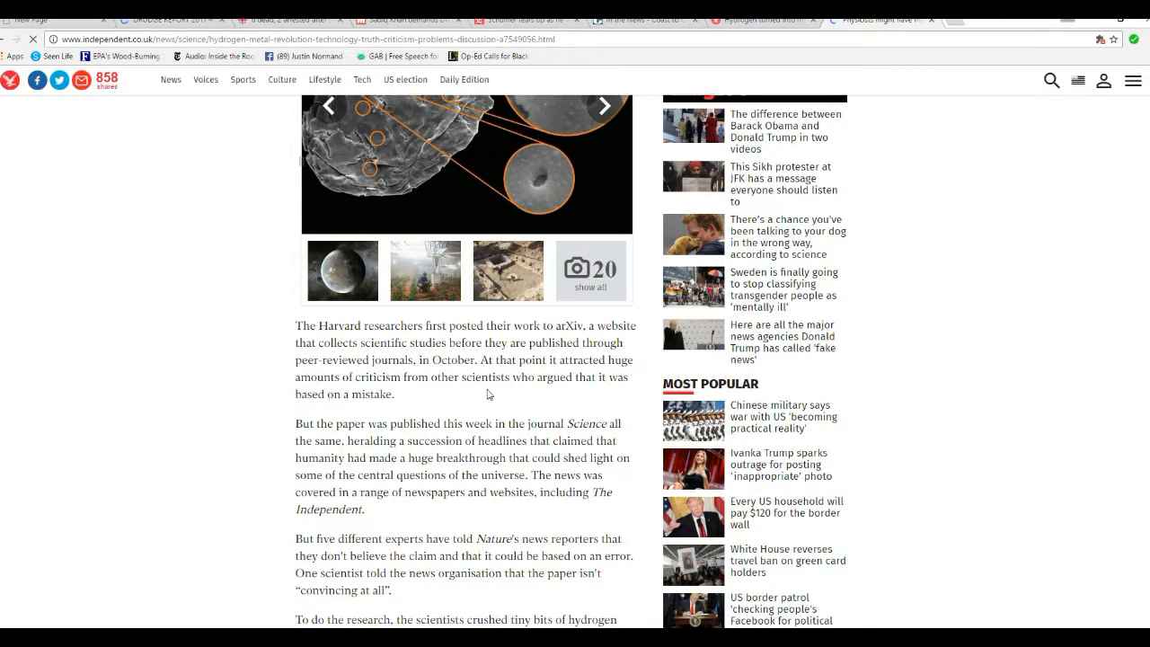
mouse_move(593, 409)
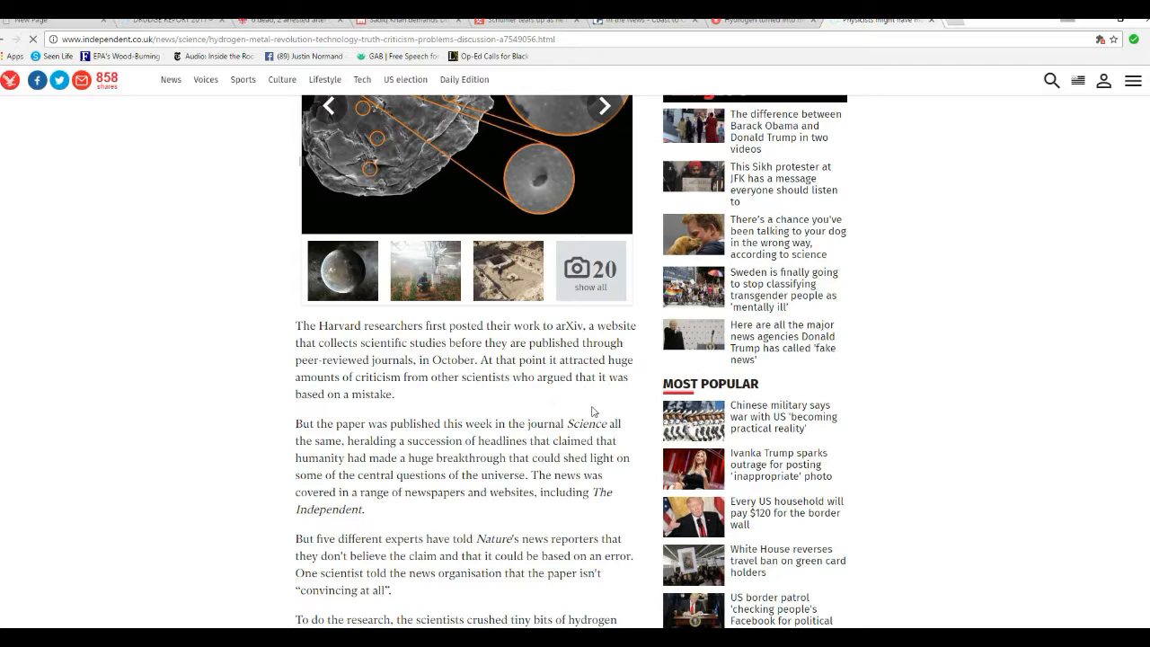
mouse_move(273, 492)
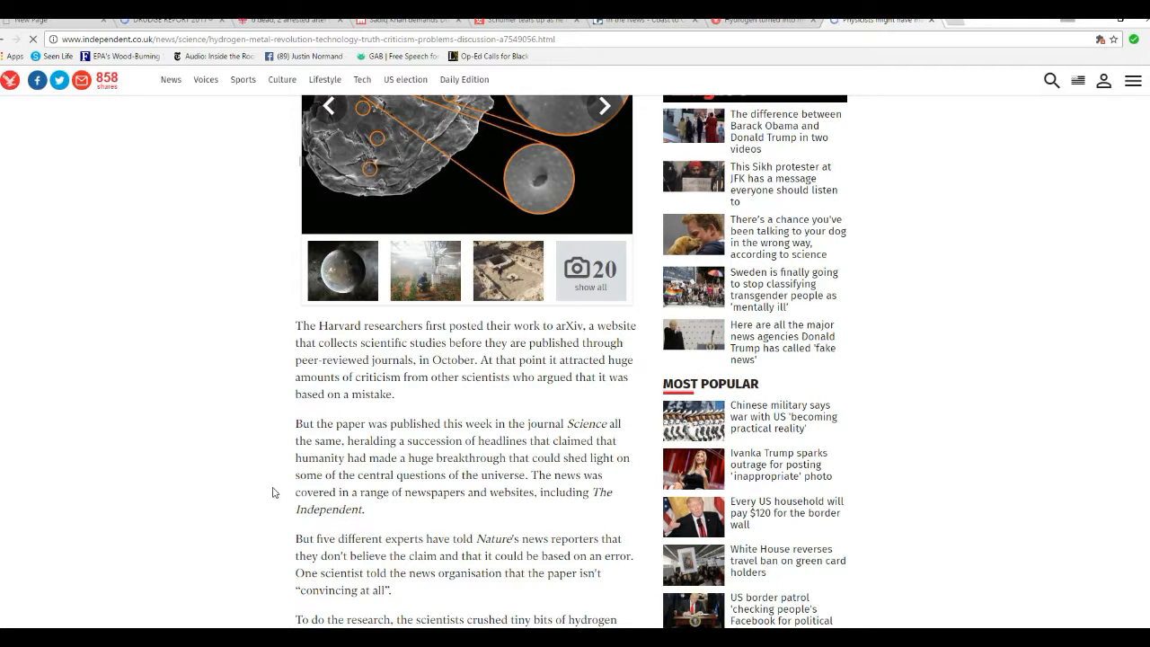
scroll(down, 3)
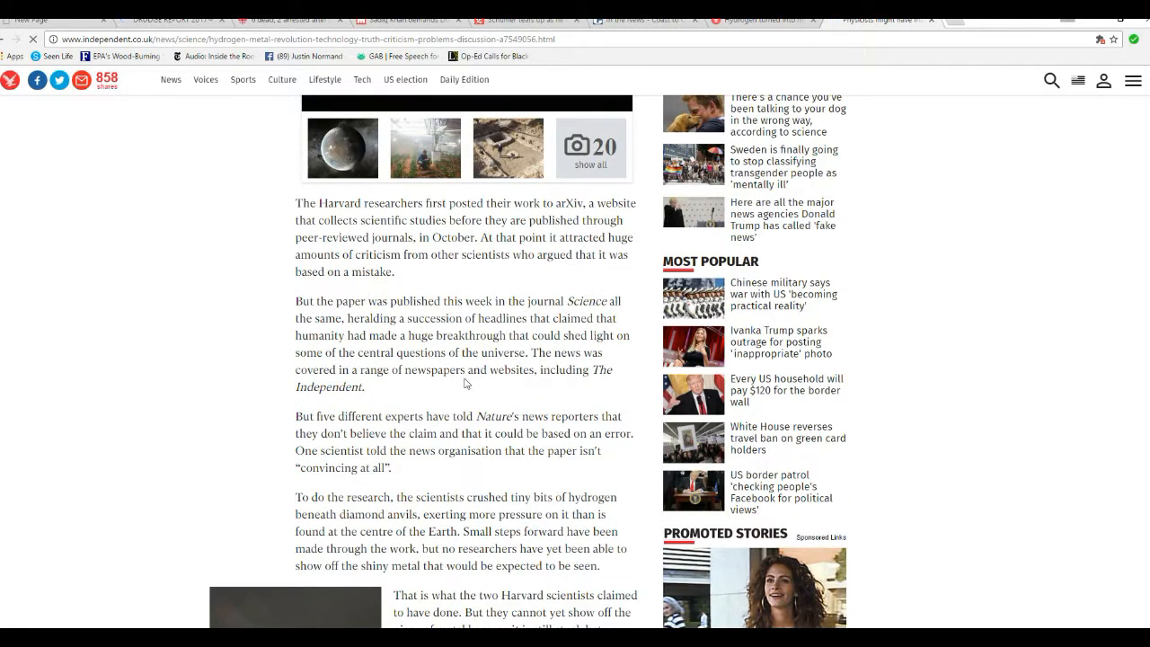
mouse_move(509, 404)
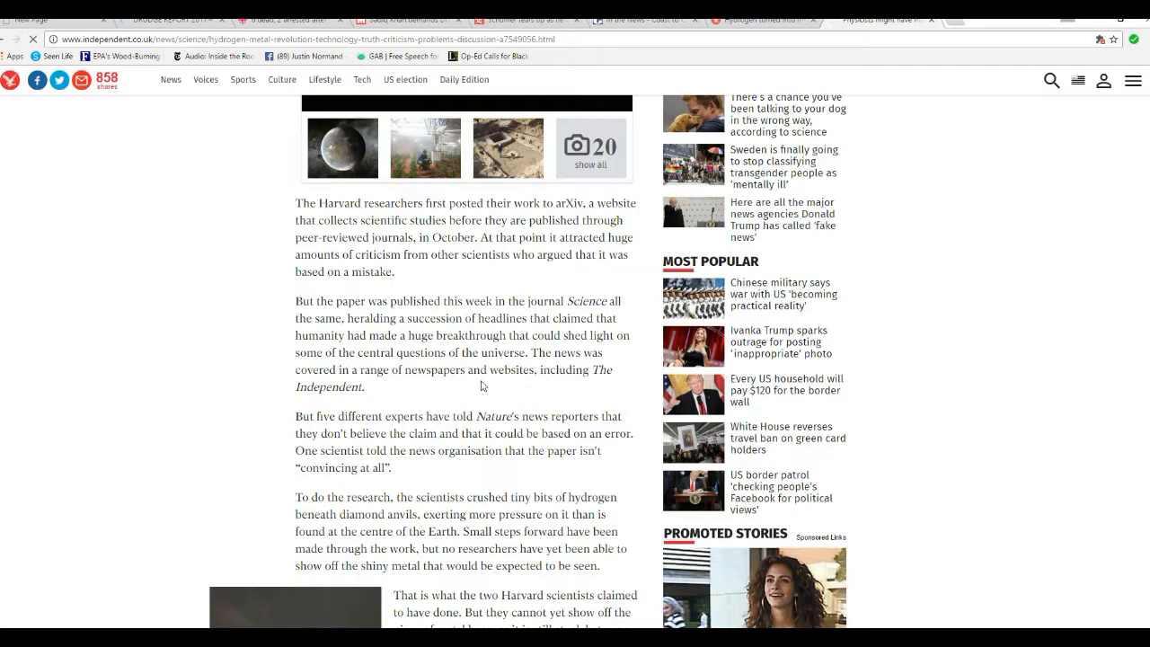
mouse_move(441, 381)
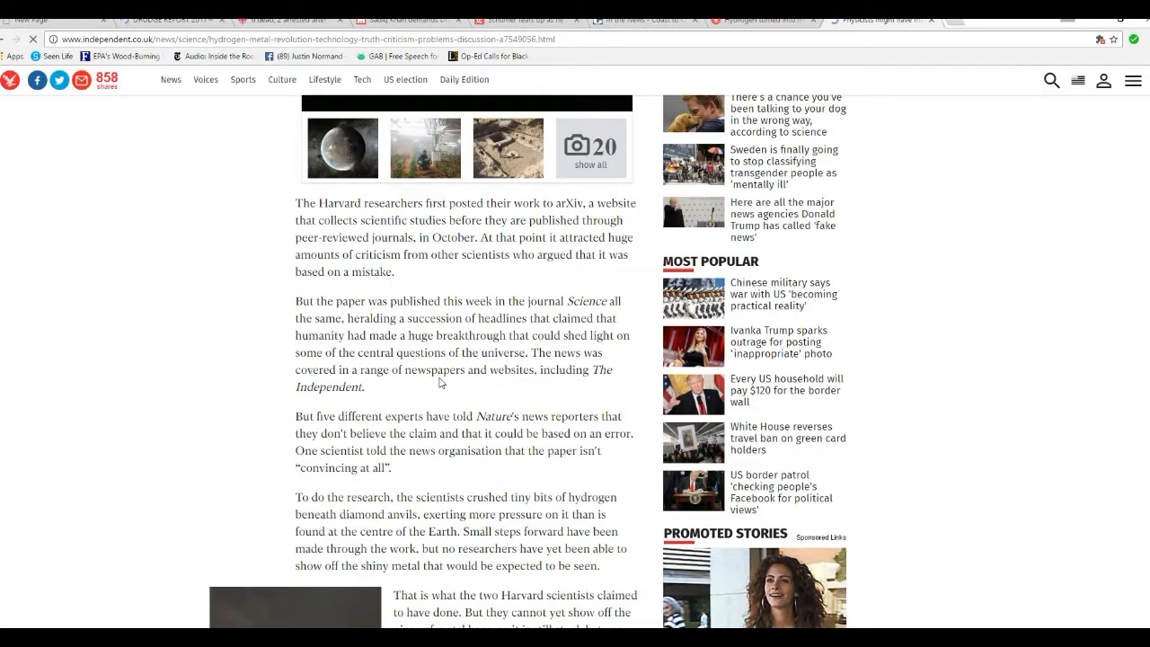
mouse_move(444, 392)
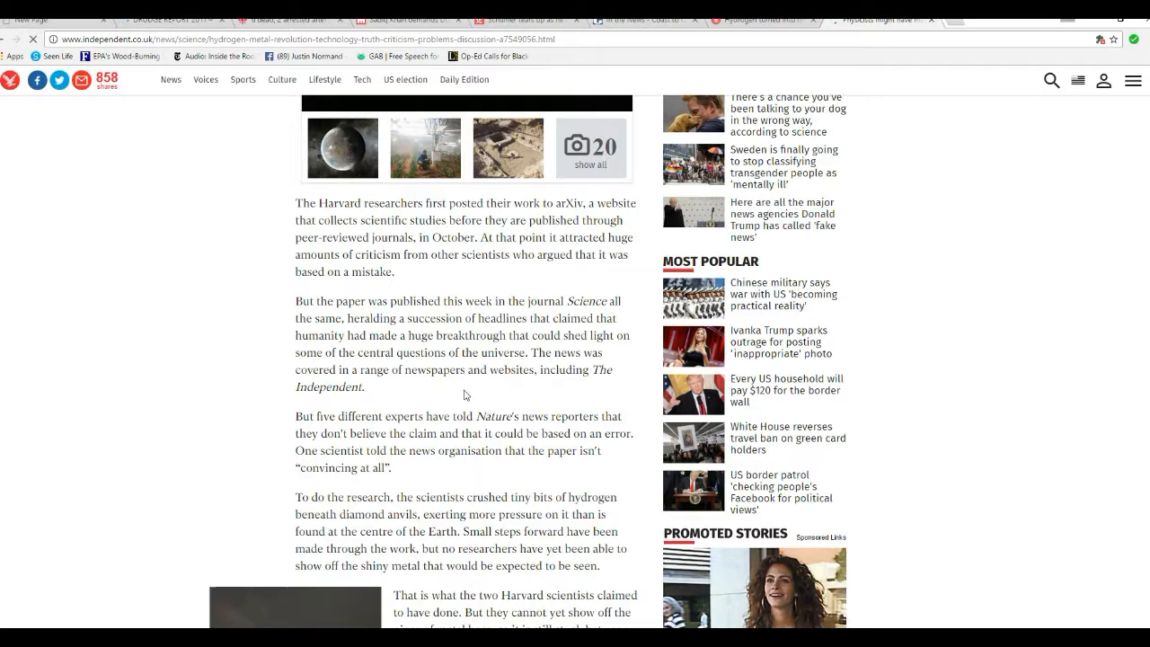
mouse_move(490, 350)
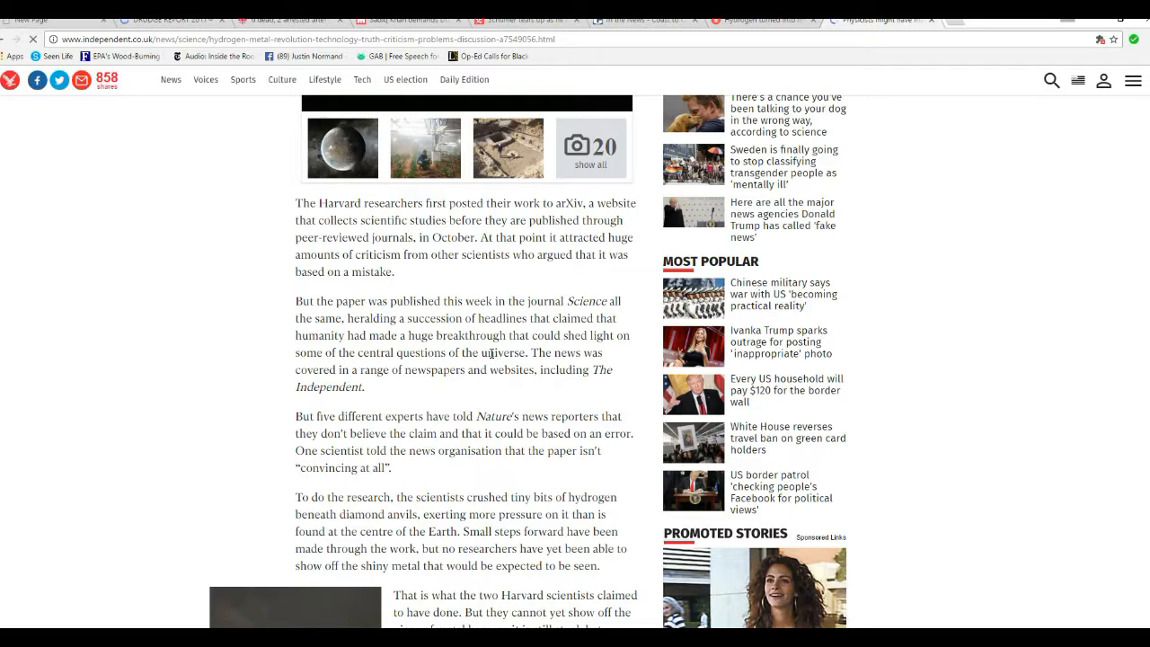
mouse_move(493, 395)
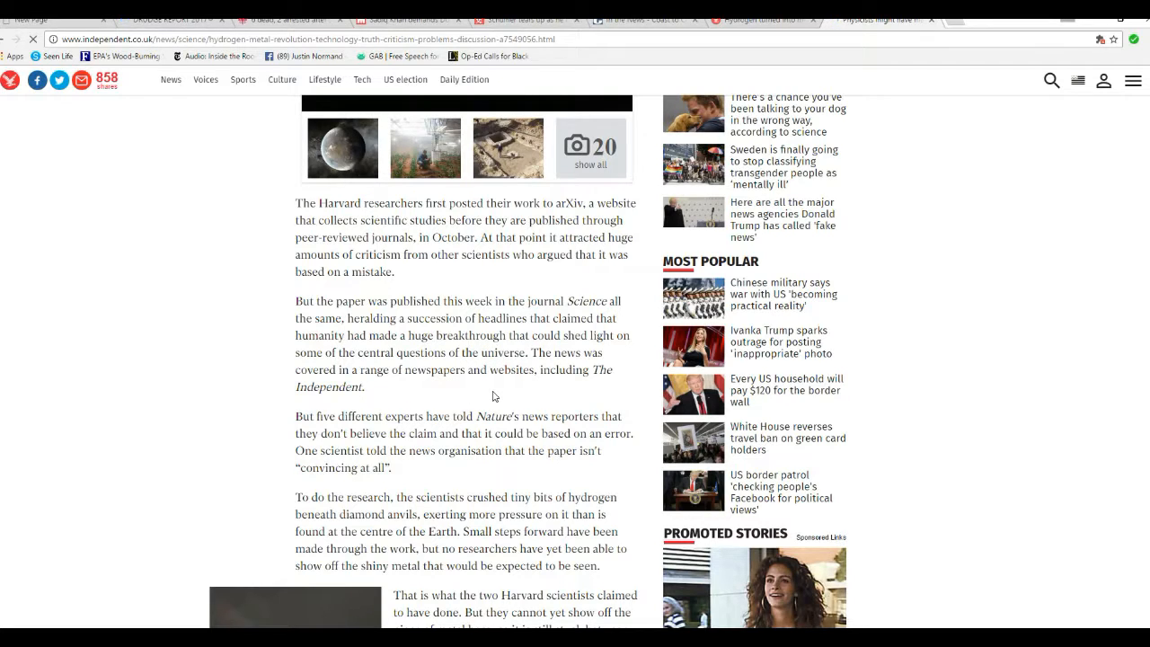
mouse_move(483, 393)
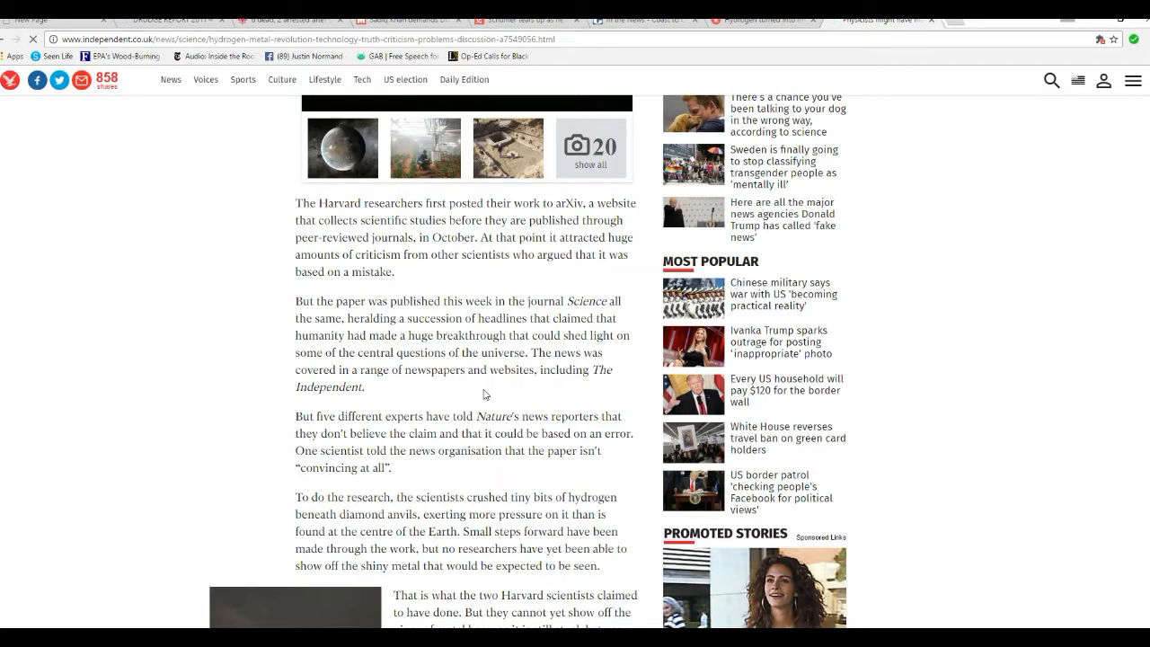
scroll(down, 3)
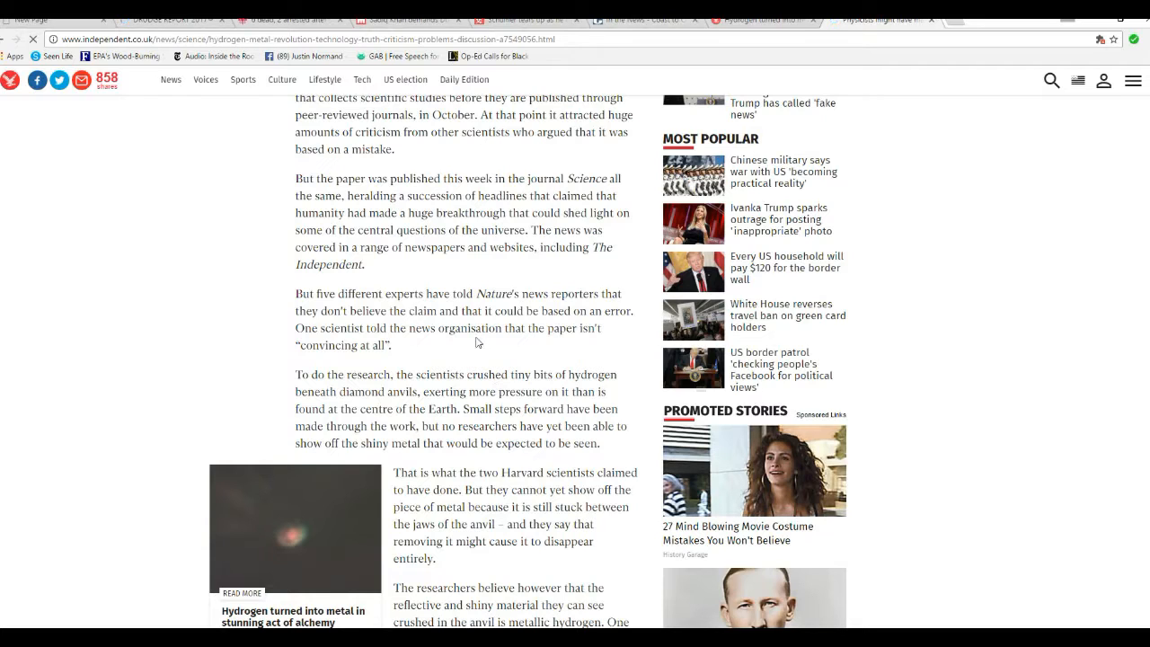
mouse_move(491, 345)
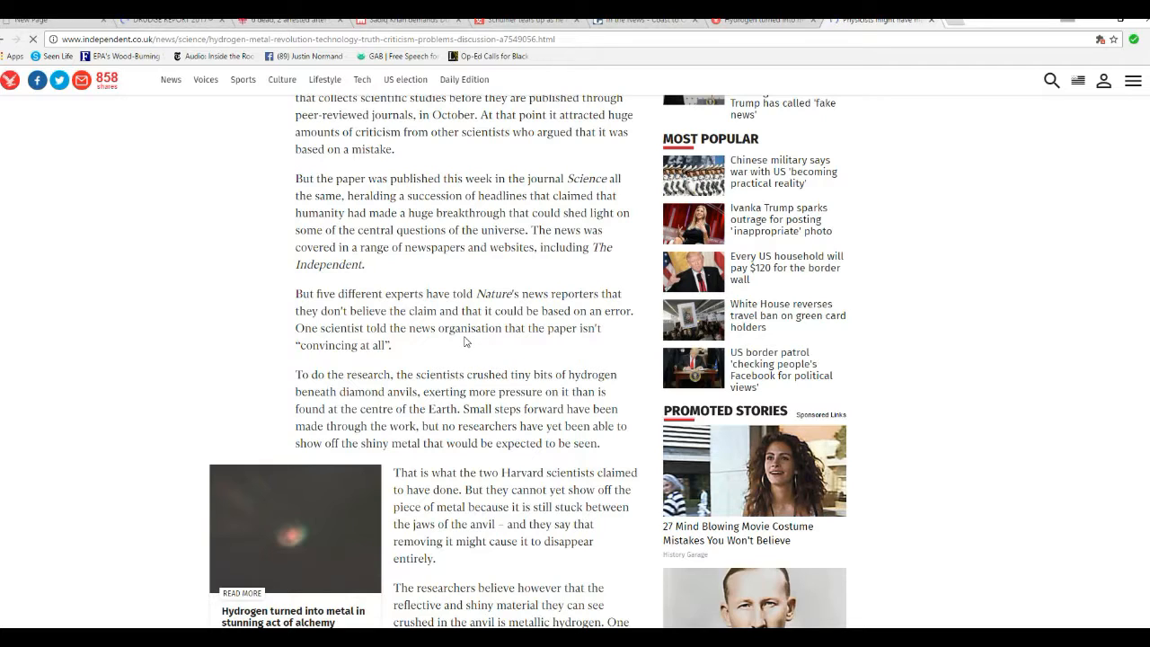
mouse_move(467, 347)
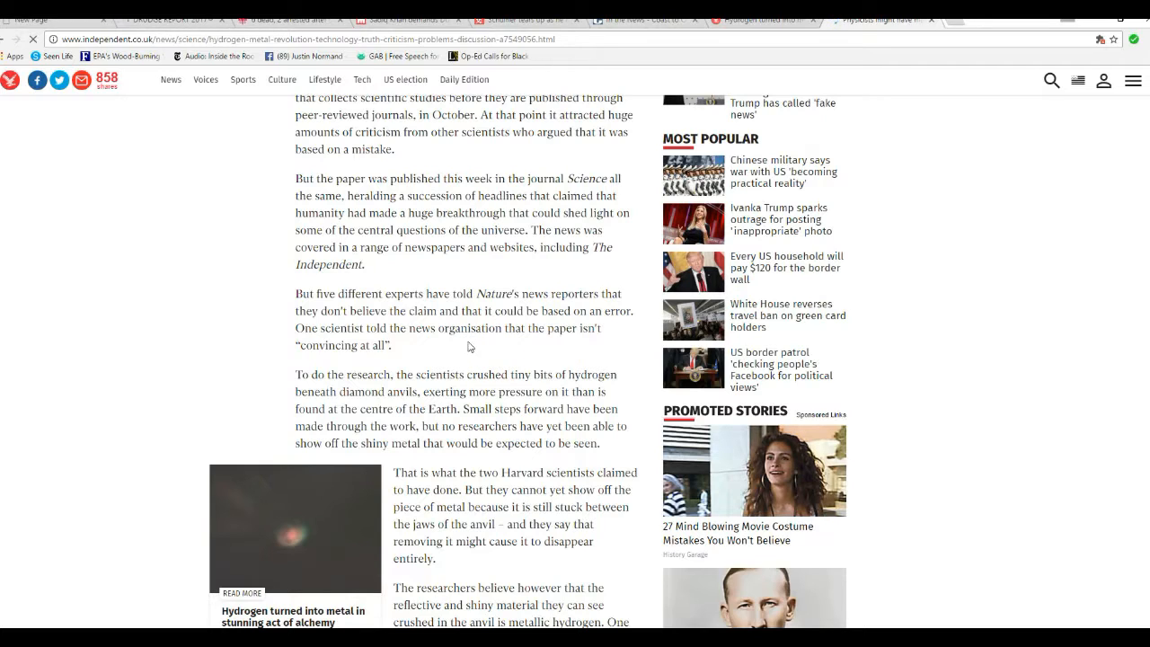
mouse_move(492, 351)
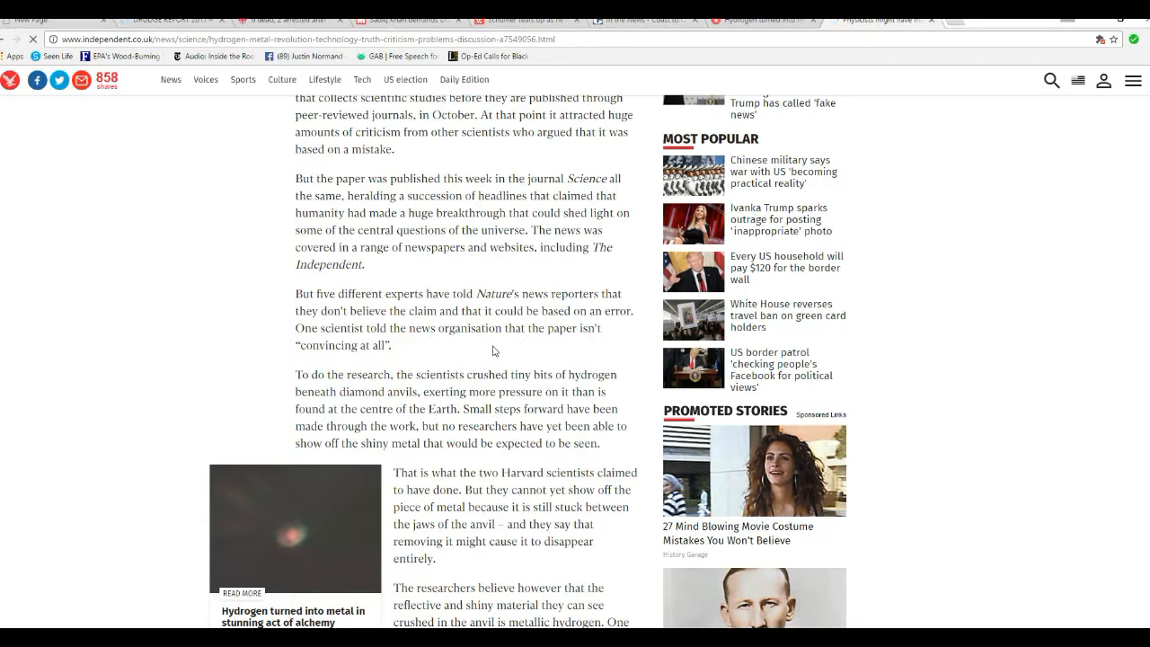
scroll(down, 3)
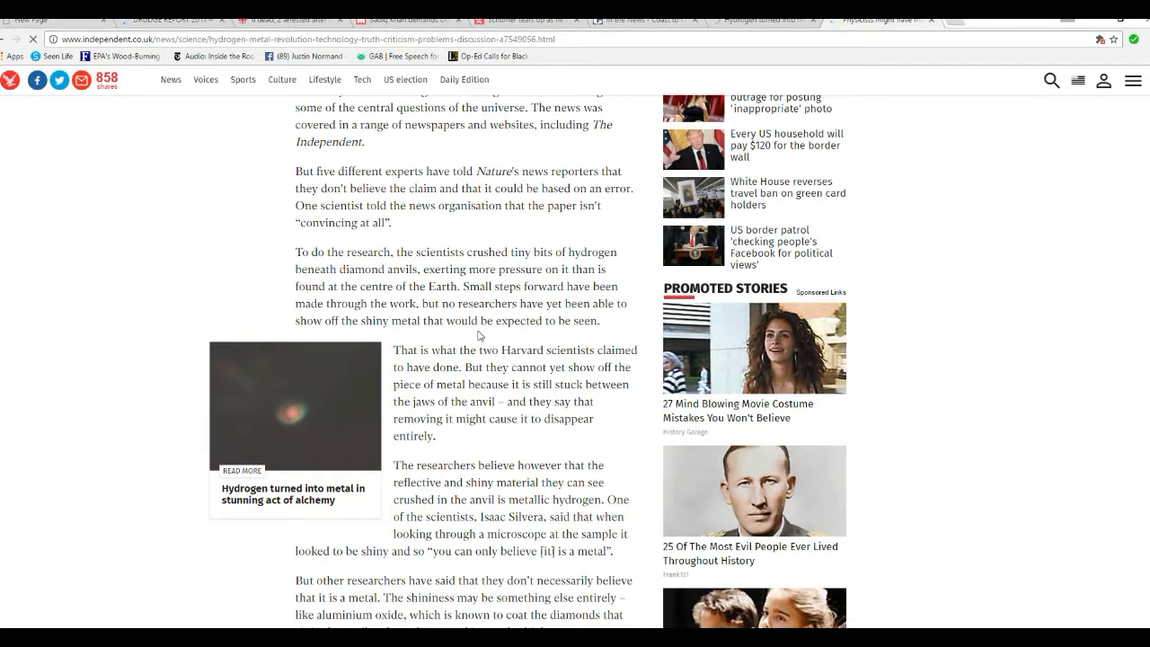
mouse_move(505, 327)
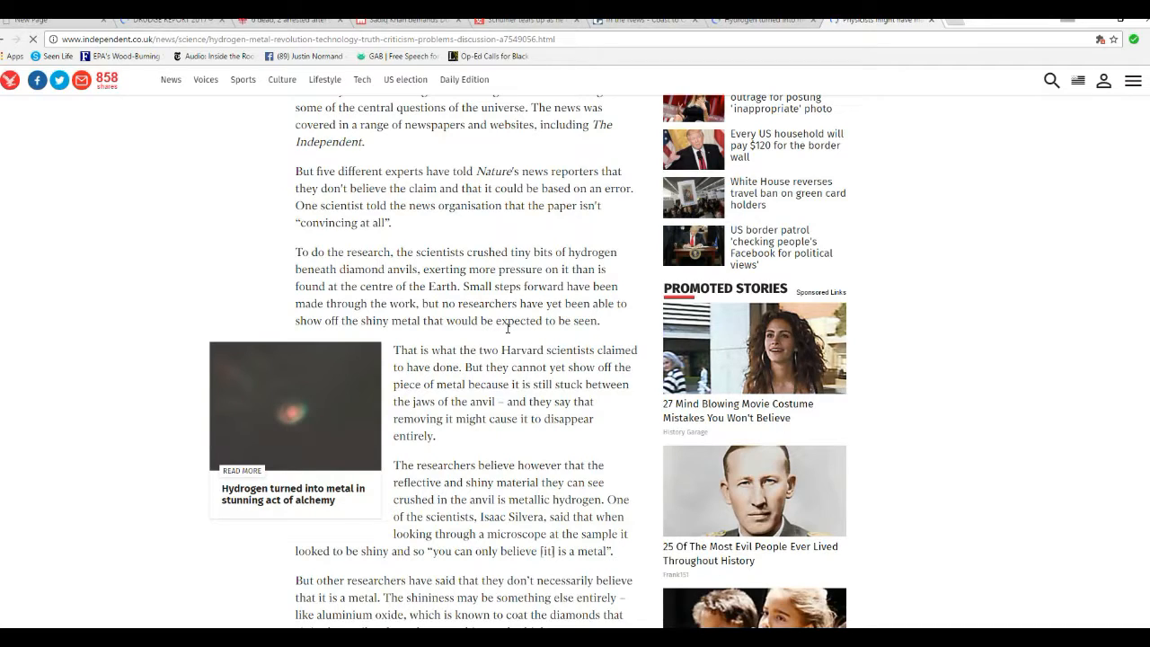
mouse_move(460, 340)
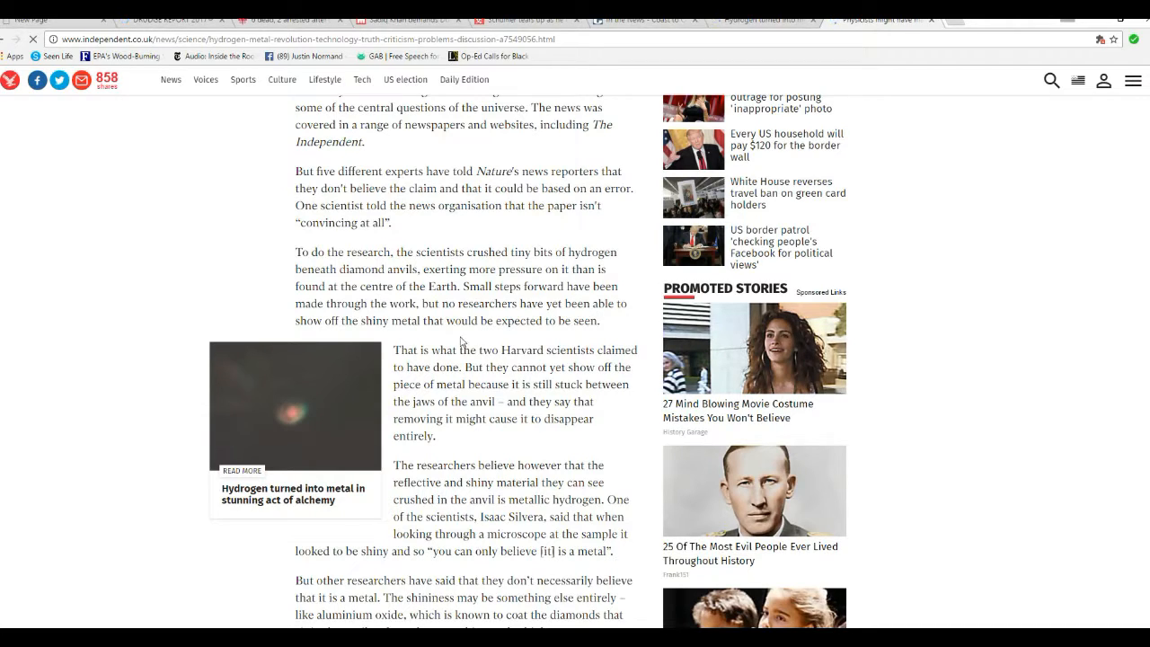
mouse_move(543, 247)
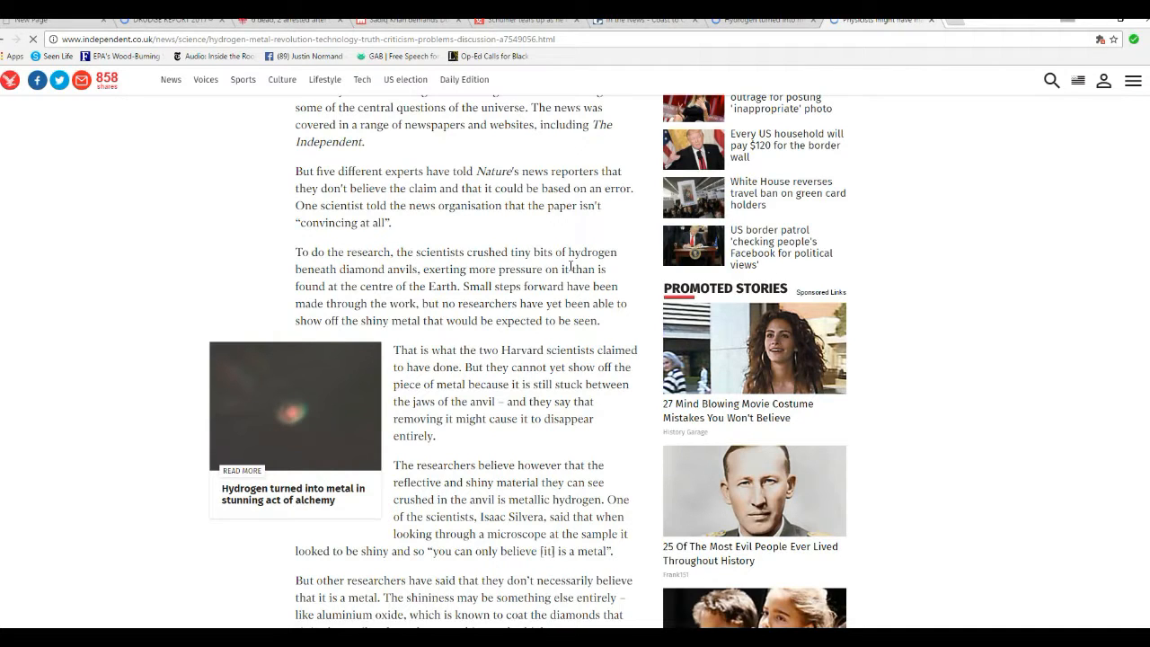
scroll(down, 3)
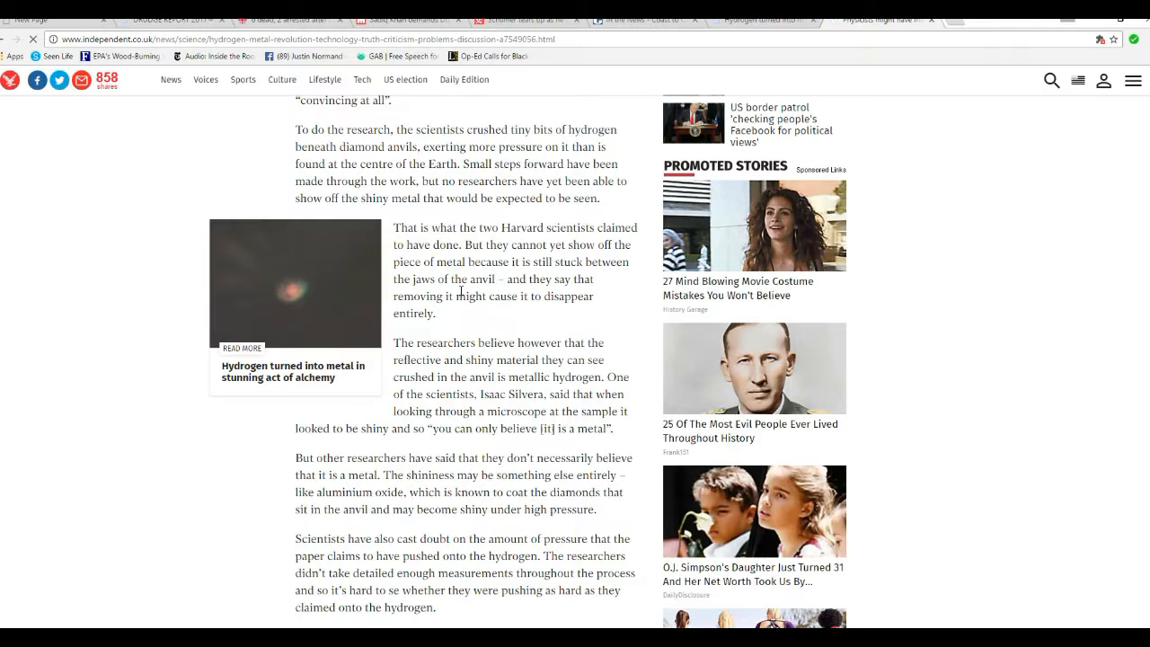
mouse_move(494, 309)
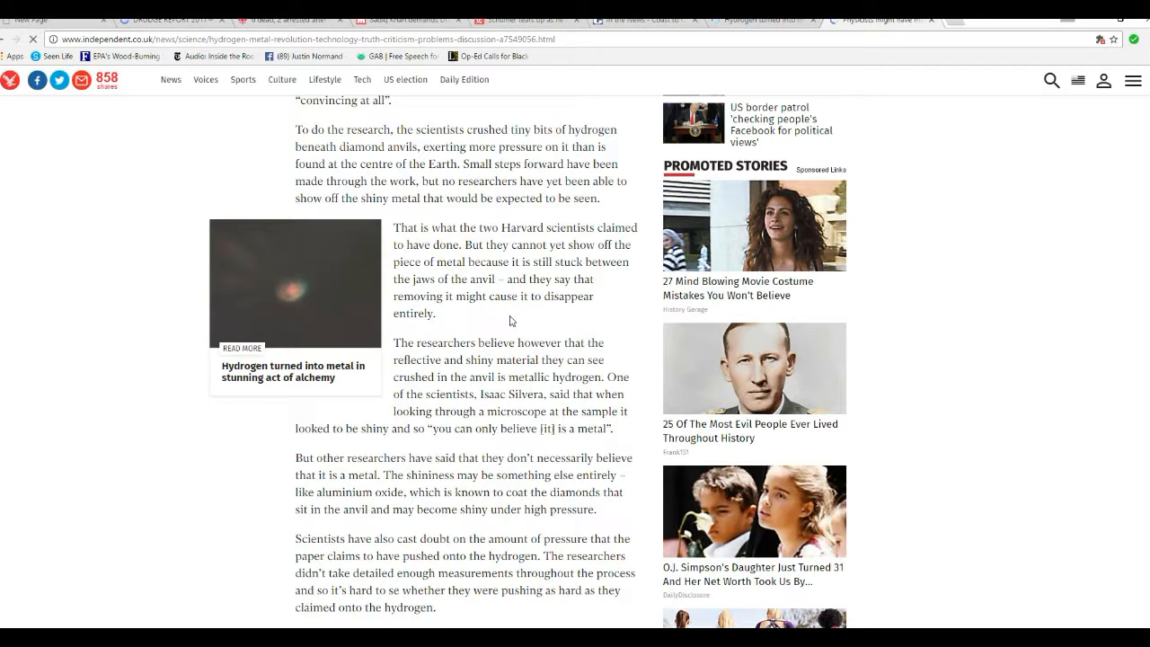
mouse_move(504, 319)
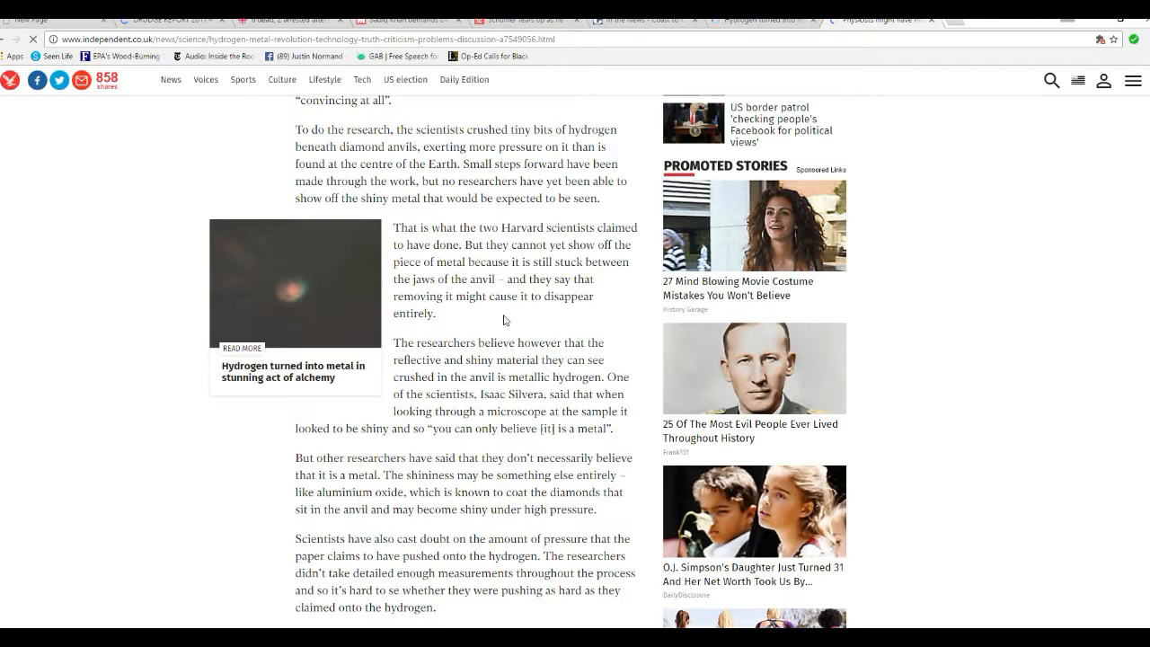
mouse_move(523, 320)
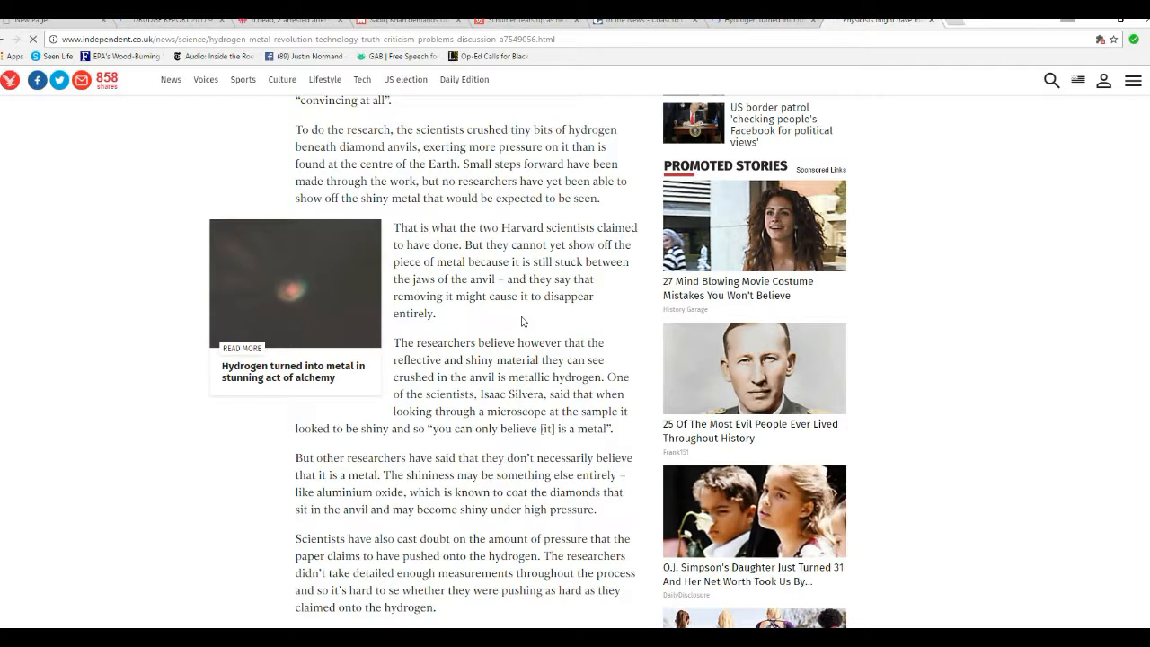
mouse_move(532, 322)
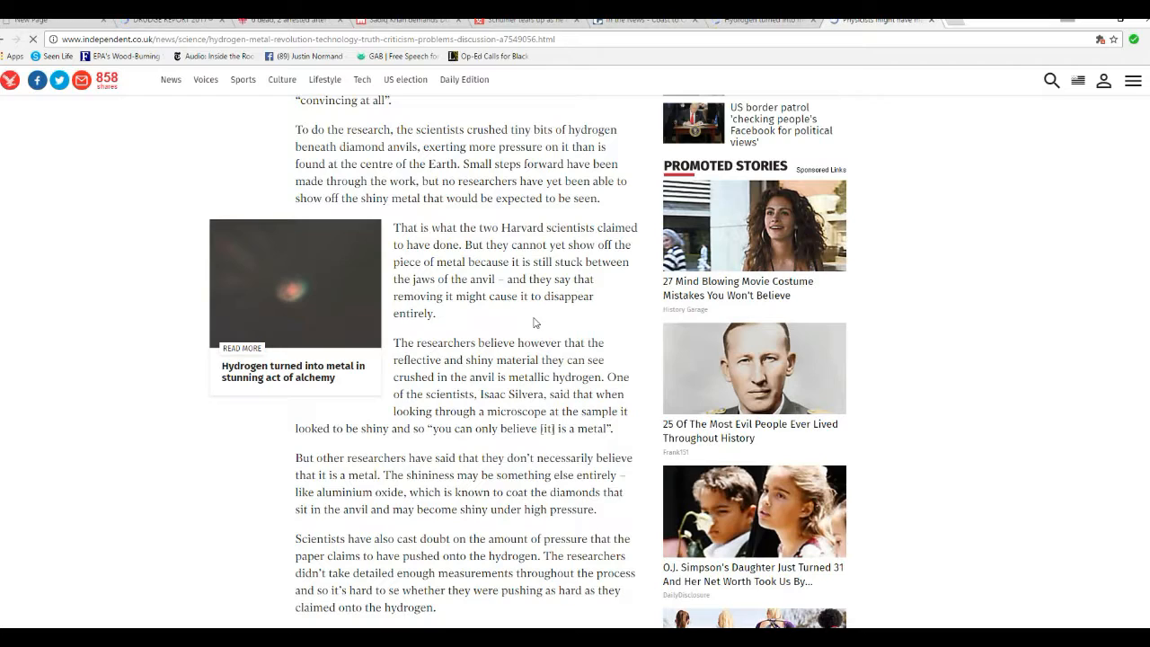
mouse_move(510, 320)
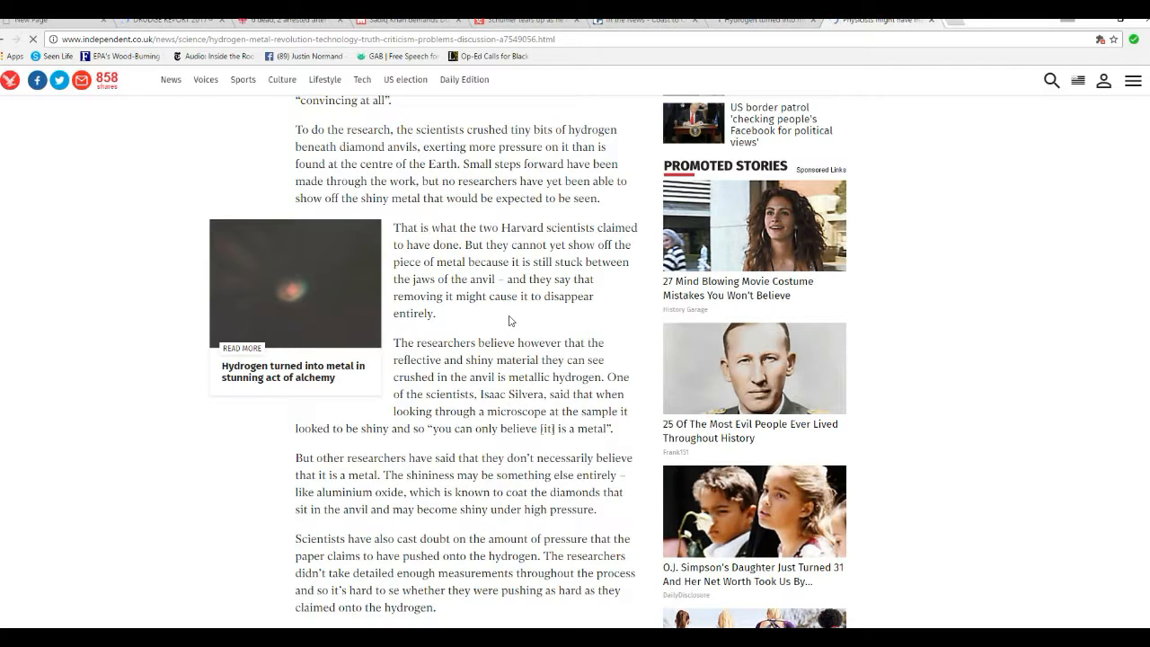
mouse_move(490, 321)
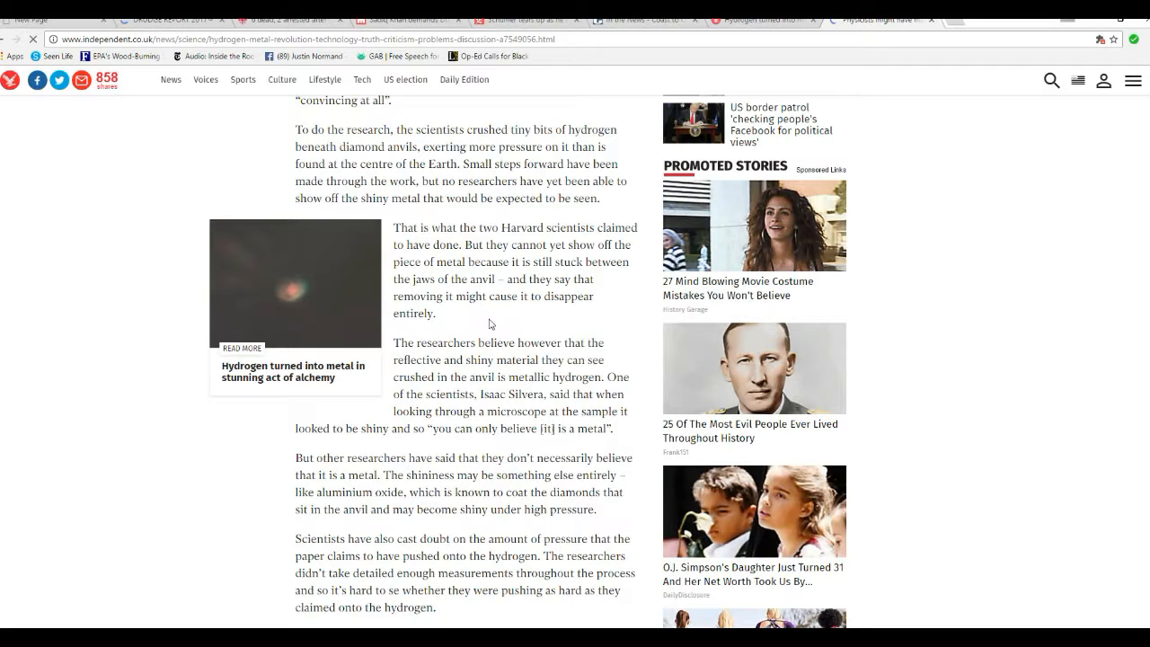
mouse_move(190, 460)
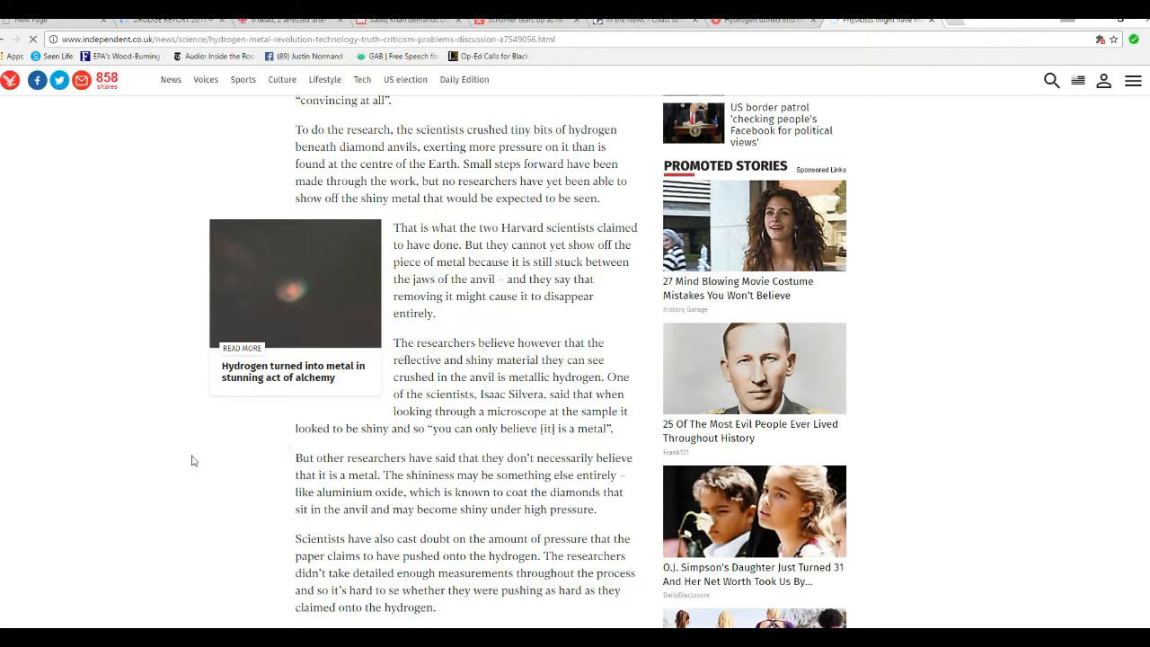
mouse_move(256, 424)
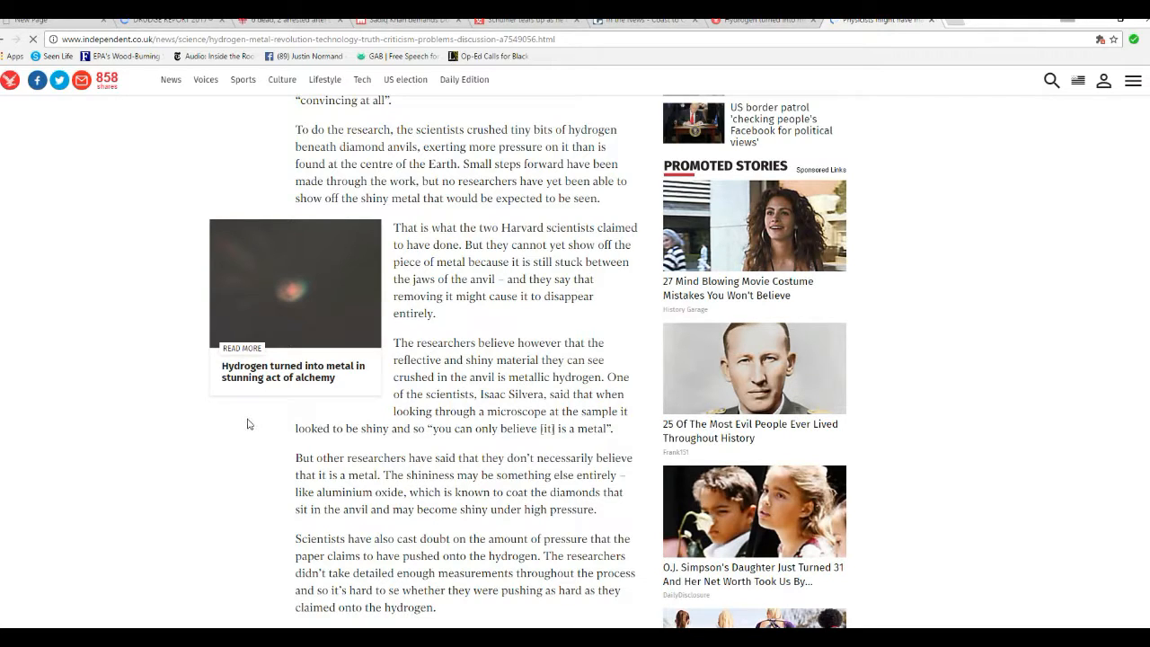
mouse_move(280, 433)
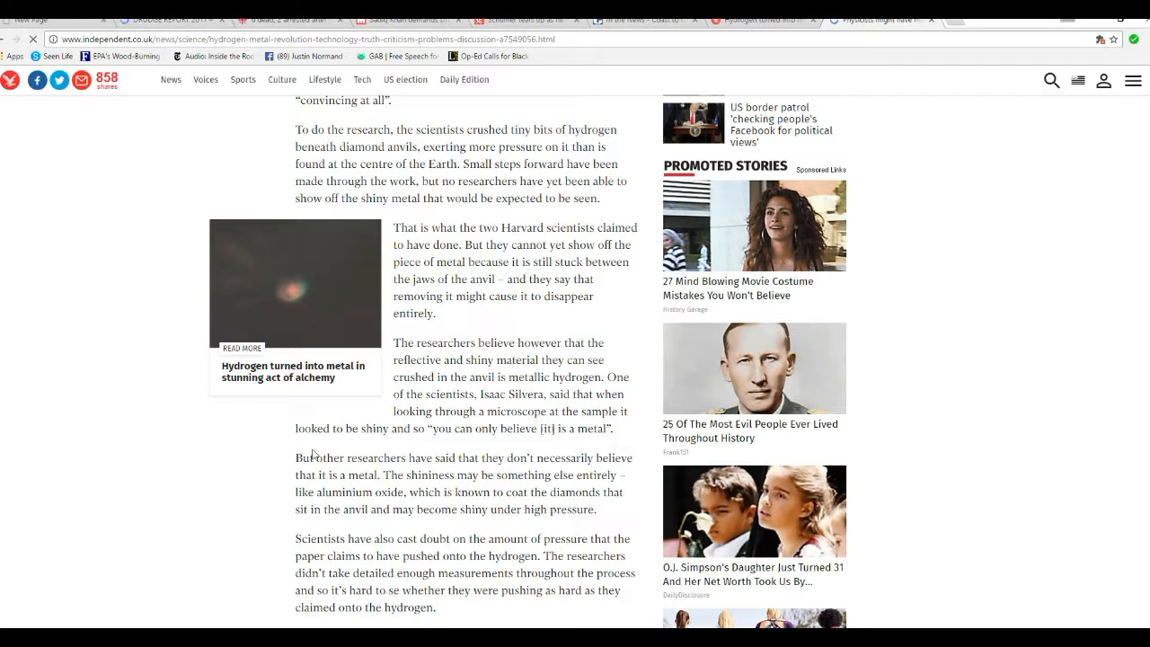
mouse_move(280, 453)
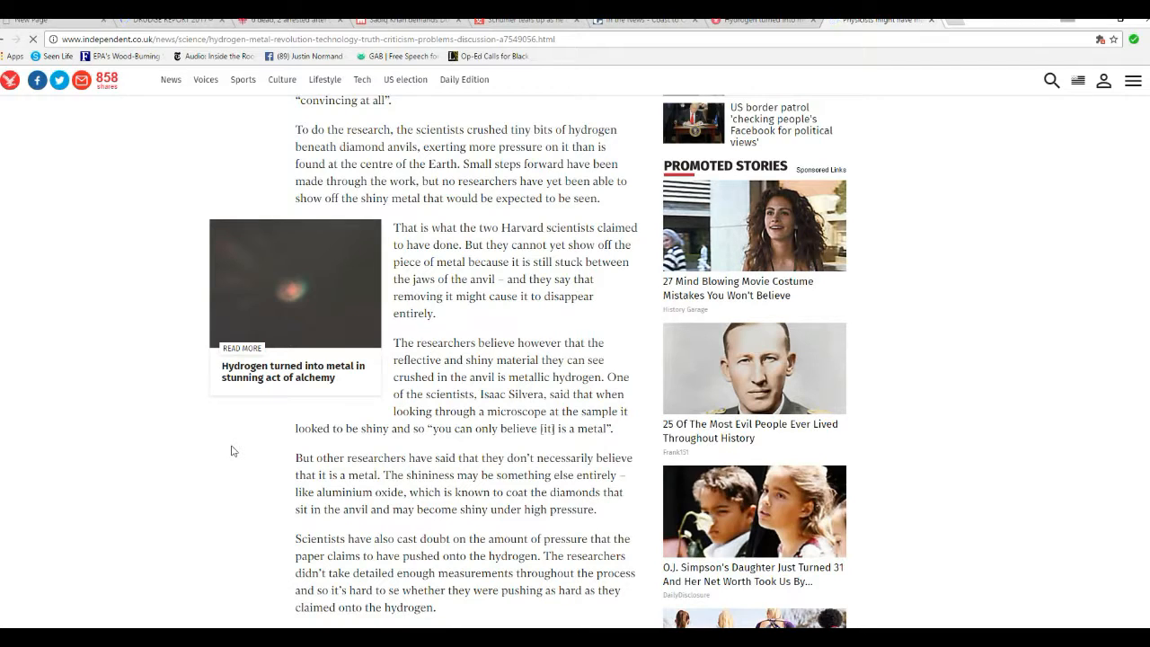
scroll(down, 3)
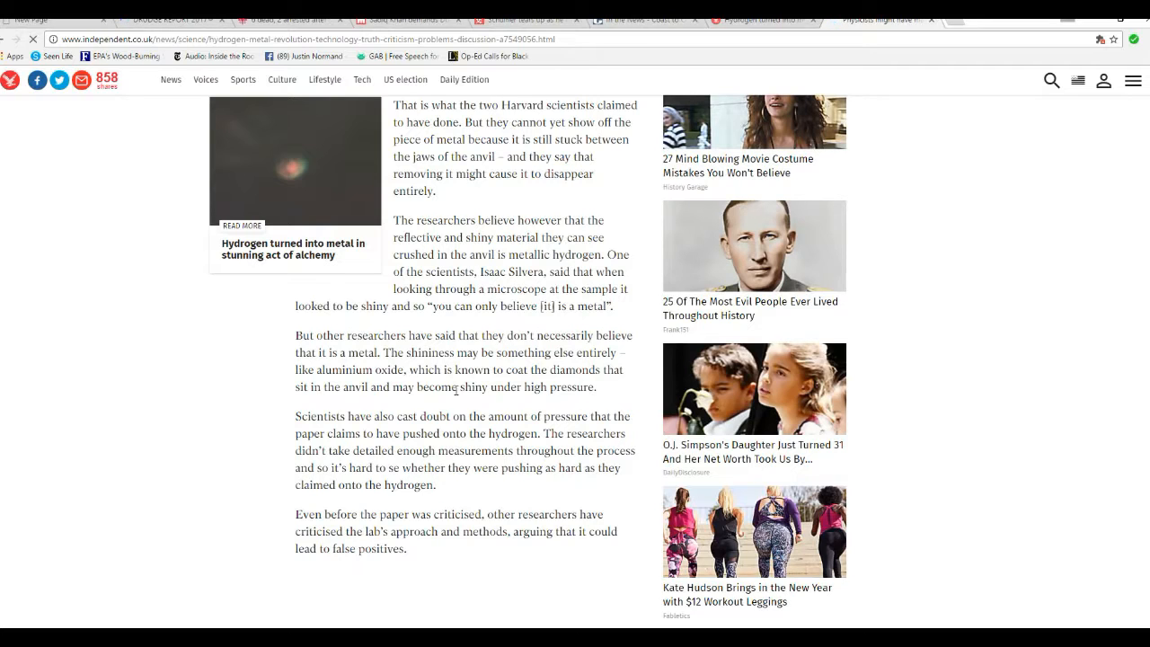
mouse_move(410, 403)
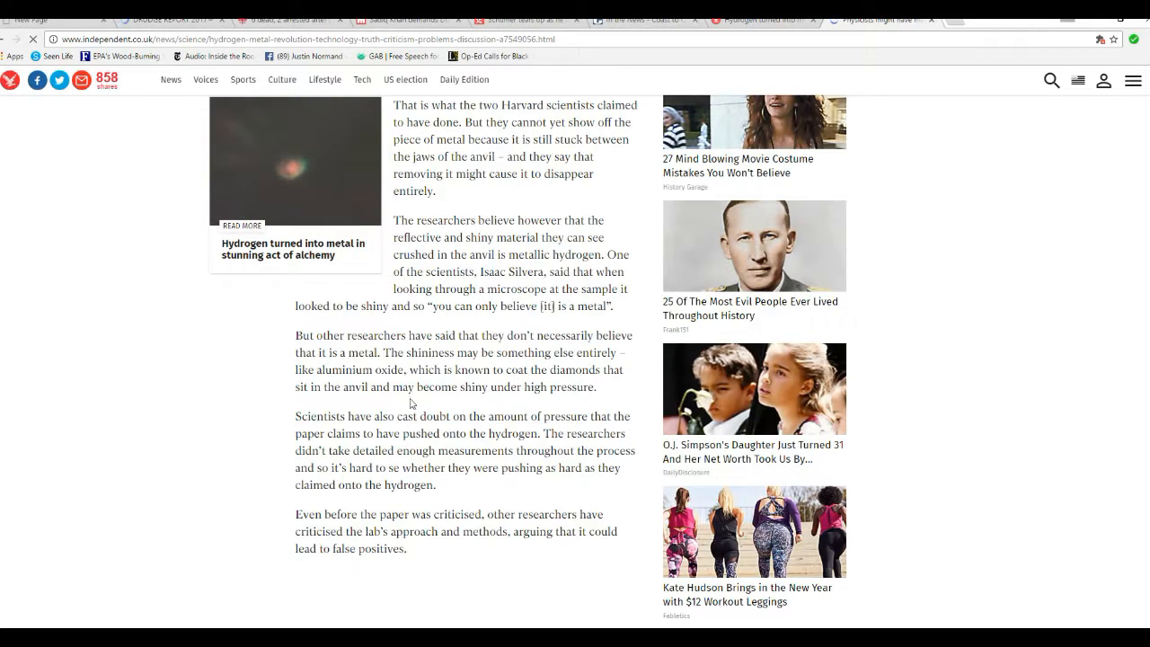
mouse_move(506, 410)
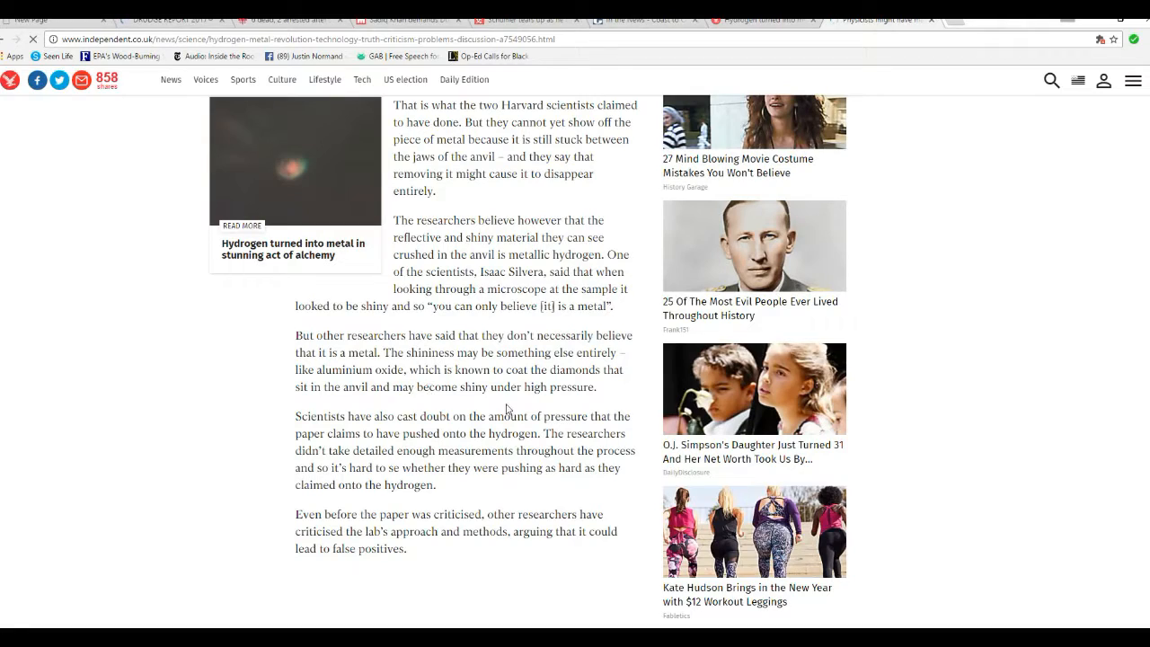
mouse_move(537, 399)
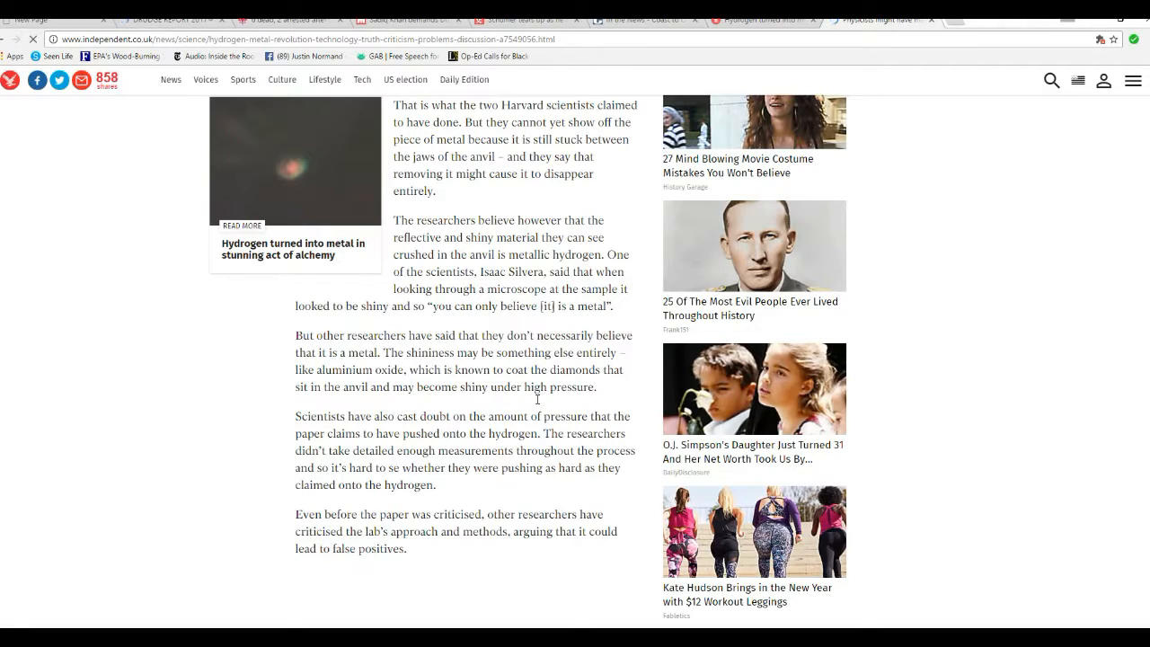
mouse_move(481, 399)
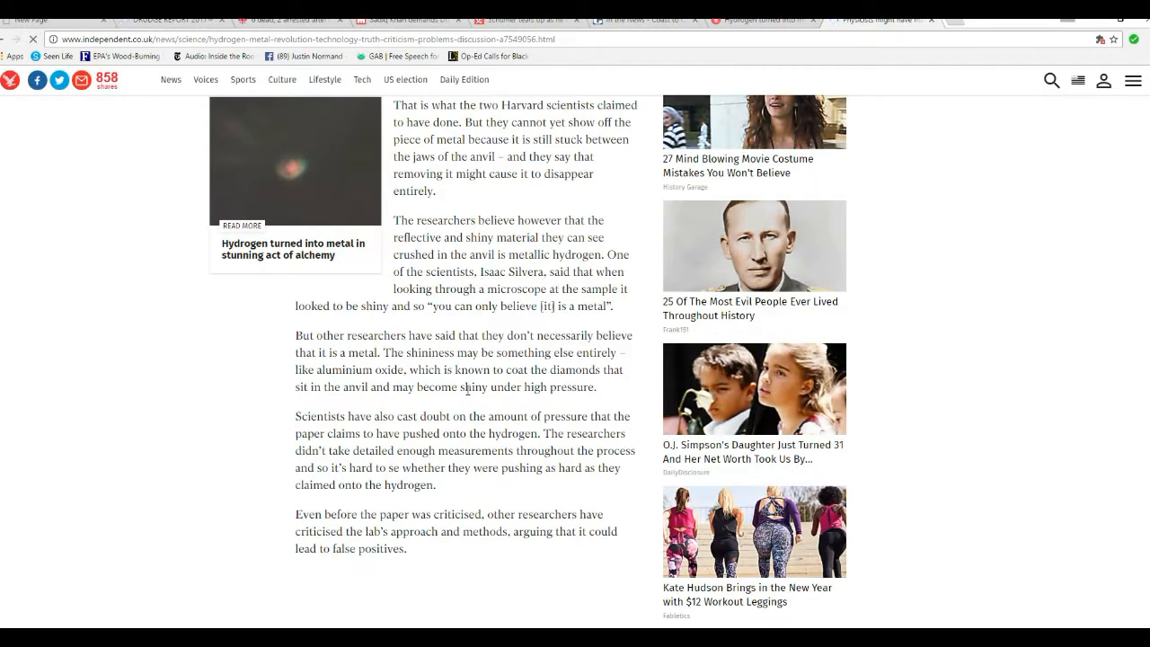
mouse_move(280, 350)
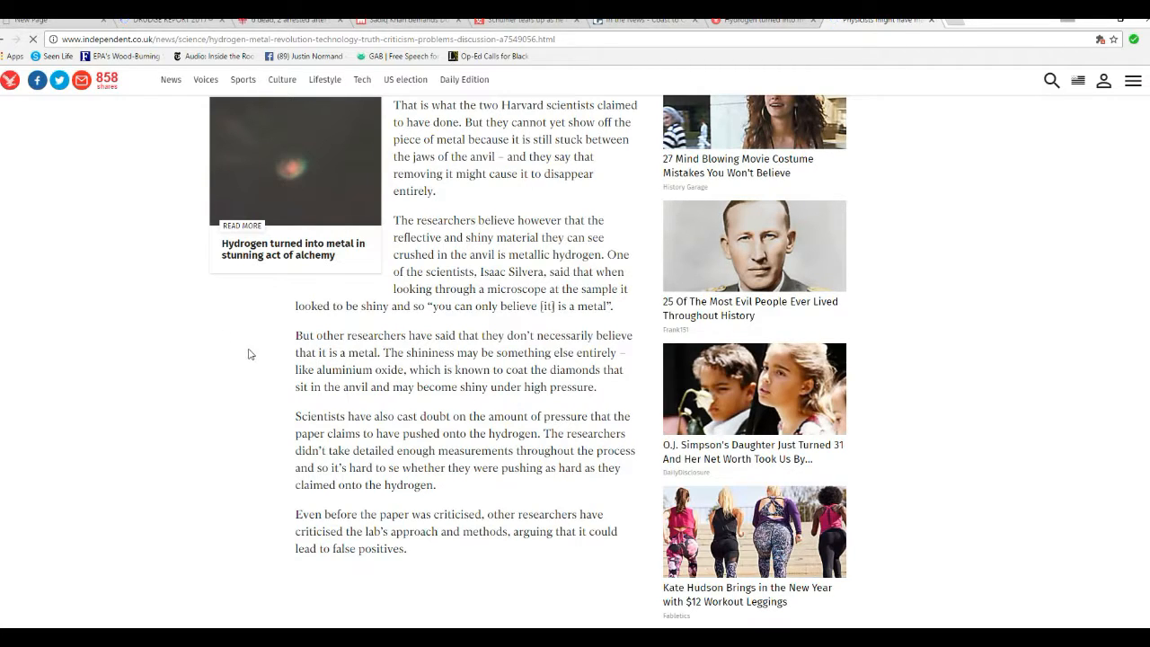
mouse_move(384, 413)
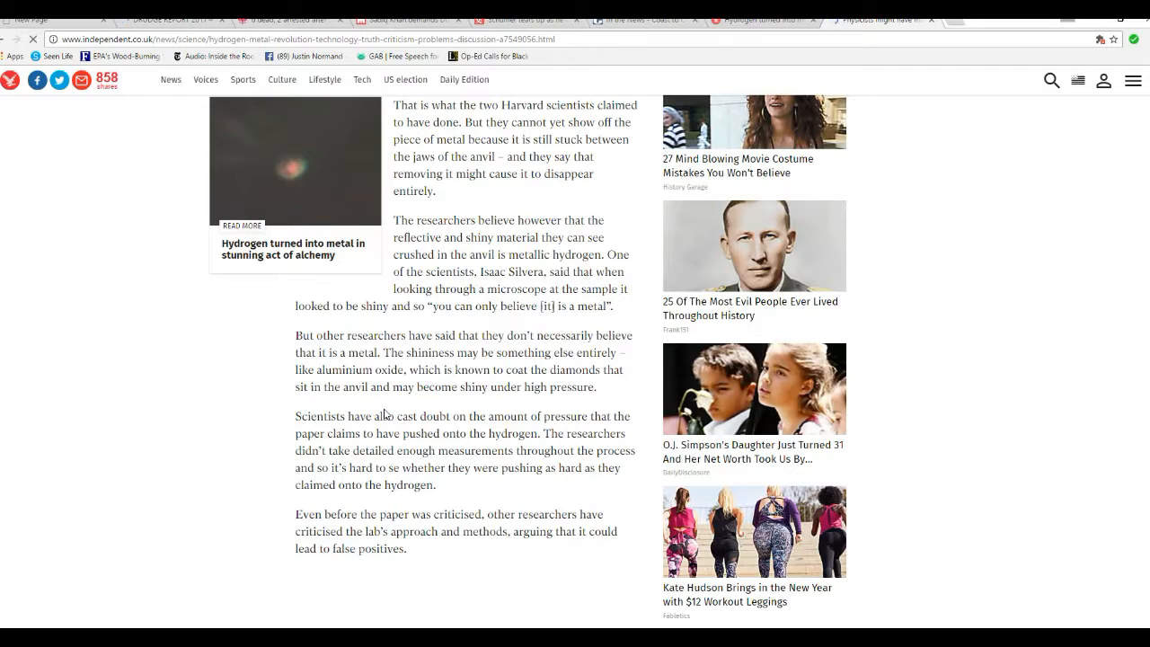
mouse_move(458, 433)
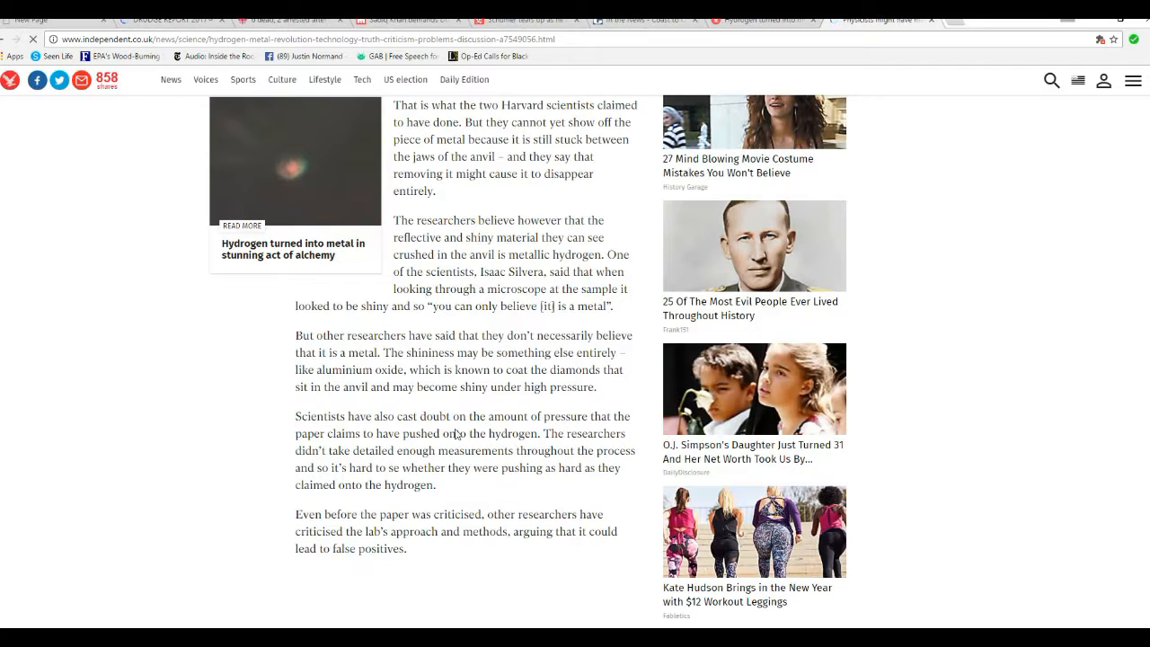
mouse_move(440, 433)
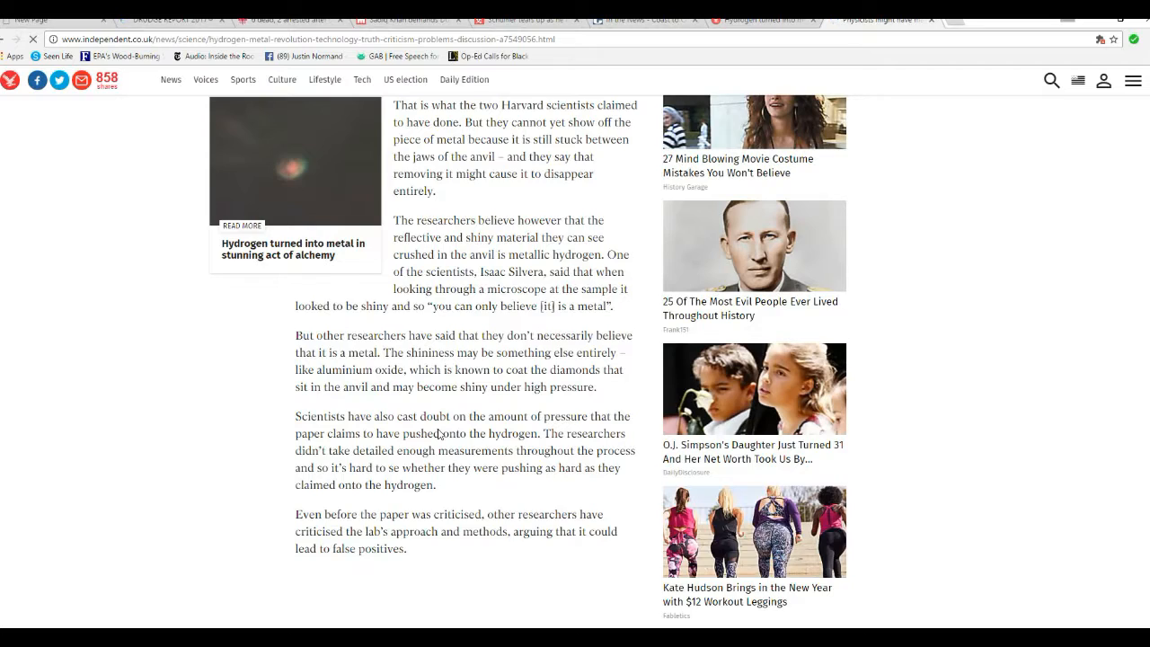
scroll(up, 3)
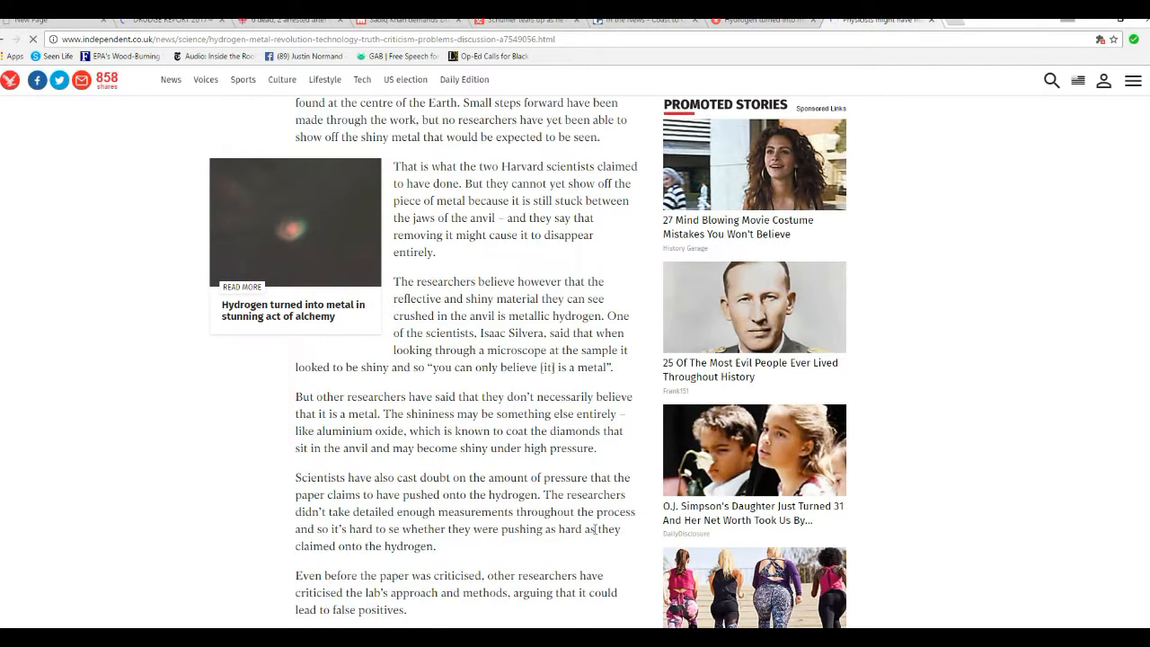
mouse_move(343, 507)
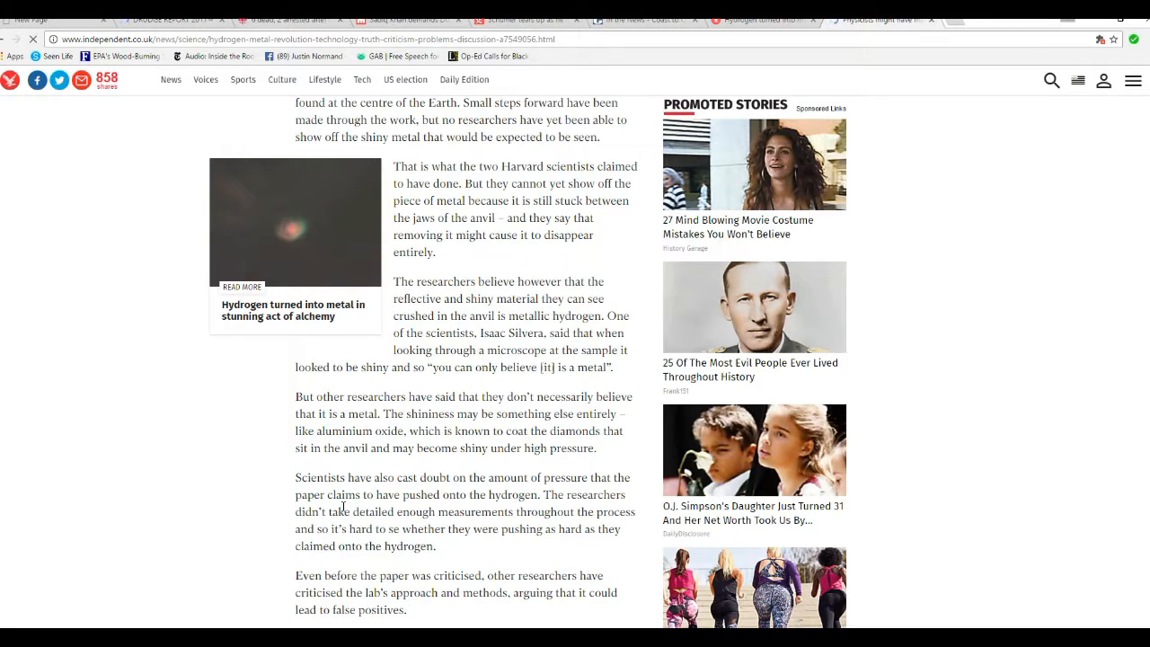
scroll(up, 3)
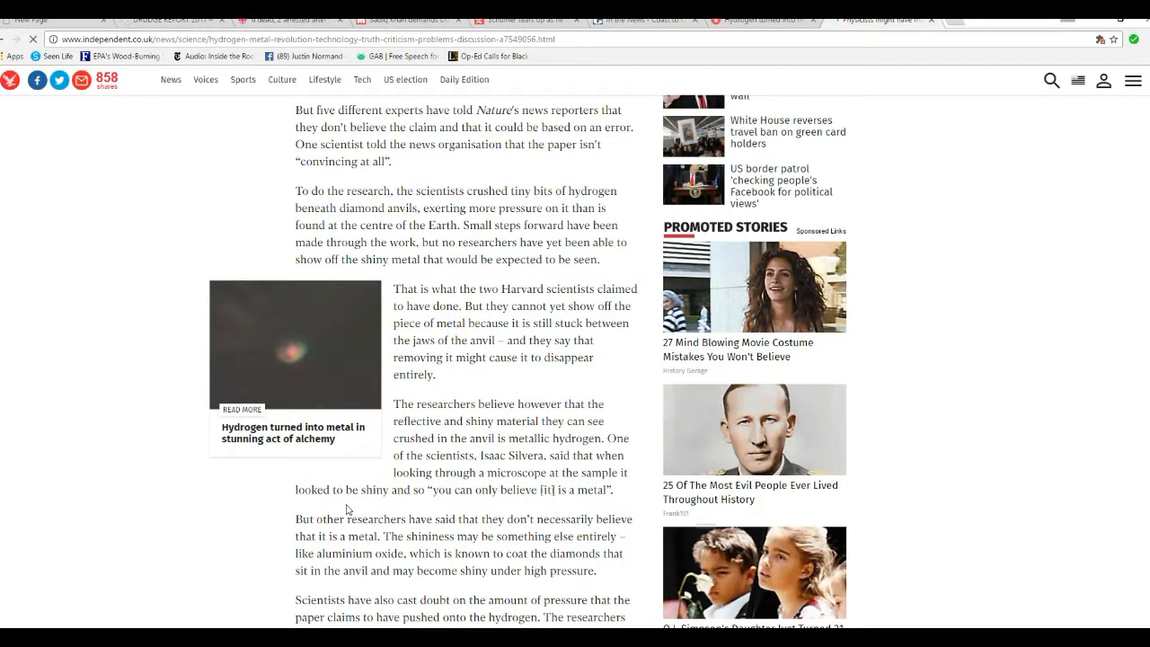
scroll(down, 3)
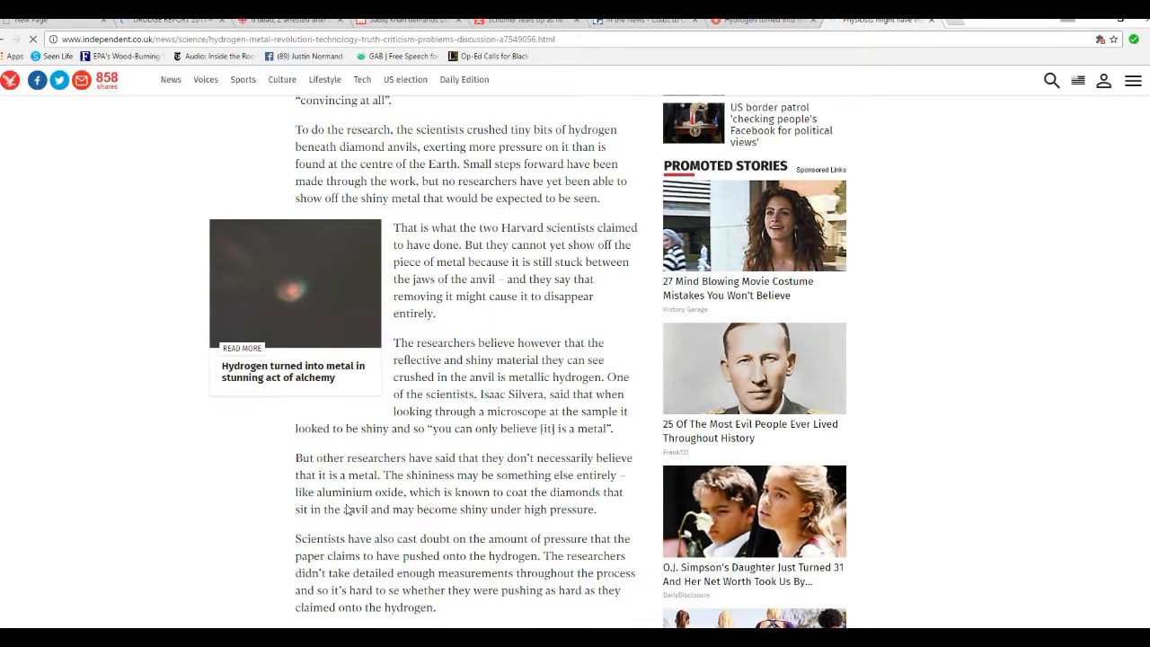
scroll(down, 3)
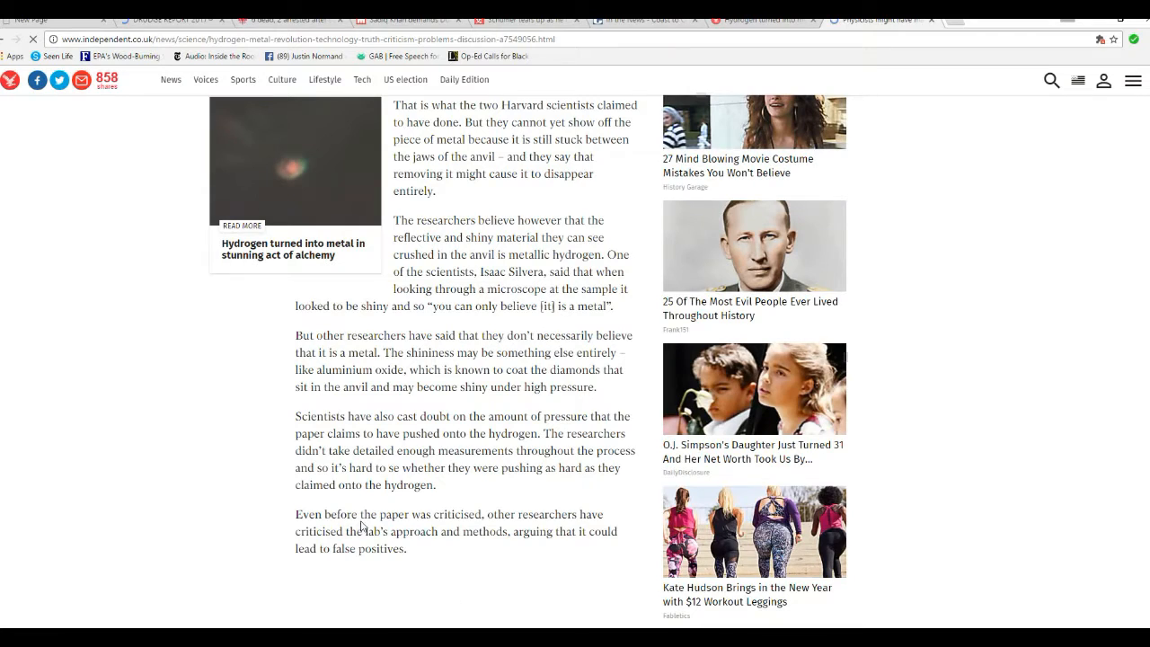
scroll(down, 3)
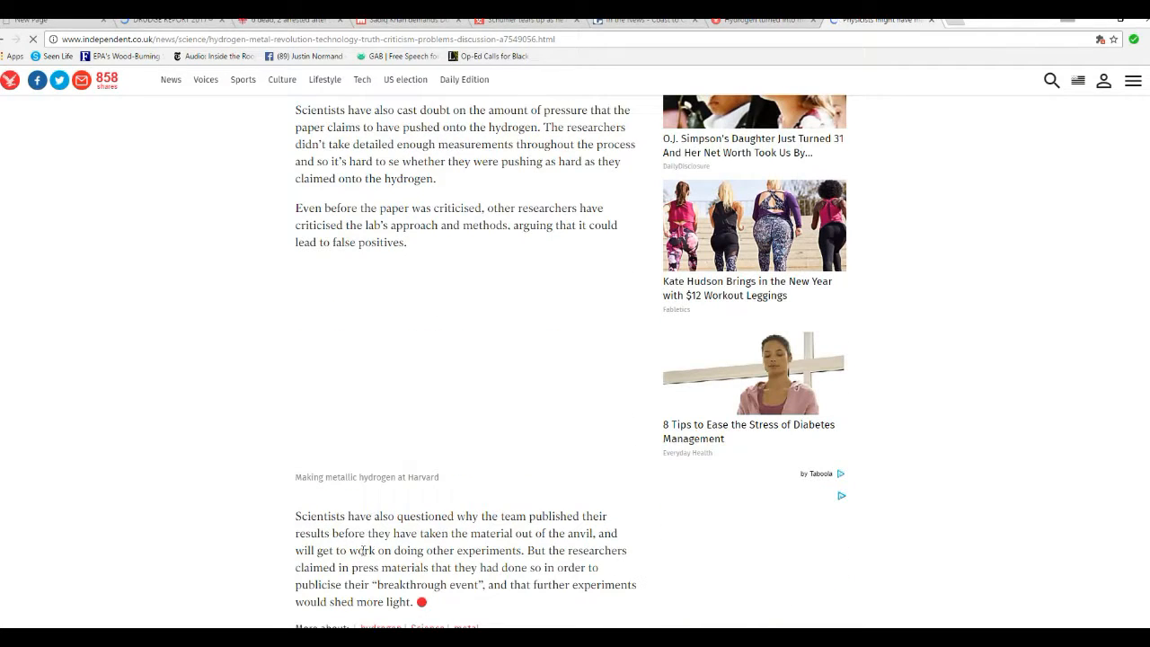
mouse_move(264, 546)
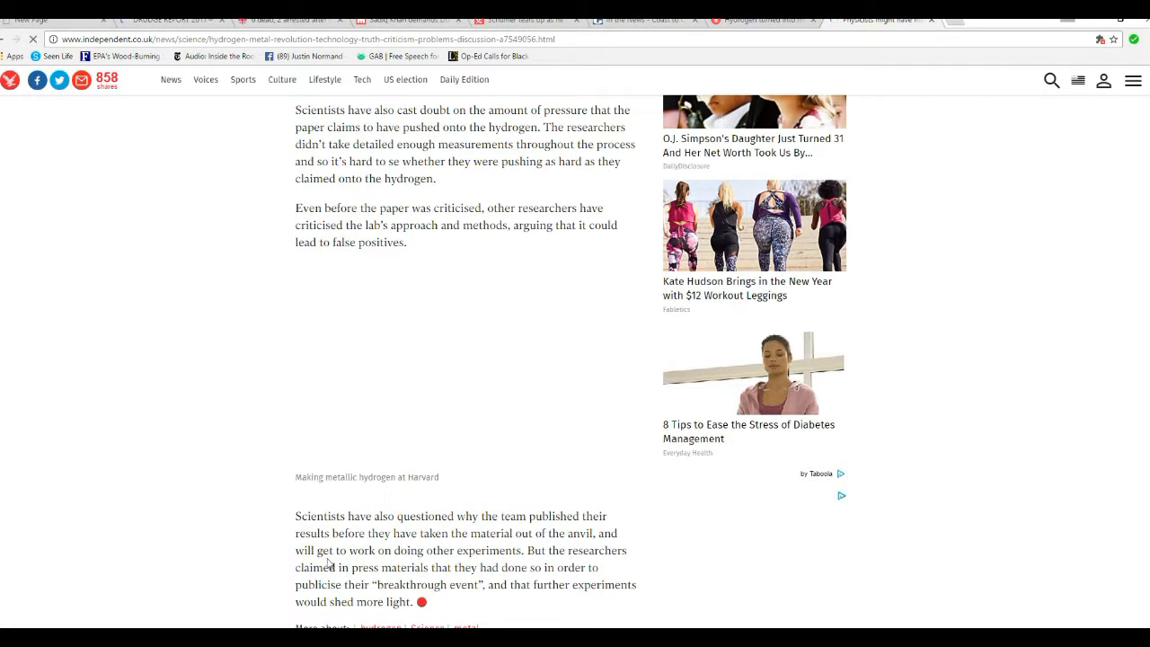
mouse_move(254, 480)
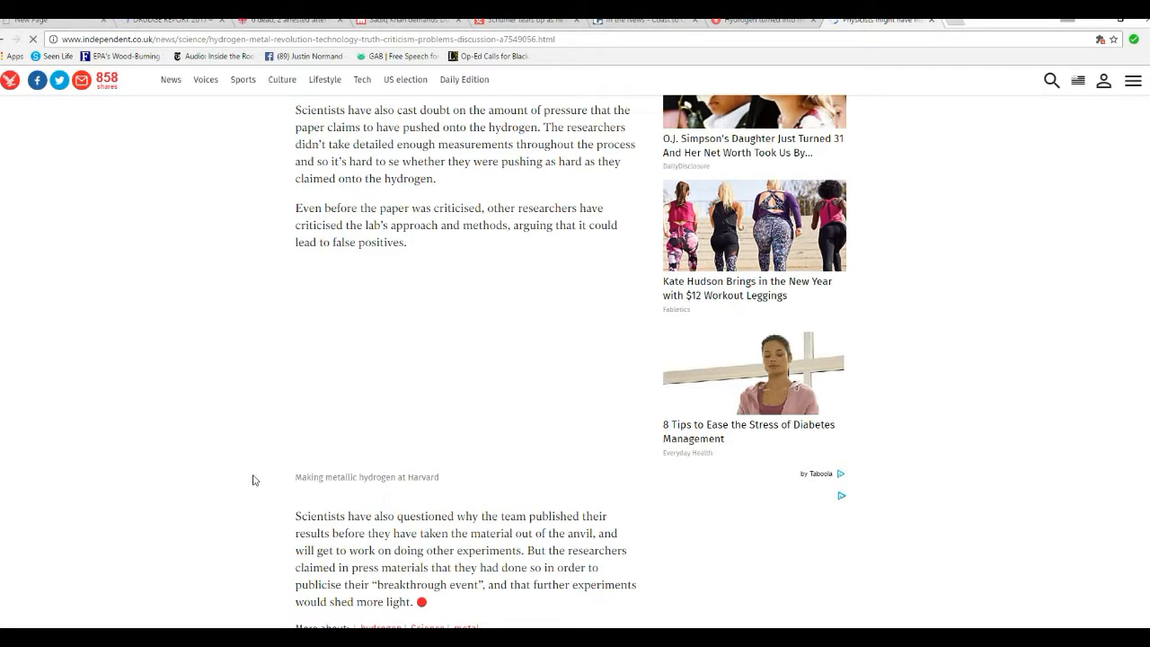
mouse_move(221, 410)
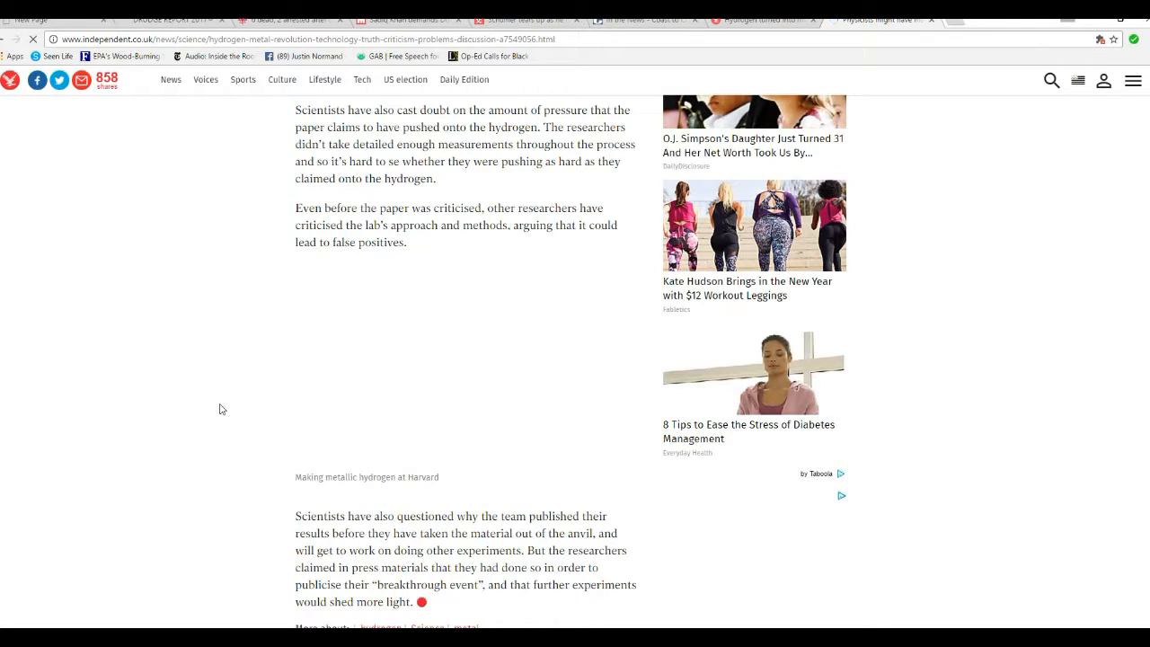
mouse_move(205, 465)
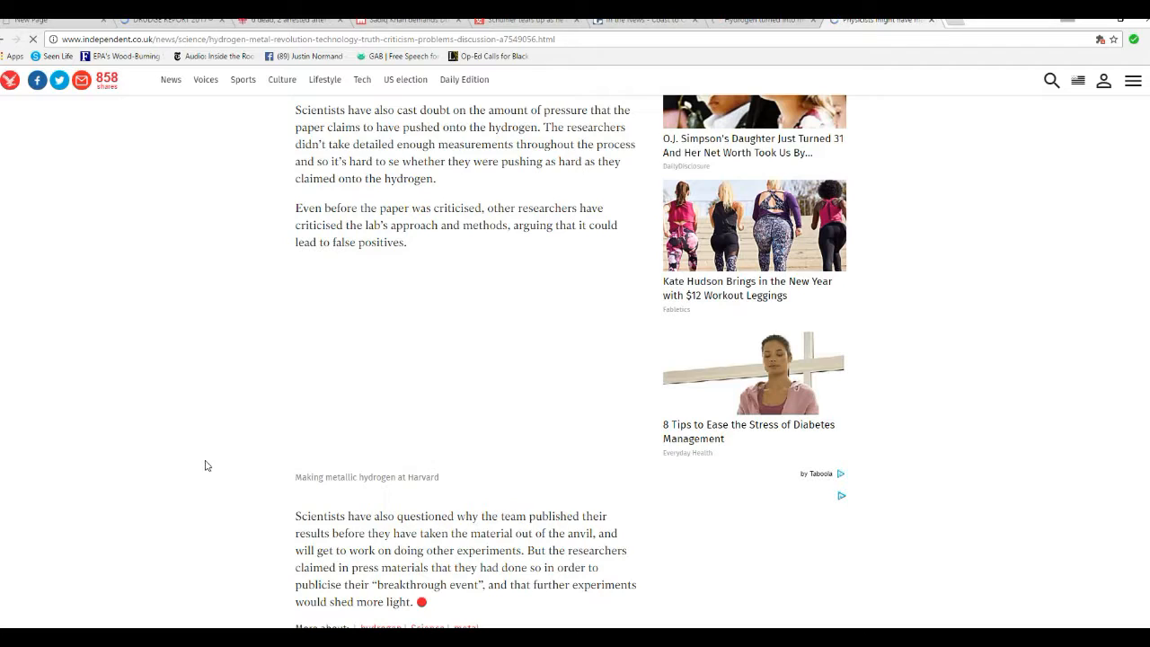
mouse_move(190, 447)
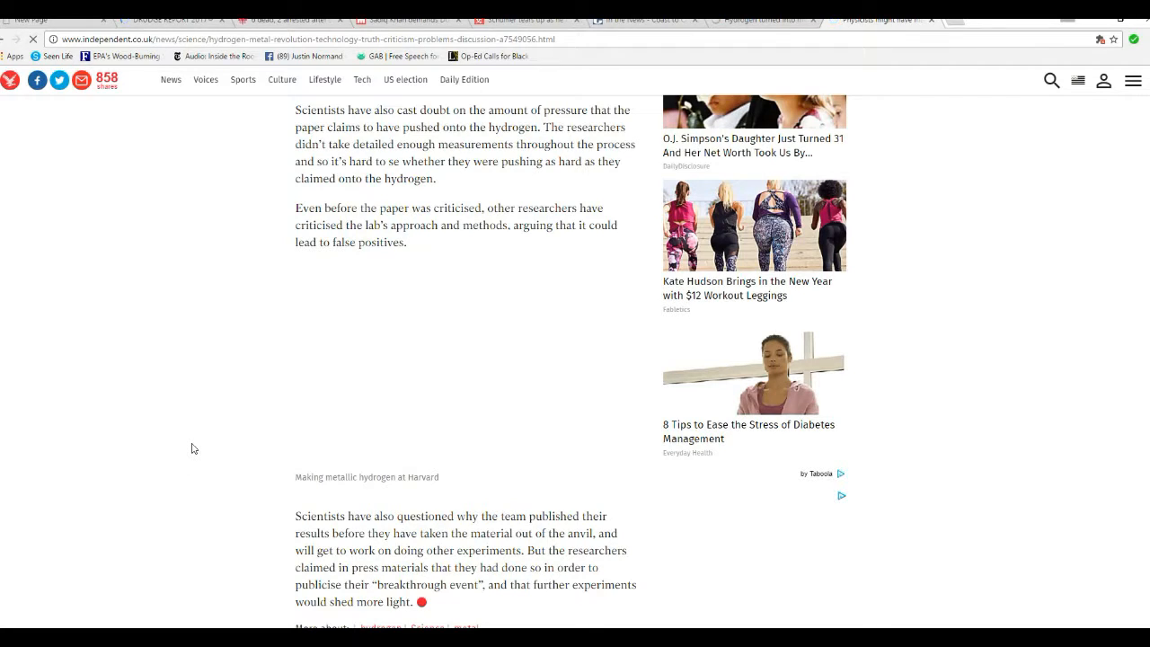
mouse_move(197, 464)
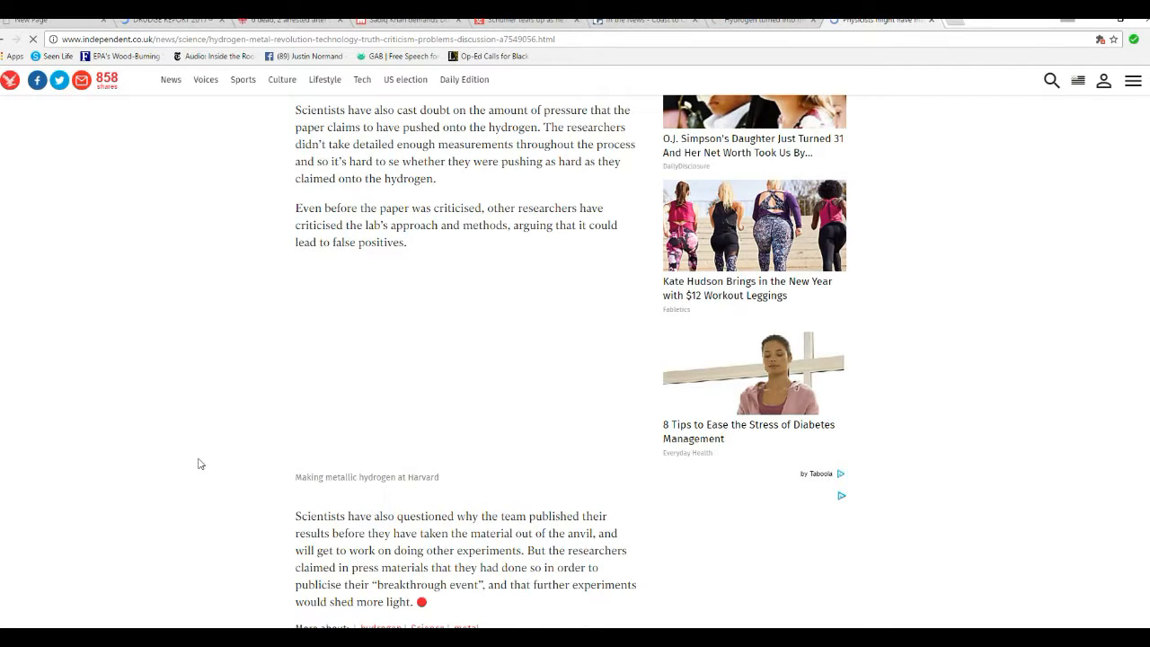
mouse_move(219, 451)
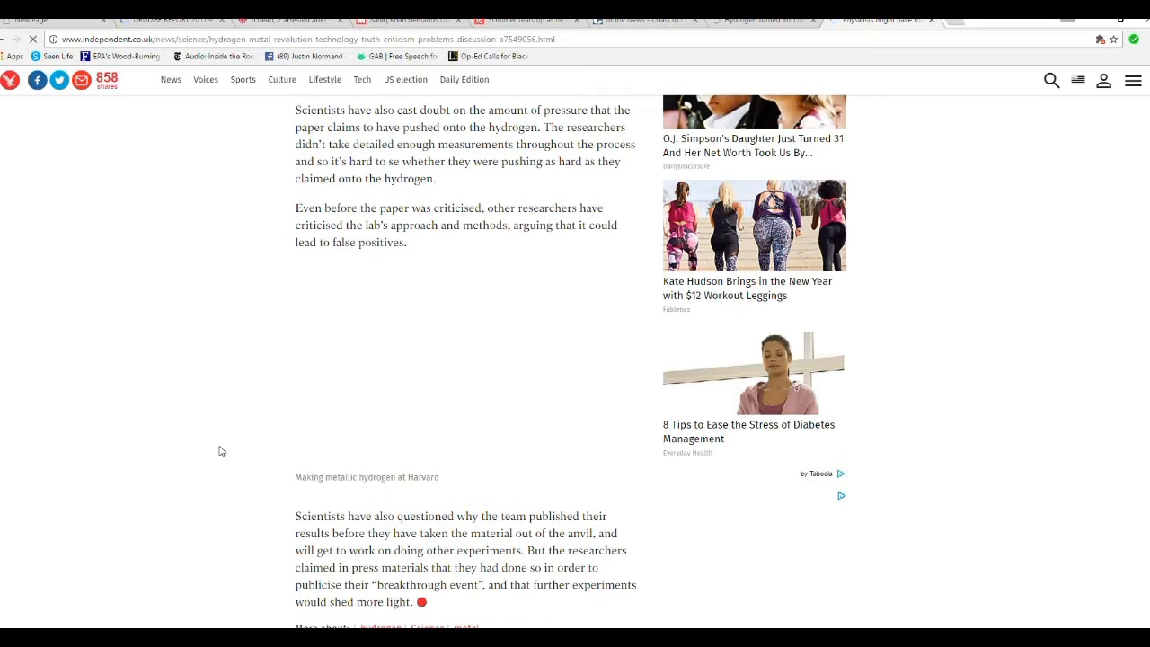
mouse_move(284, 491)
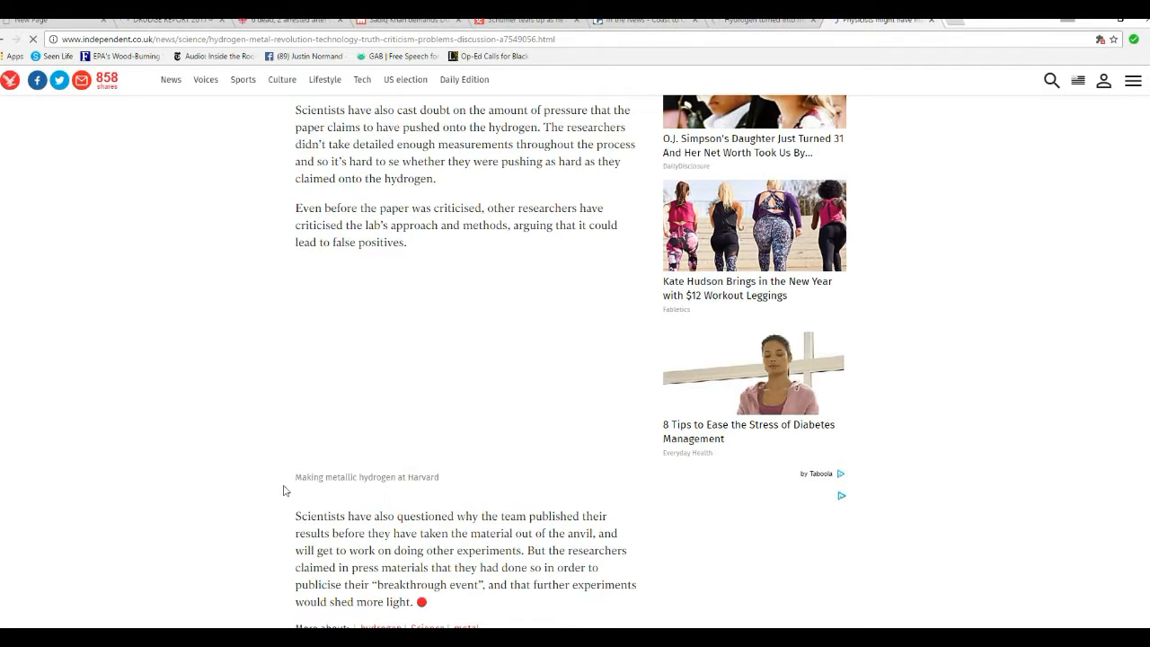
mouse_move(211, 458)
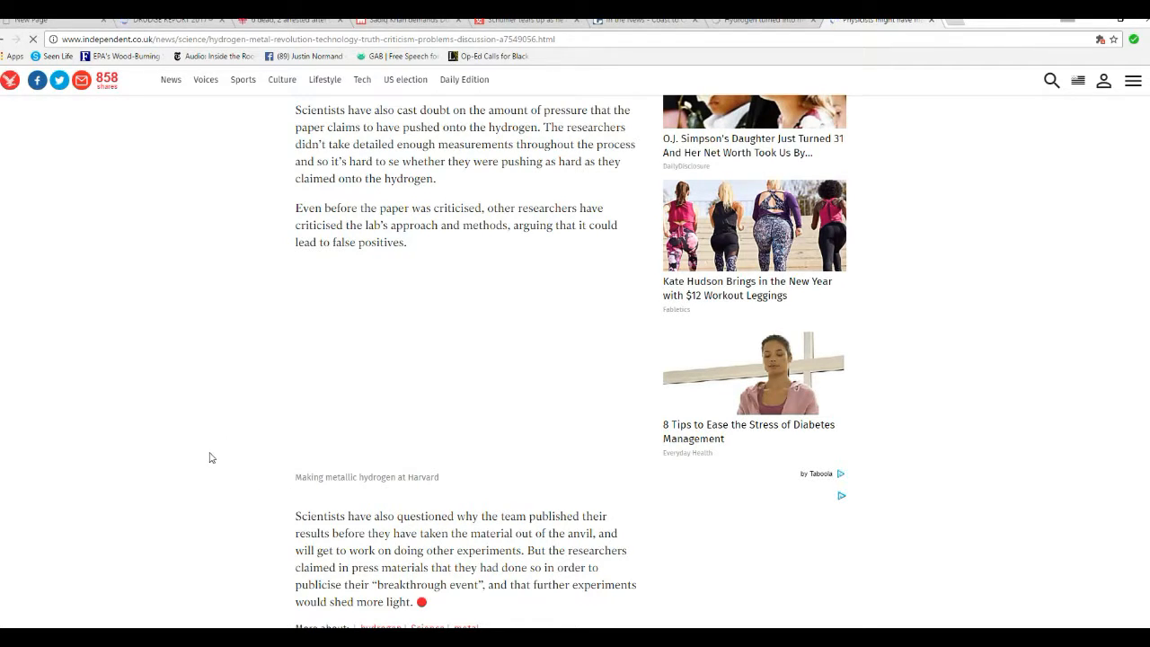
mouse_move(189, 414)
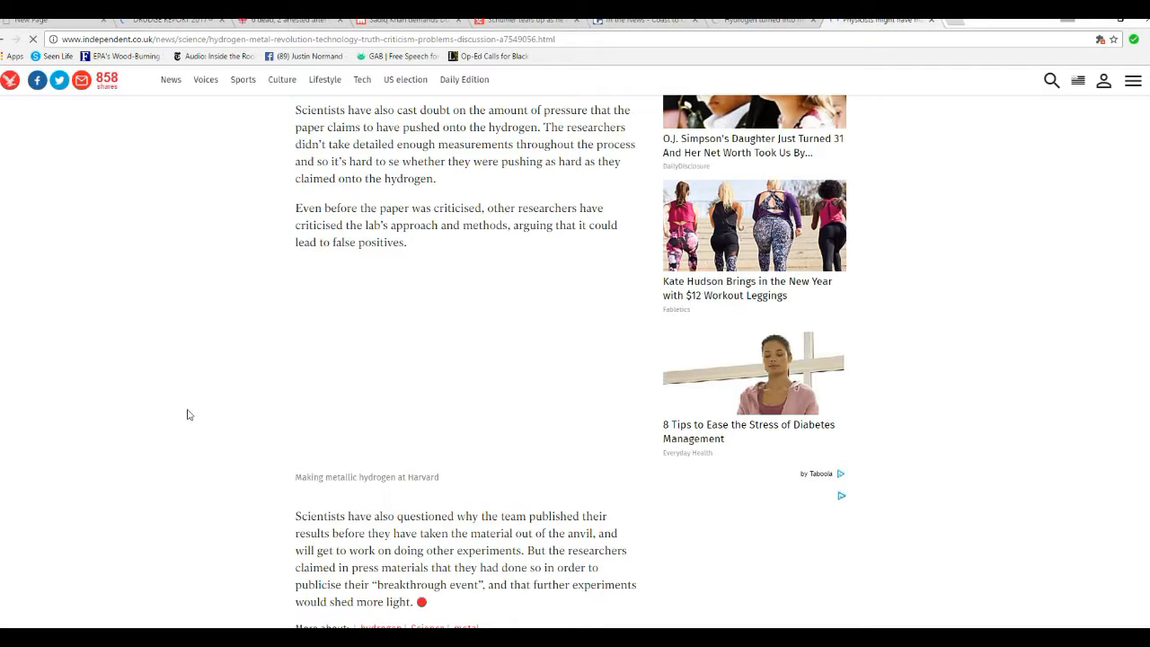
mouse_move(237, 460)
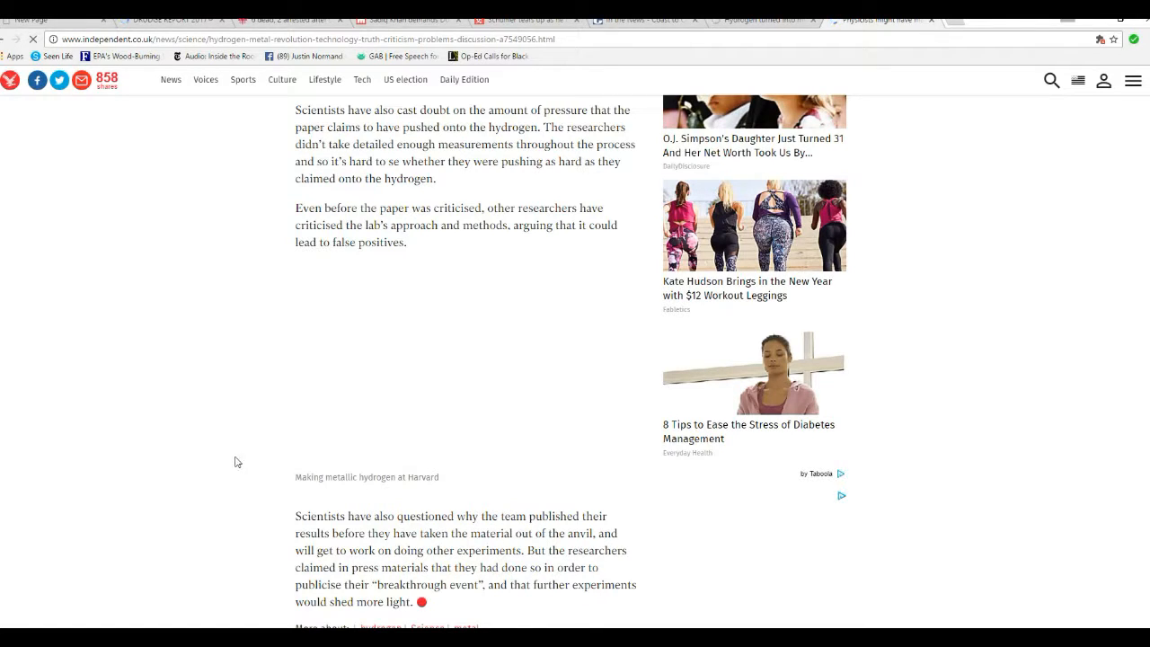
mouse_move(226, 439)
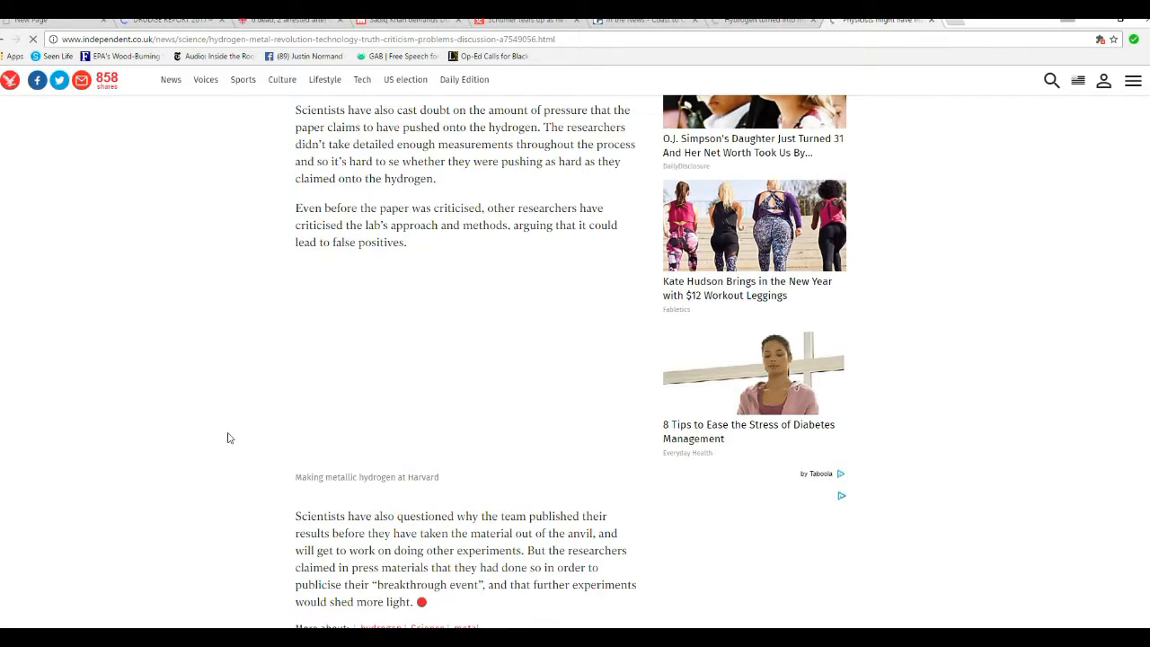
scroll(down, 3)
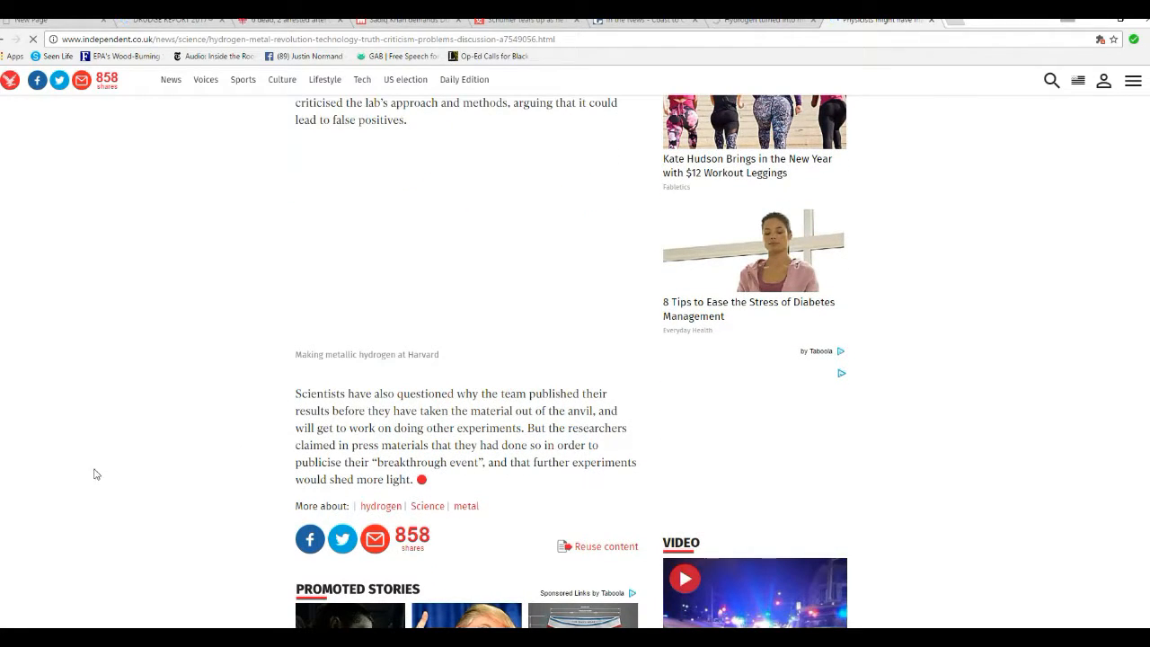
mouse_move(169, 449)
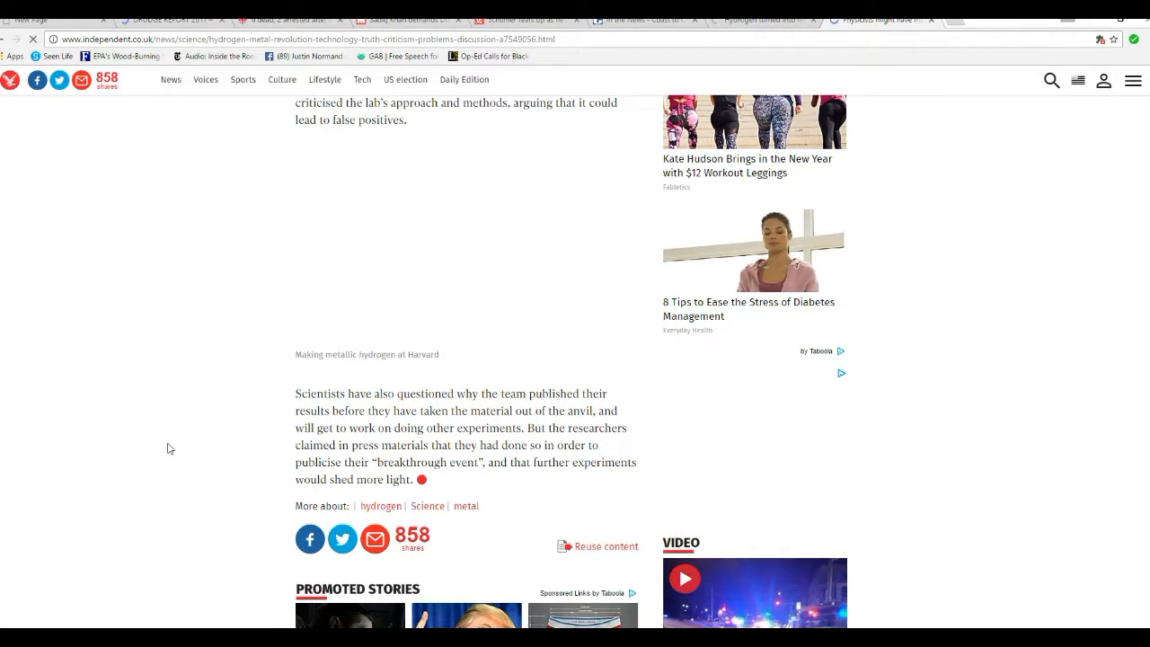
scroll(up, 3)
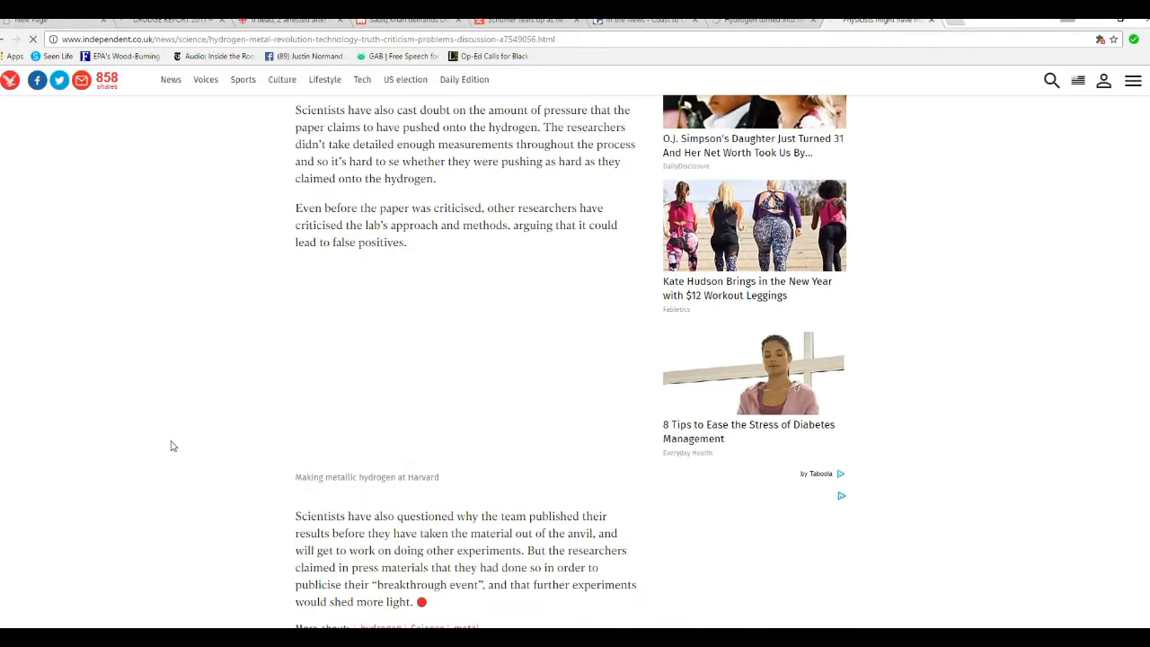
scroll(up, 3)
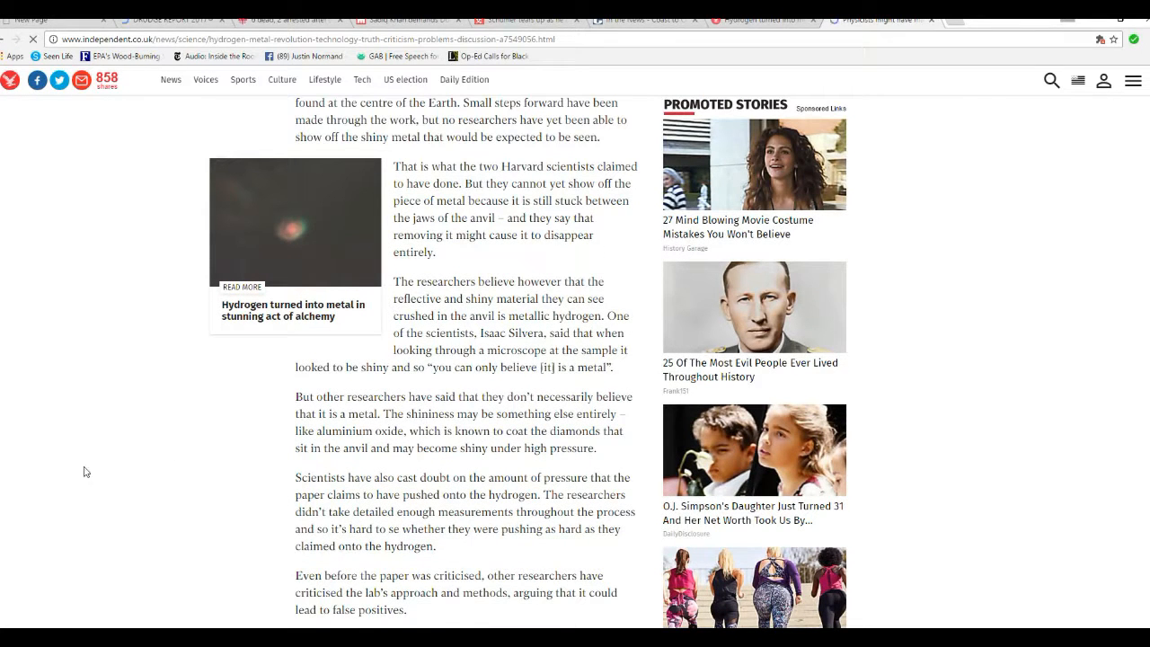
mouse_move(332, 456)
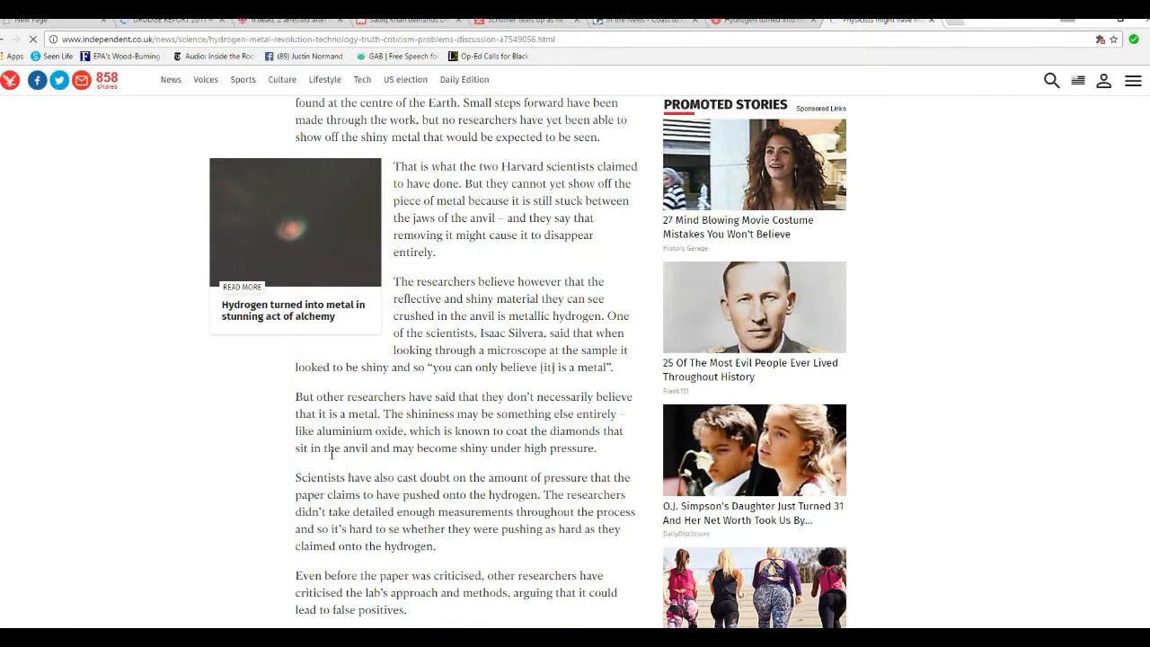